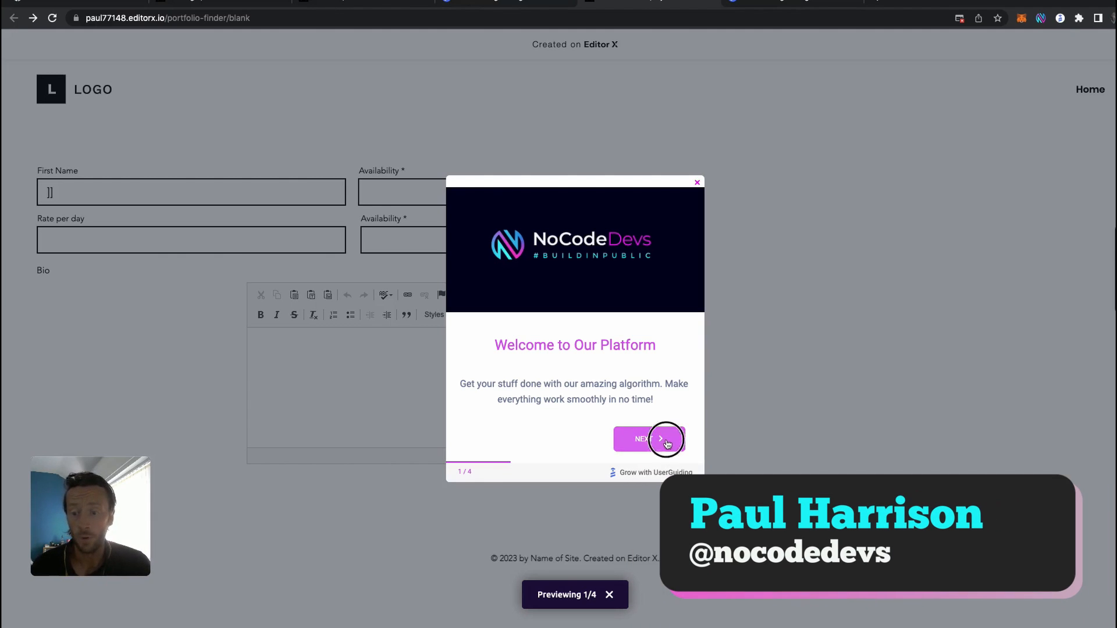
Advance the NoCodeDevs welcome guide preview to its next step with Next.
{"action": "left_click", "coordinate": [664, 439]}
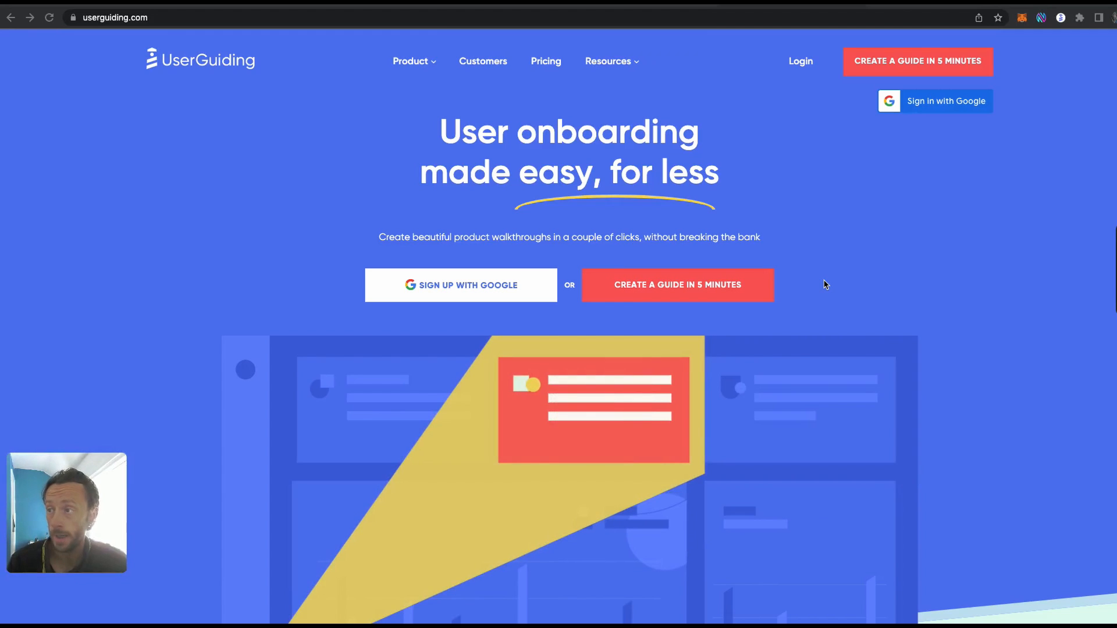
Browse down the userguiding.com homepage and show the Product menu's Features list.
{"action": "scroll", "scroll_direction": "down", "scroll_amount": 3}
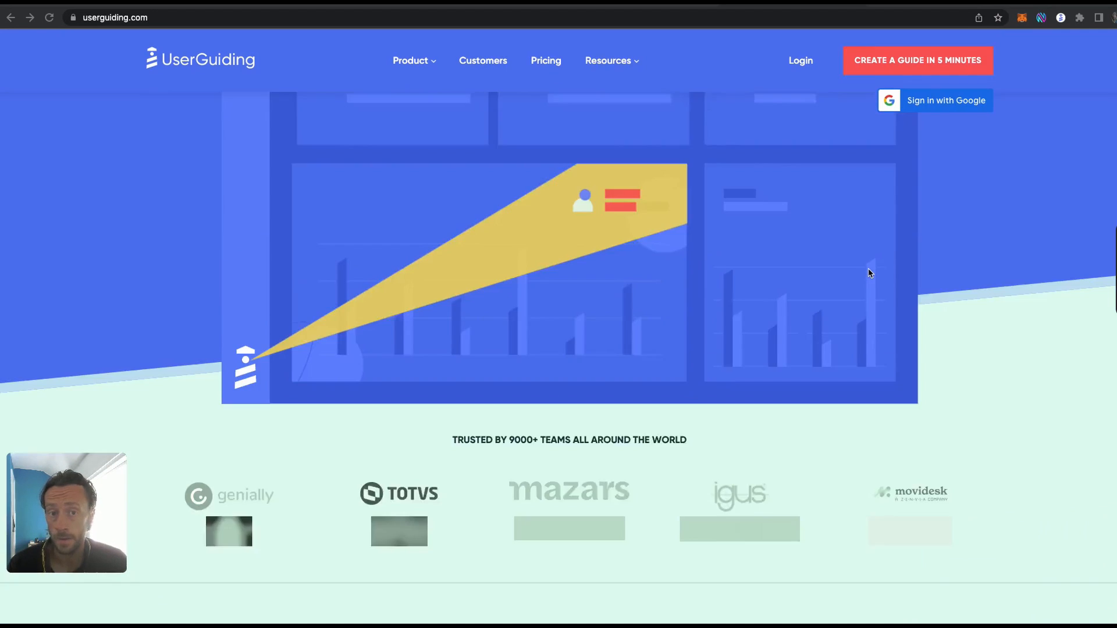
{"action": "left_click", "coordinate": [410, 61]}
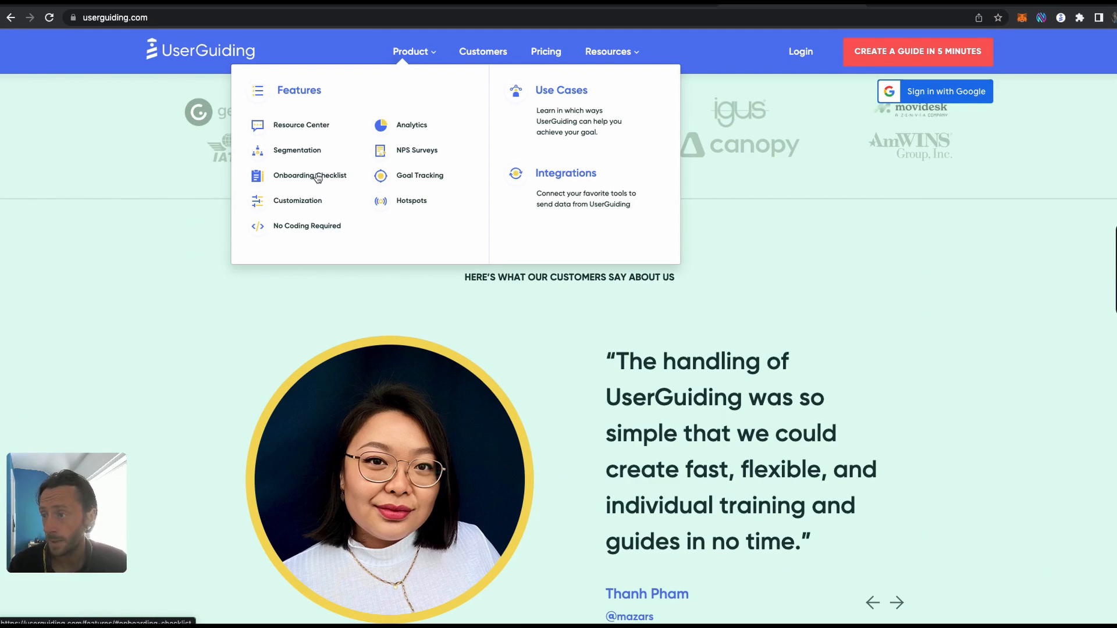
{"action": "mouse_move", "coordinate": [309, 205]}
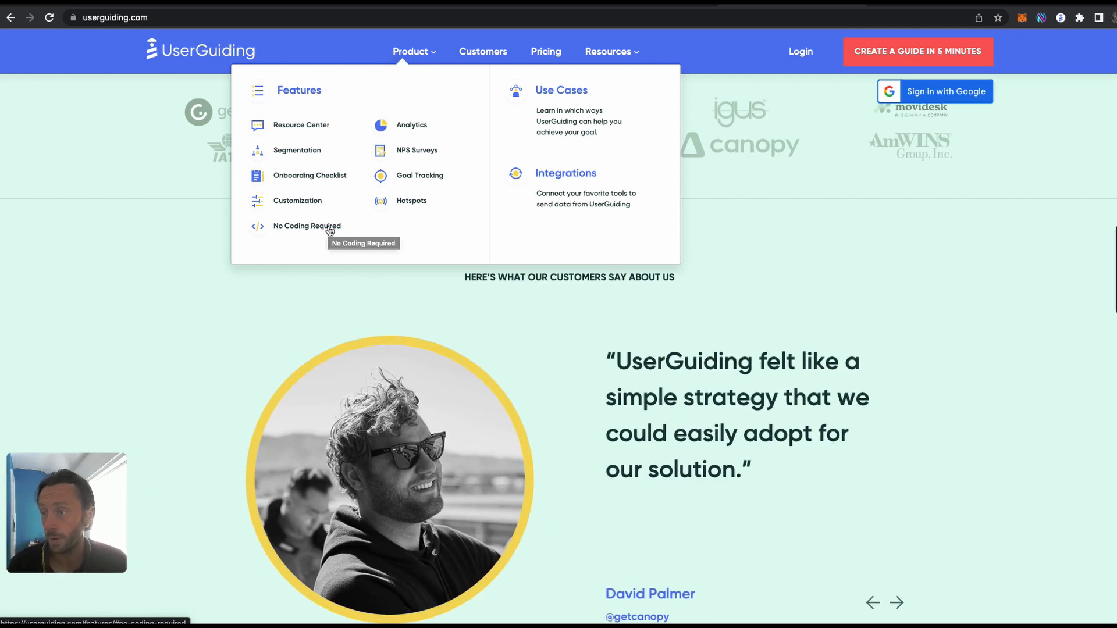
{"action": "mouse_move", "coordinate": [917, 260]}
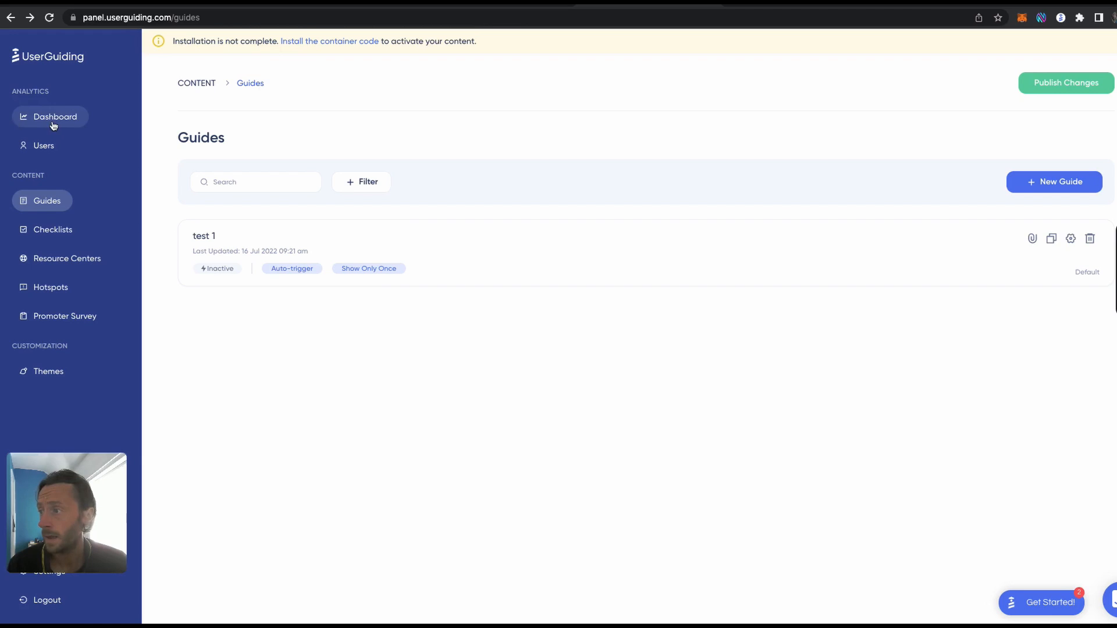
Visit the Dashboard, Users and Guides pages, then return to the Editor X form page for its URL.
{"action": "left_click", "coordinate": [50, 116]}
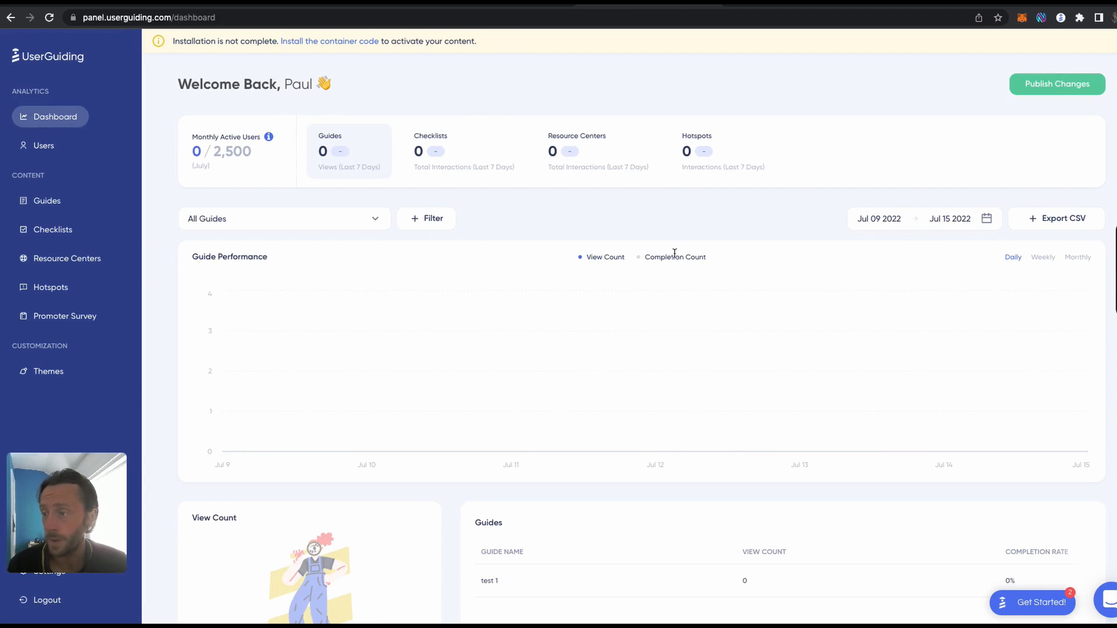
{"action": "left_click", "coordinate": [43, 146]}
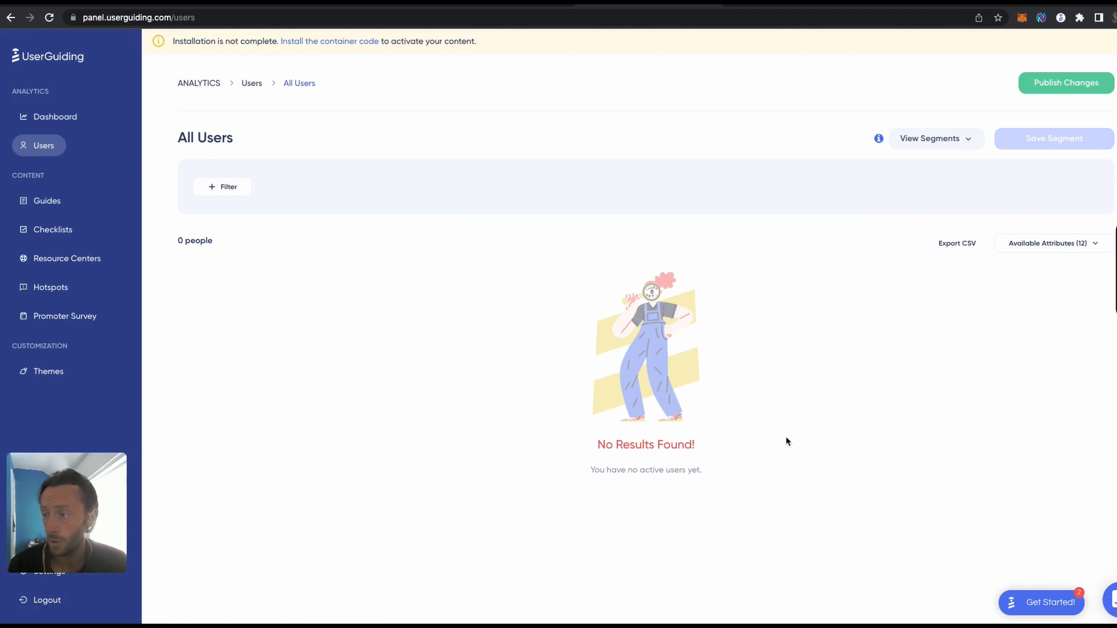
{"action": "left_click", "coordinate": [46, 200]}
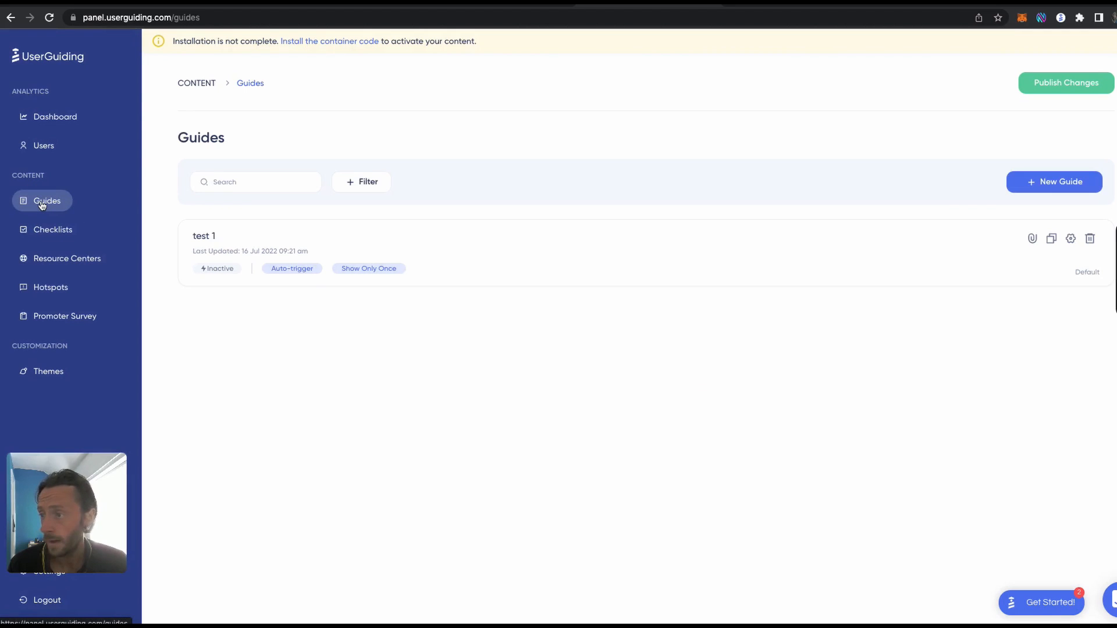
{"action": "left_click", "coordinate": [178, 17]}
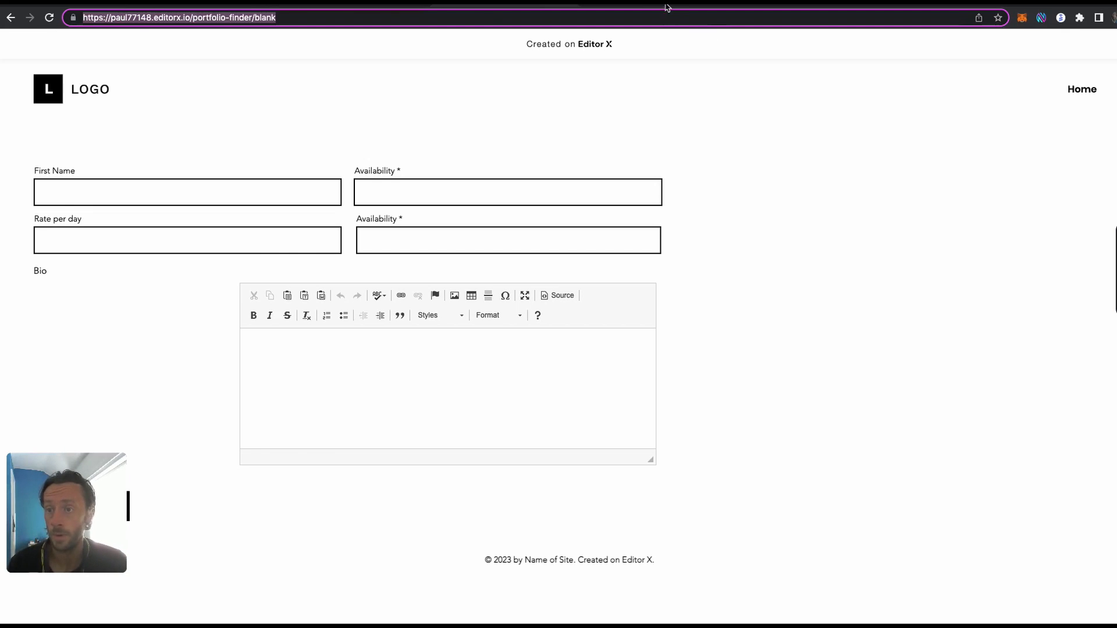
Create a new guide named 'tester 111' targeting the Editor X form page URL and confirm it.
{"action": "left_click", "coordinate": [178, 18]}
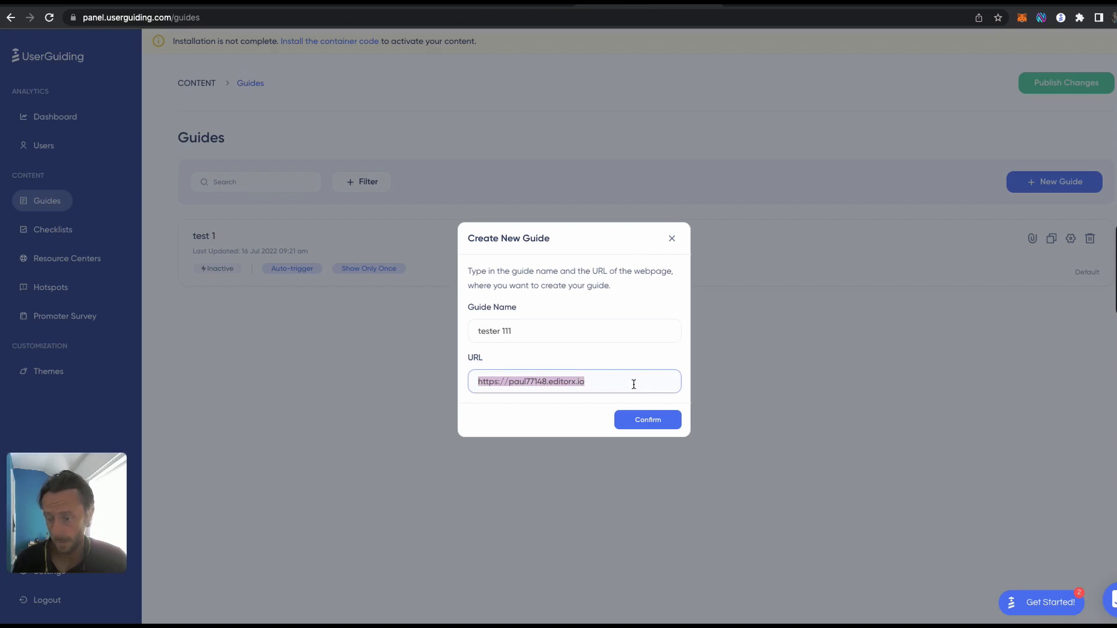
{"action": "left_click", "coordinate": [646, 420]}
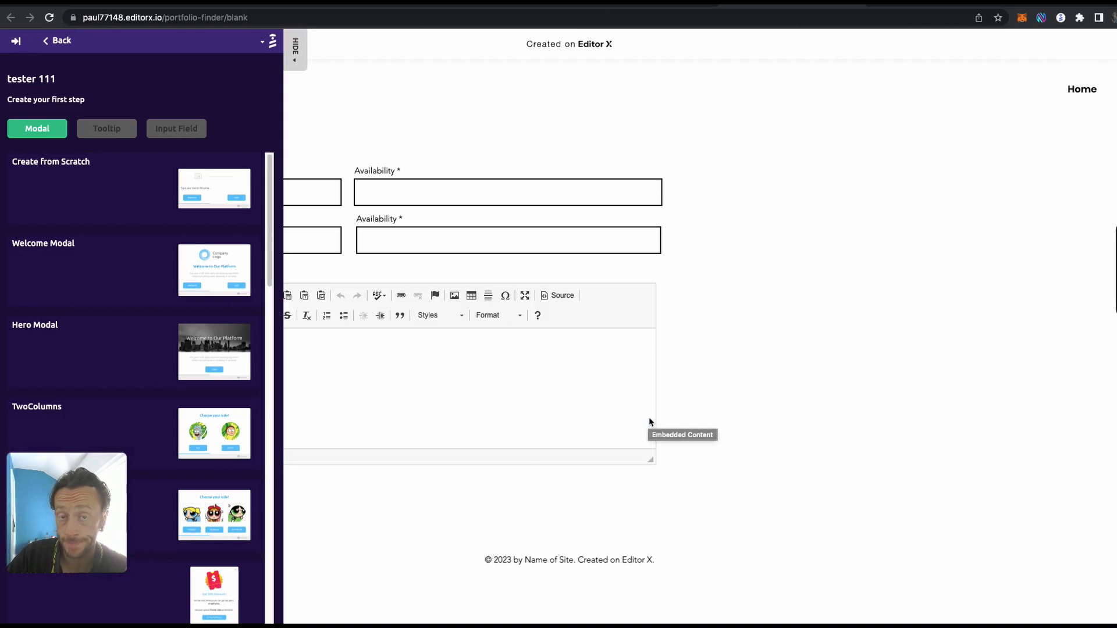
{"action": "mouse_move", "coordinate": [292, 429]}
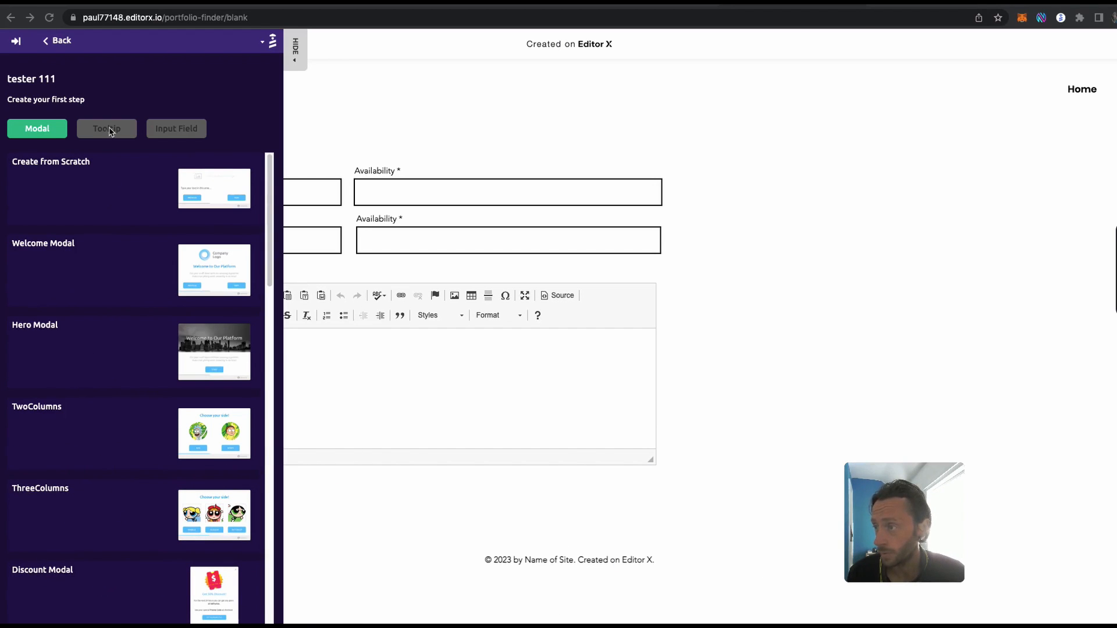
Preview the Hero Modal, TwoColumns and Welcome Modal templates for the guide's first step.
{"action": "left_click", "coordinate": [104, 352]}
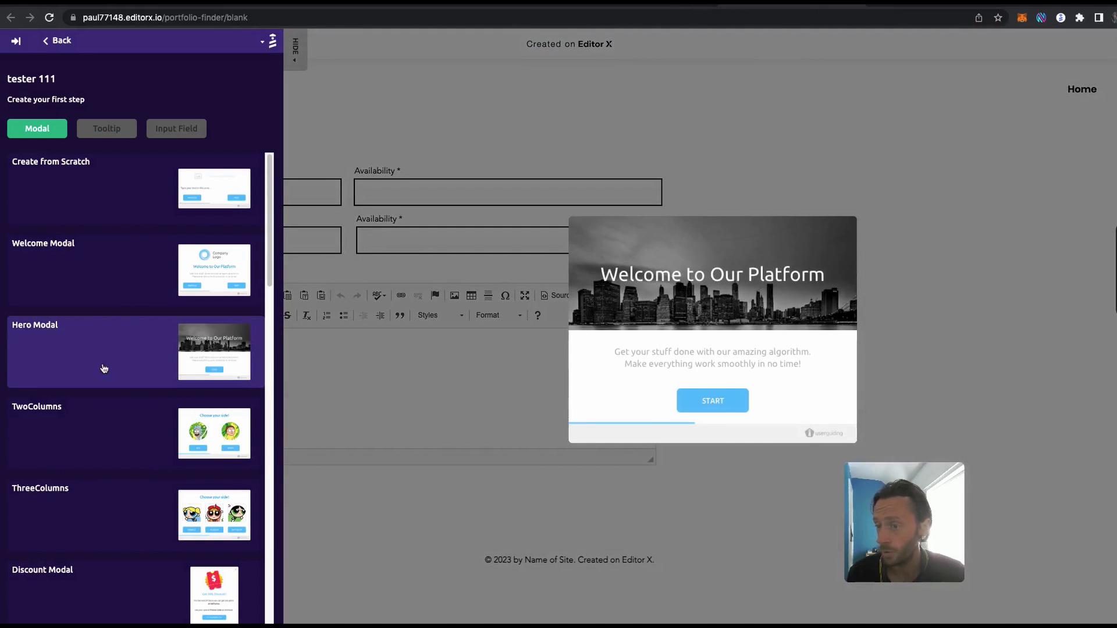
{"action": "left_click", "coordinate": [107, 433]}
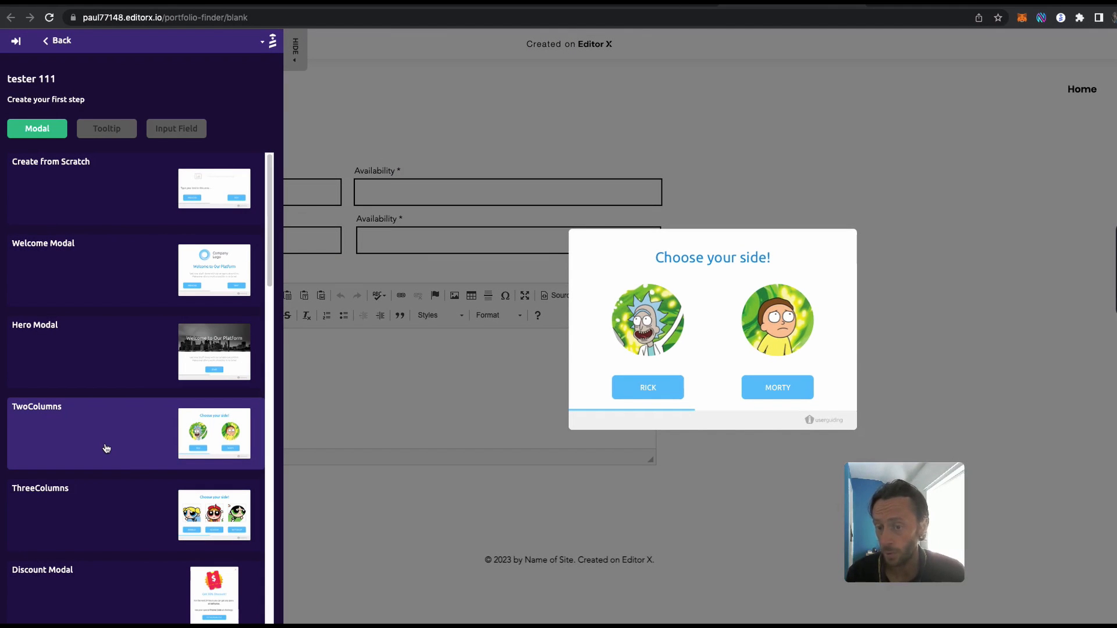
{"action": "scroll", "scroll_direction": "down", "scroll_amount": 3}
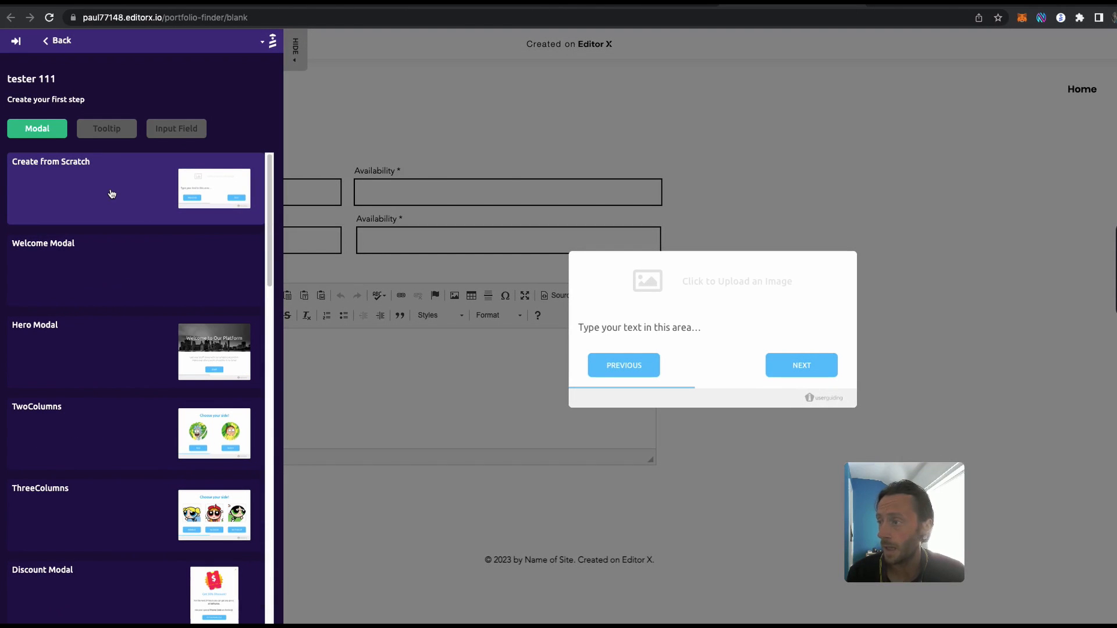
{"action": "left_click", "coordinate": [129, 269]}
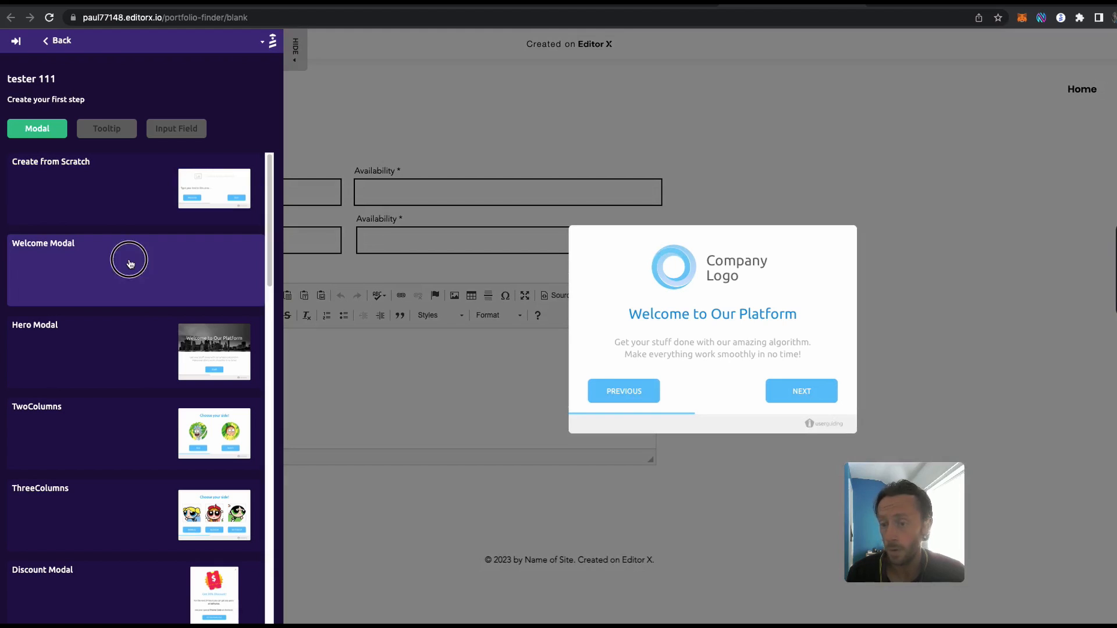
Add the Welcome Modal as step one and upload the NoCodeDevs logo as its image.
{"action": "left_click", "coordinate": [131, 269]}
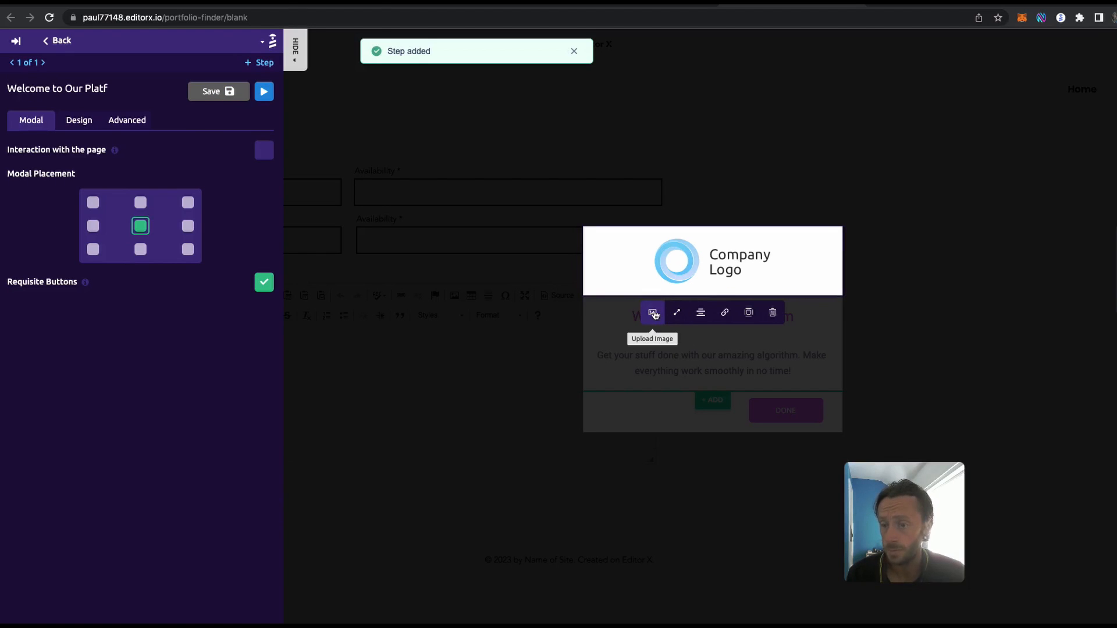
{"action": "left_click", "coordinate": [652, 312]}
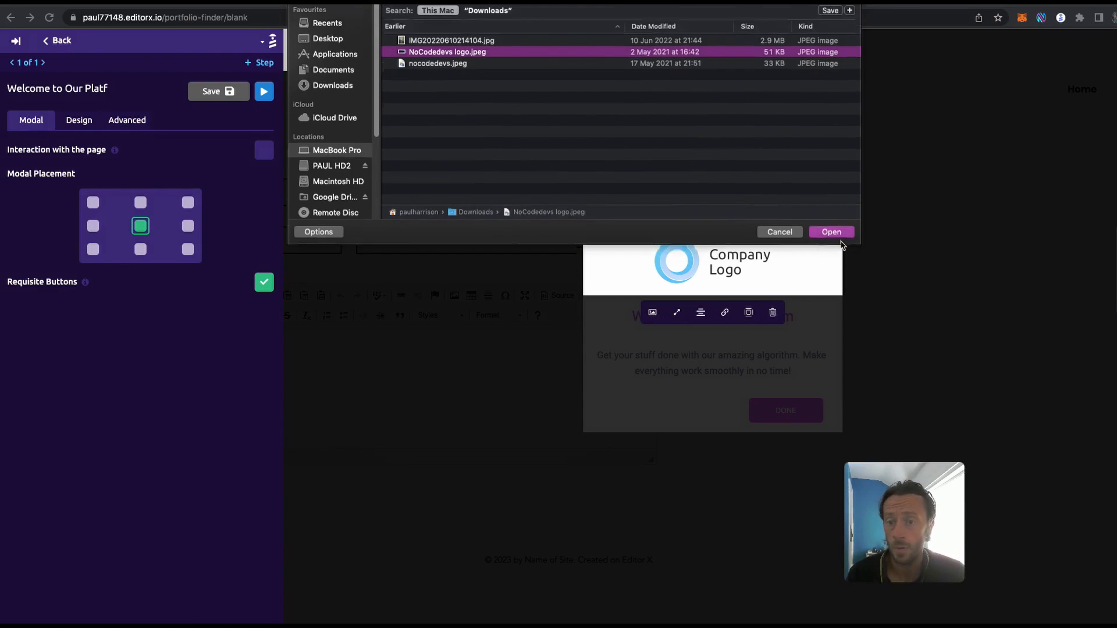
{"action": "left_click", "coordinate": [831, 231]}
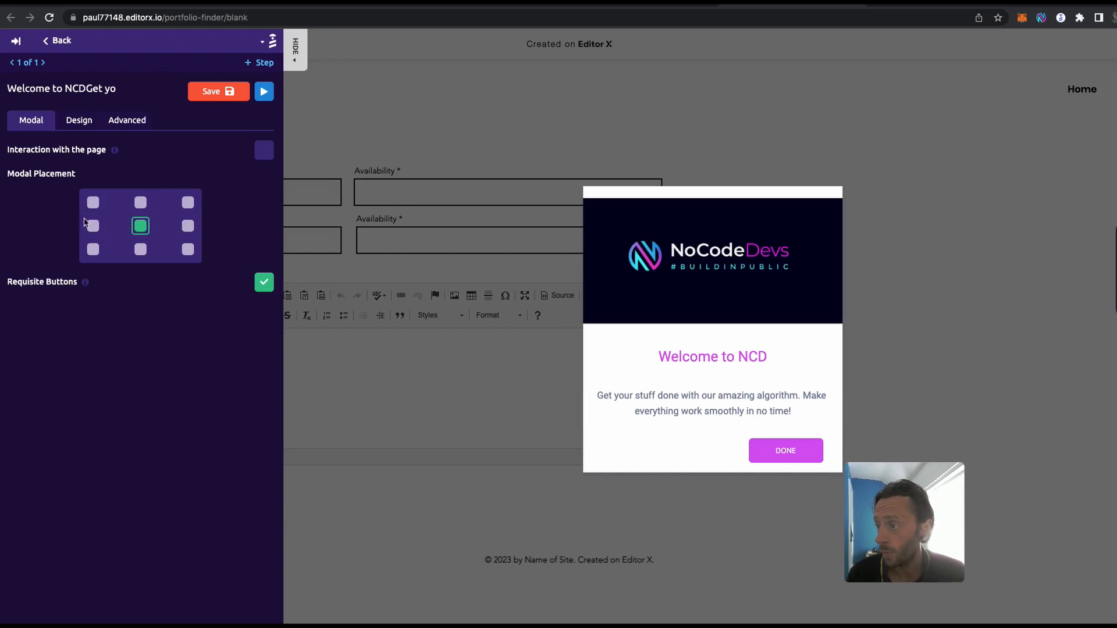
{"action": "mouse_move", "coordinate": [96, 138]}
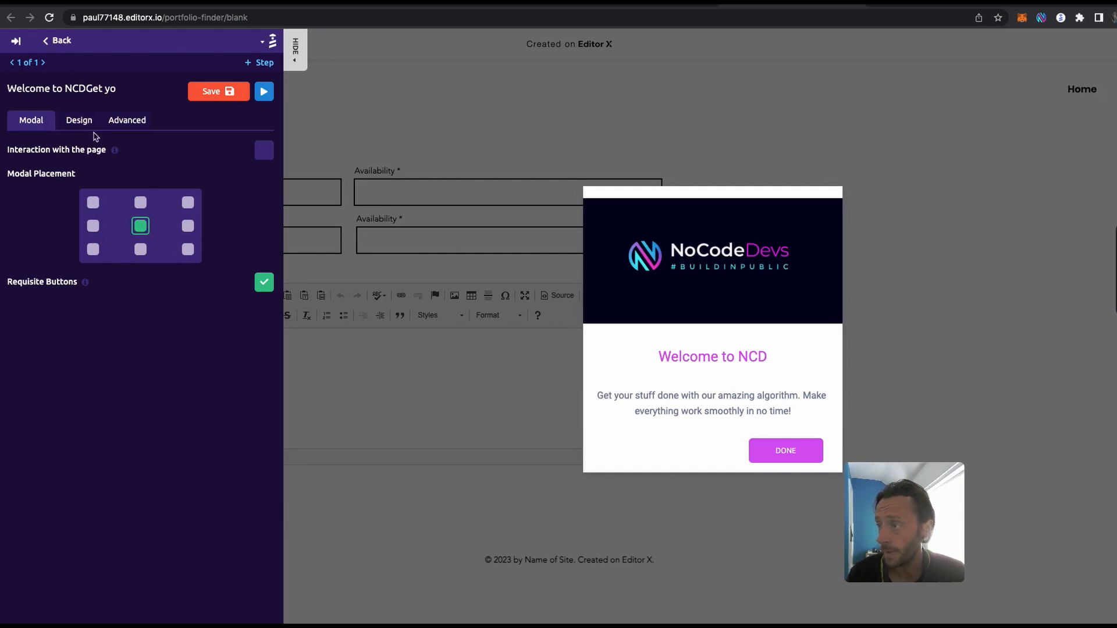
Turn off the welcome step's backdrop shadow, recolour its quit icon and save the step.
{"action": "left_click", "coordinate": [78, 120]}
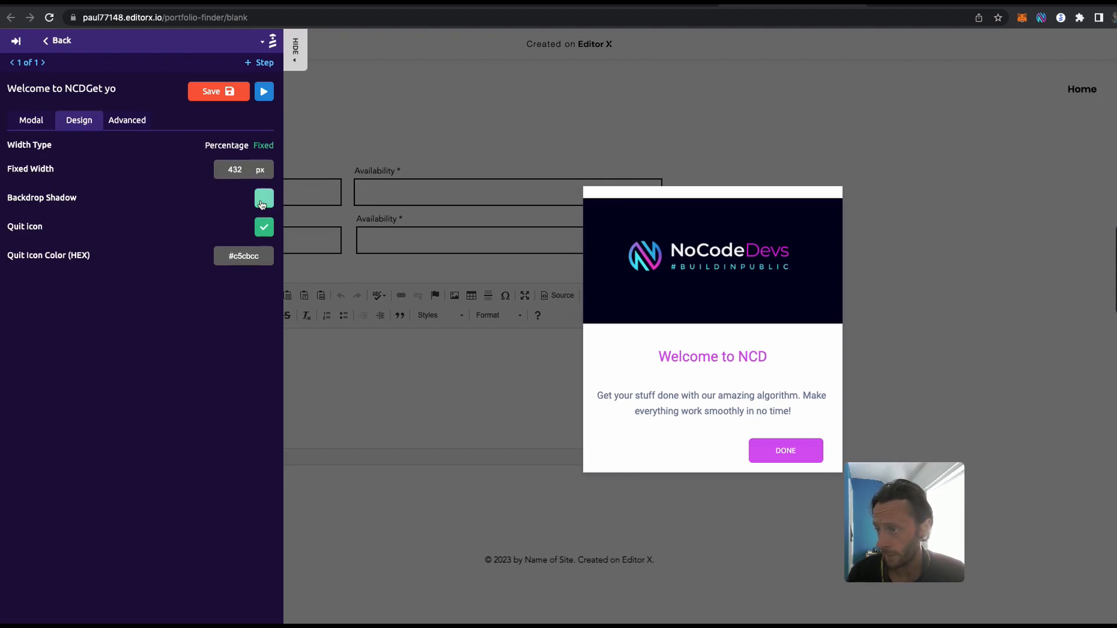
{"action": "left_click", "coordinate": [264, 198]}
{"action": "type", "text": "#ff05"}
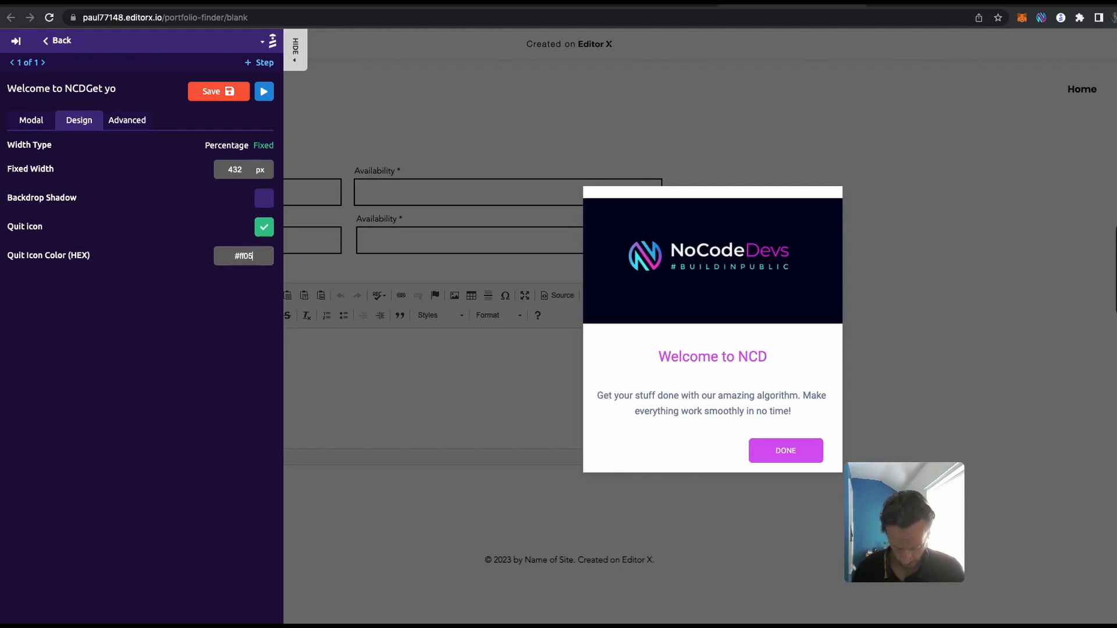
{"action": "left_click", "coordinate": [127, 119]}
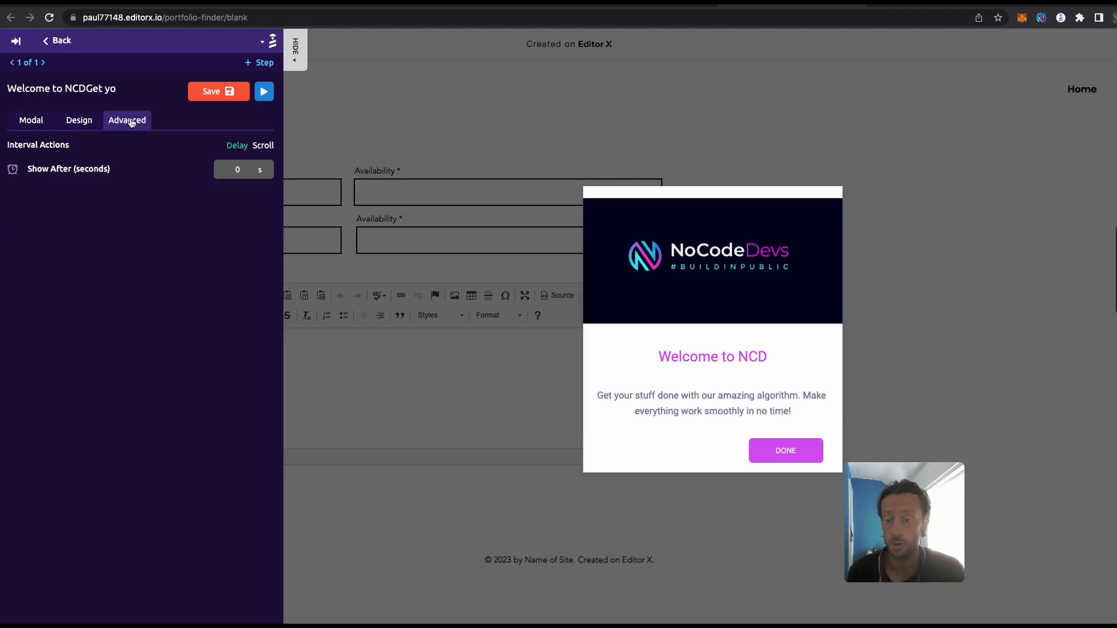
{"action": "left_click", "coordinate": [217, 91]}
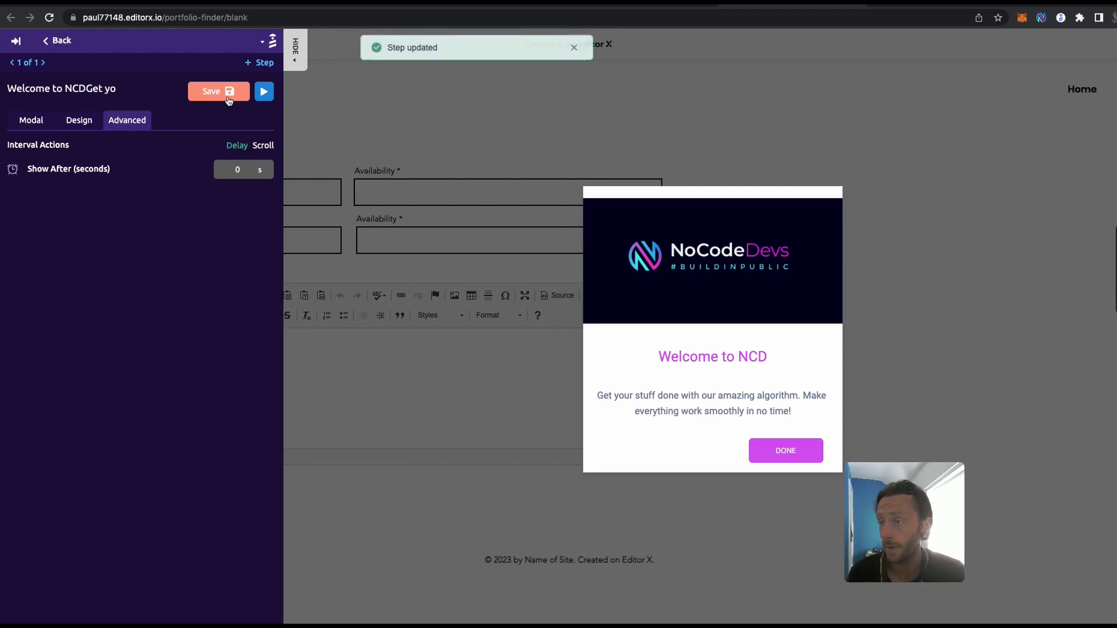
Save the welcome step again and return to its placement settings.
{"action": "left_click", "coordinate": [712, 256]}
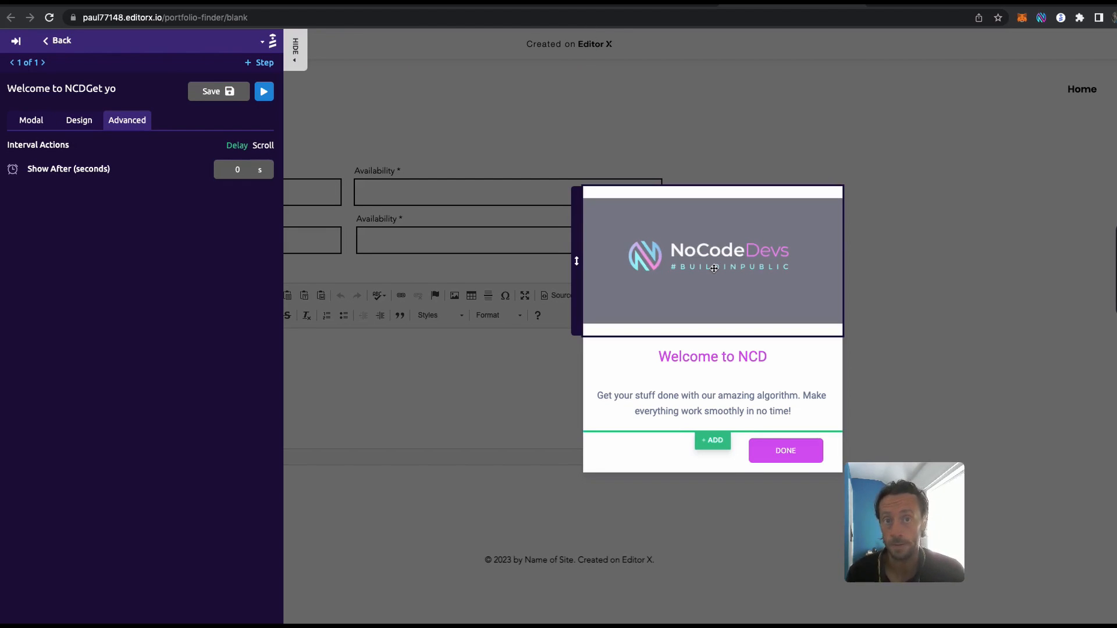
{"action": "left_click", "coordinate": [219, 86]}
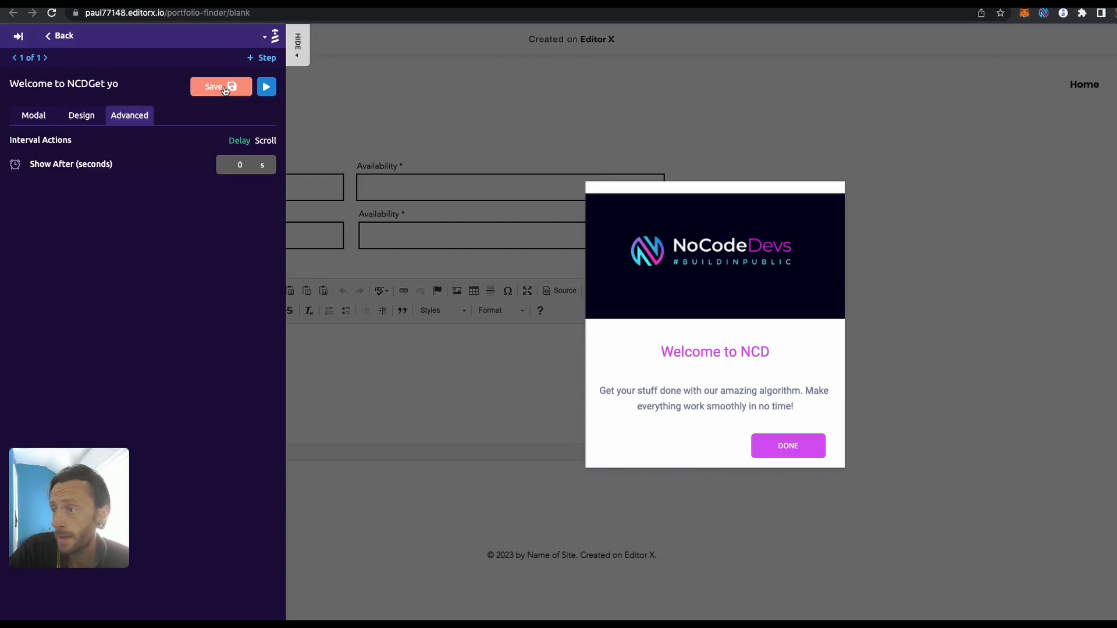
{"action": "left_click", "coordinate": [214, 86]}
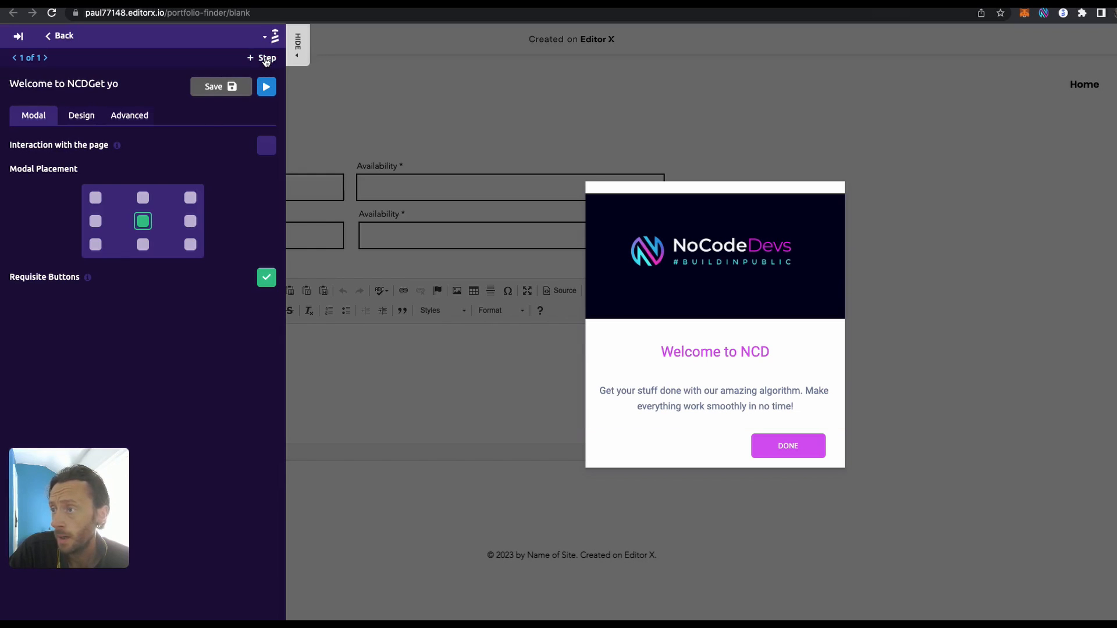
Add an input-field tooltip step from a template, attached to the form's First Name field.
{"action": "left_click", "coordinate": [265, 58]}
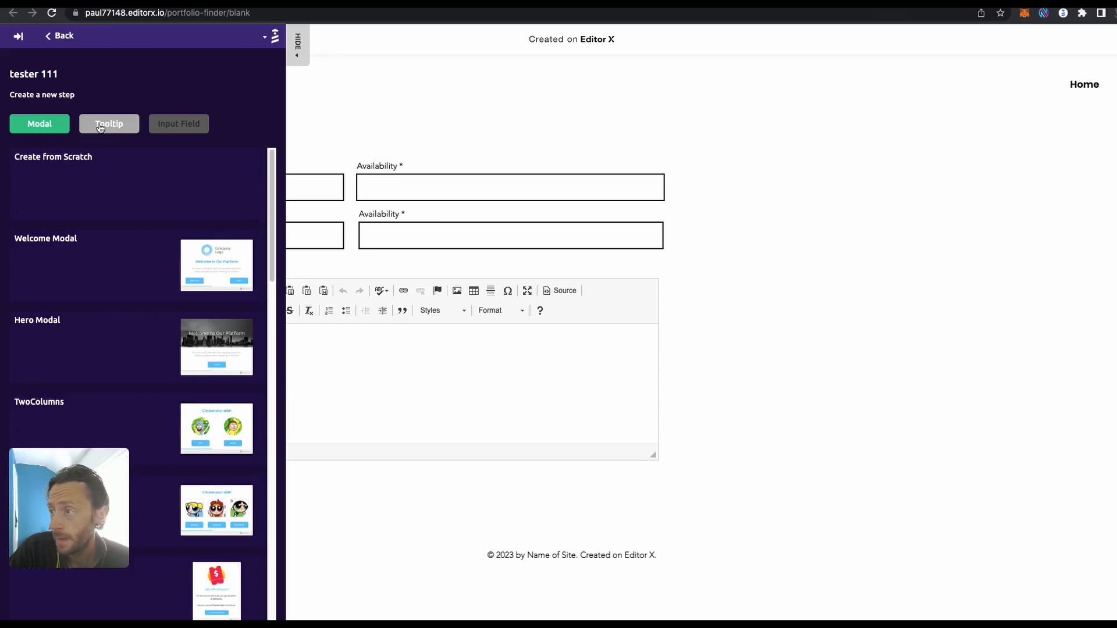
{"action": "left_click", "coordinate": [108, 123]}
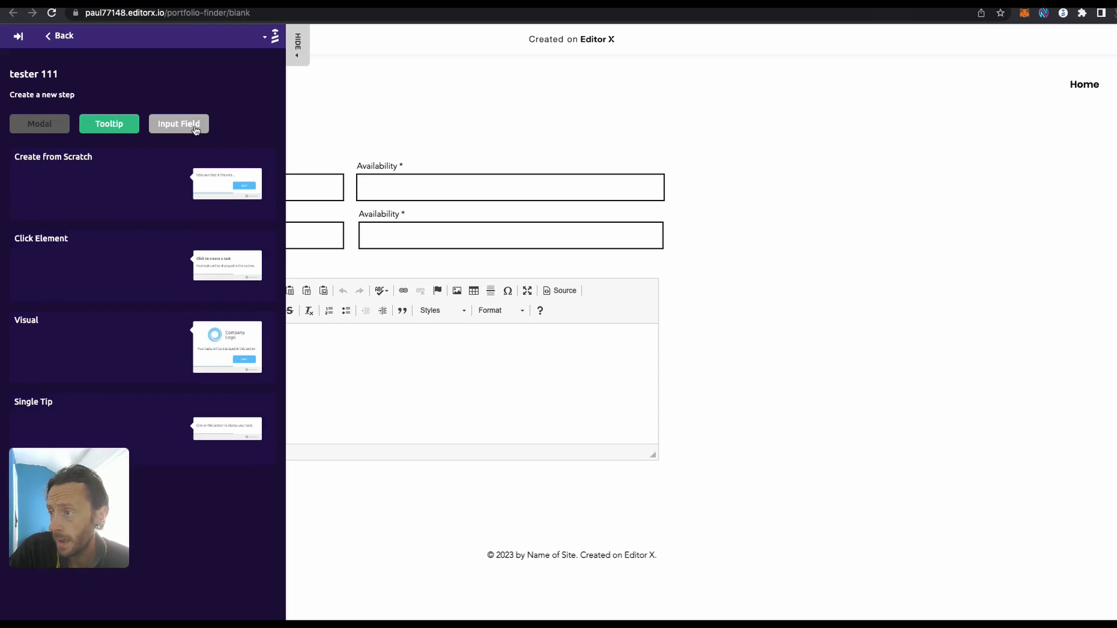
{"action": "left_click", "coordinate": [178, 124]}
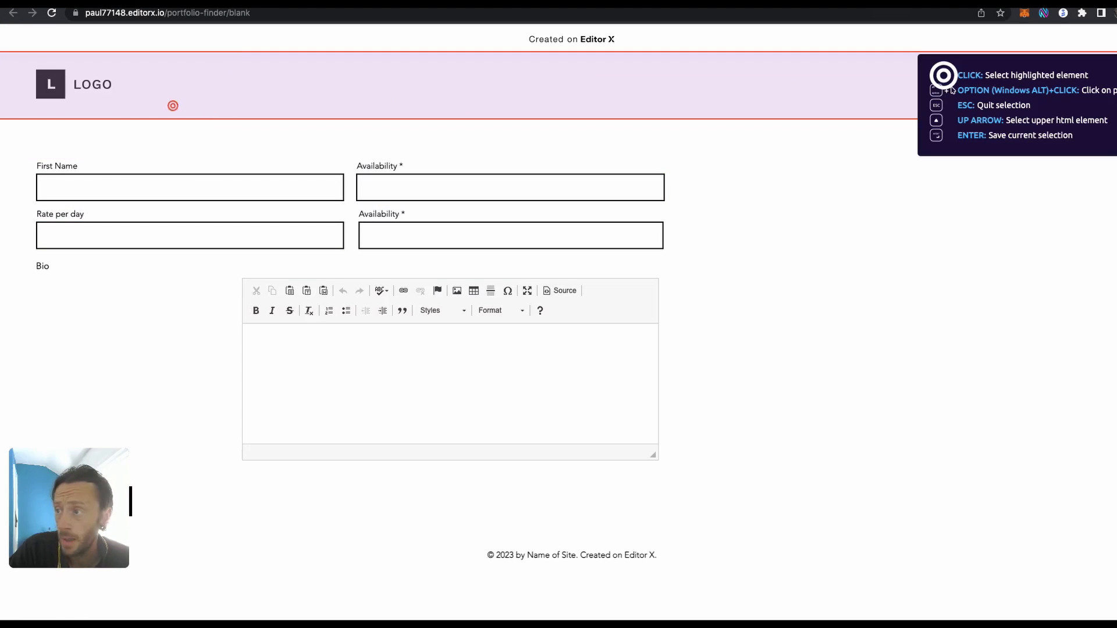
{"action": "left_click", "coordinate": [190, 187]}
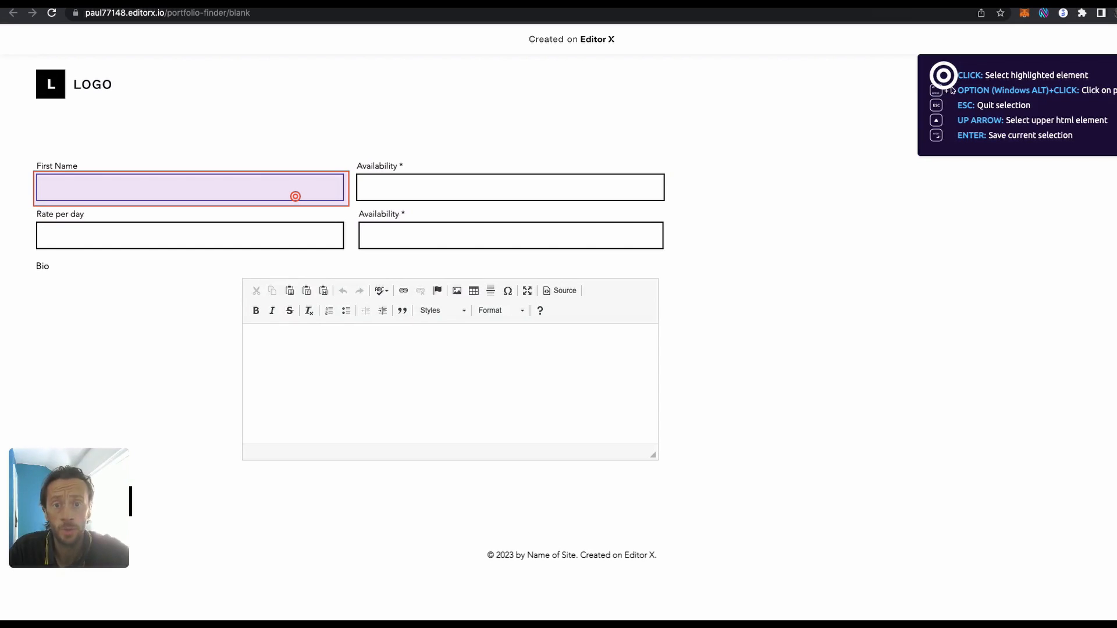
{"action": "left_click", "coordinate": [510, 187]}
{"action": "type", "text": "Fill o"}
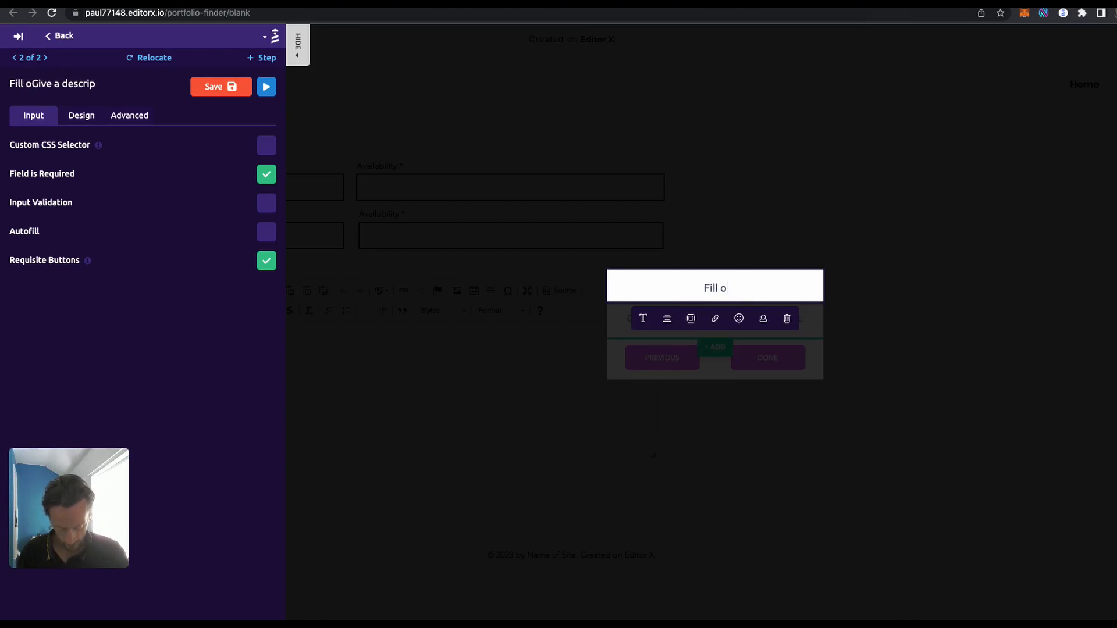
Title the input step 'Fill out Name', disable its backdrop shadow and show its advanced settings.
{"action": "type", "text": "ut Name"}
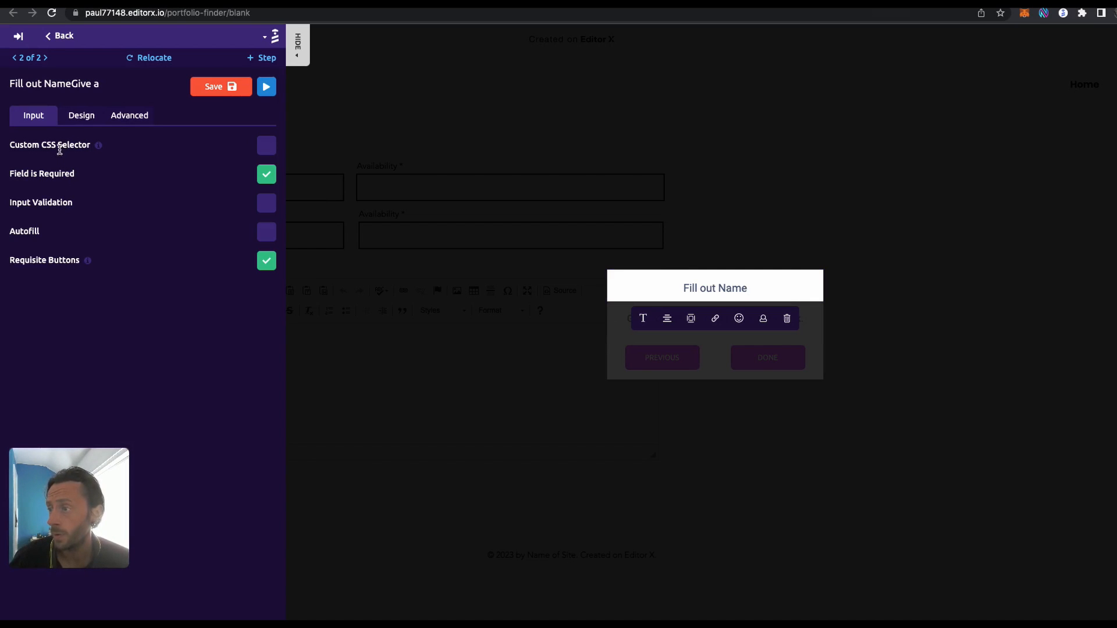
{"action": "mouse_move", "coordinate": [117, 155]}
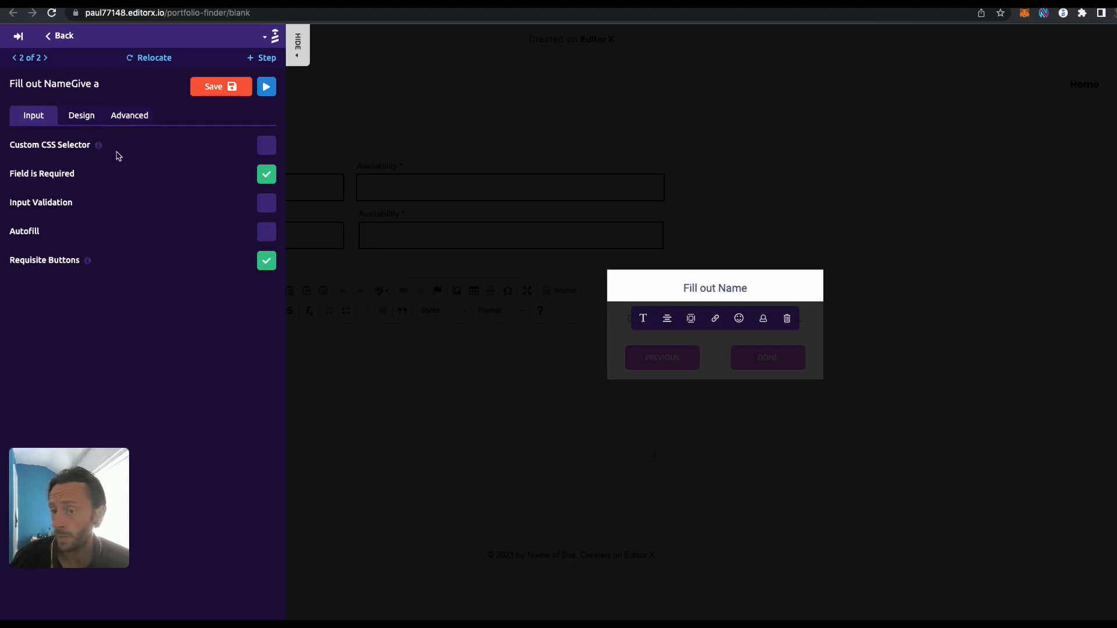
{"action": "left_click", "coordinate": [82, 115]}
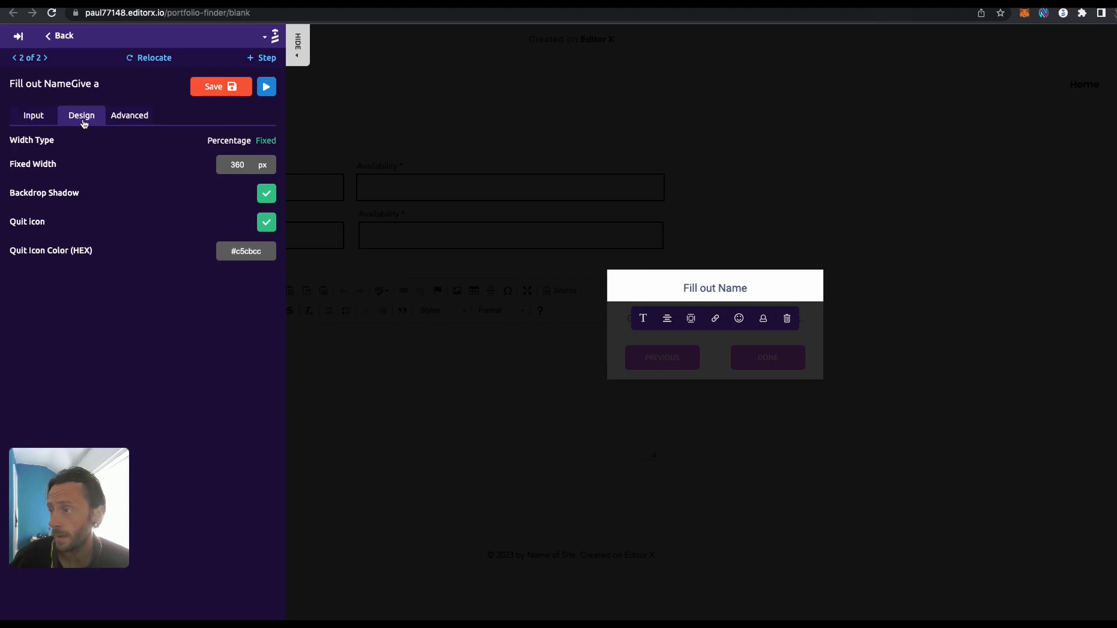
{"action": "left_click", "coordinate": [267, 193]}
{"action": "type", "text": "#ff"}
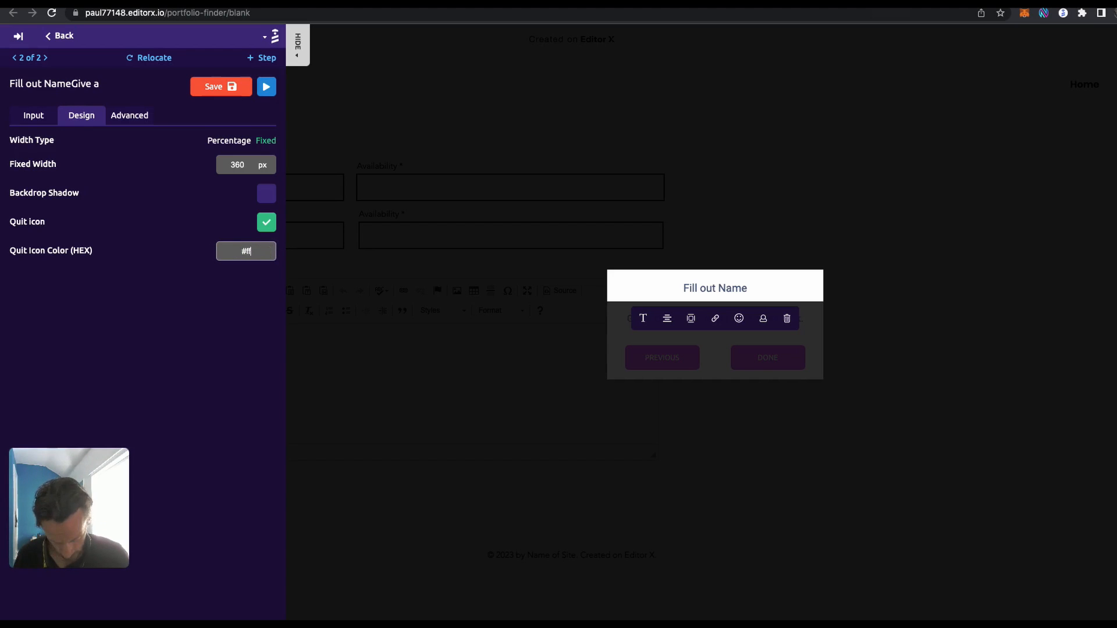
{"action": "left_click", "coordinate": [130, 115]}
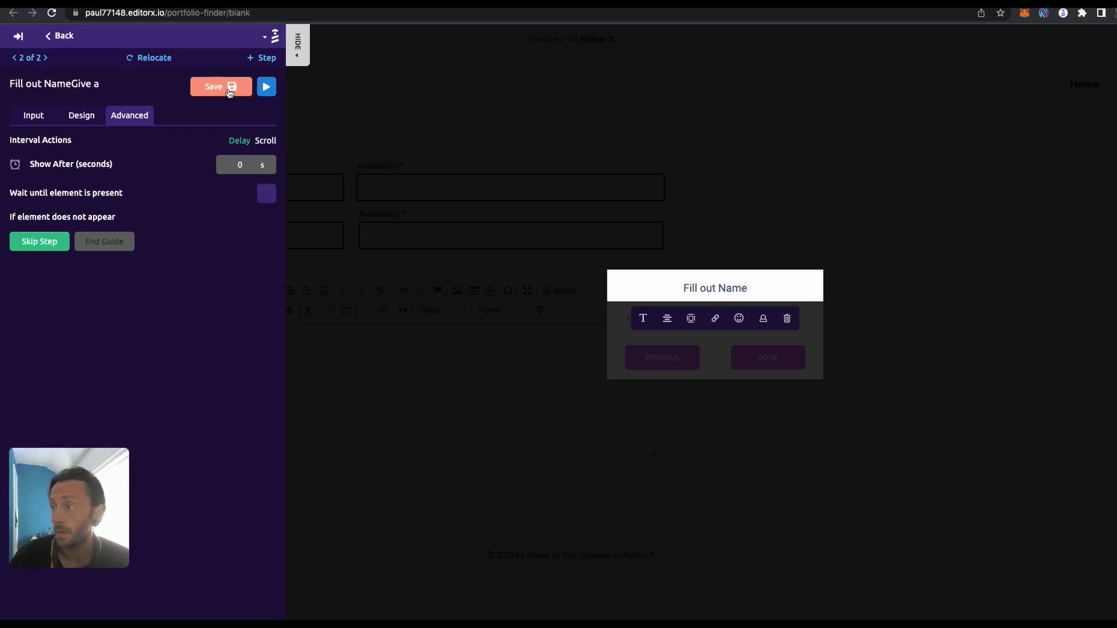
Save the Fill out Name step and preview it, typing 'gfgfgfgfg' into the First Name field.
{"action": "left_click", "coordinate": [220, 86]}
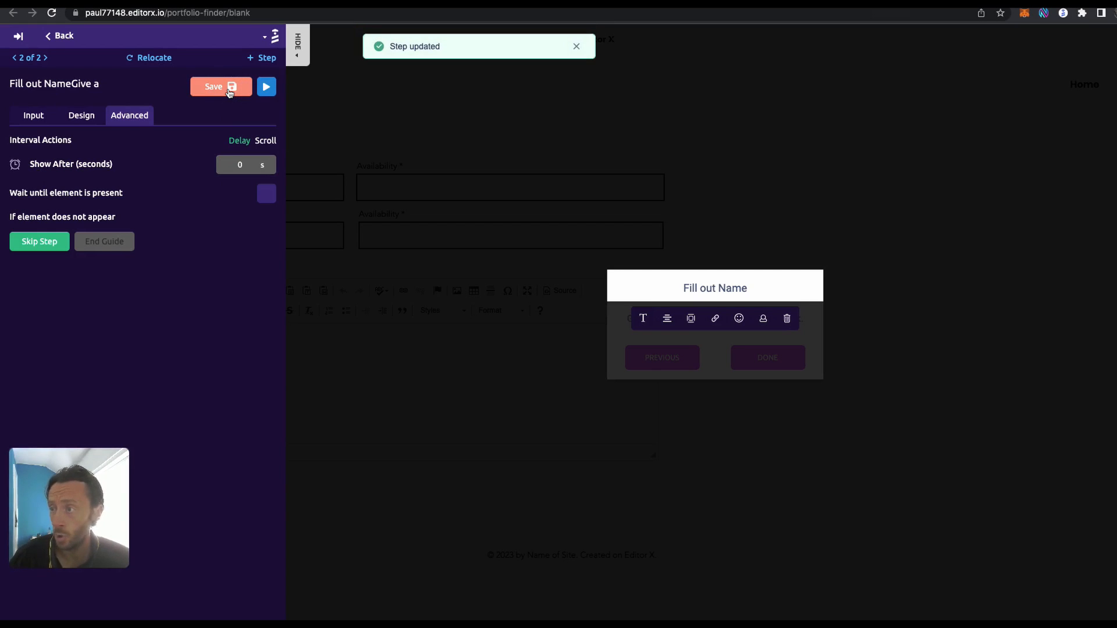
{"action": "left_click", "coordinate": [265, 87]}
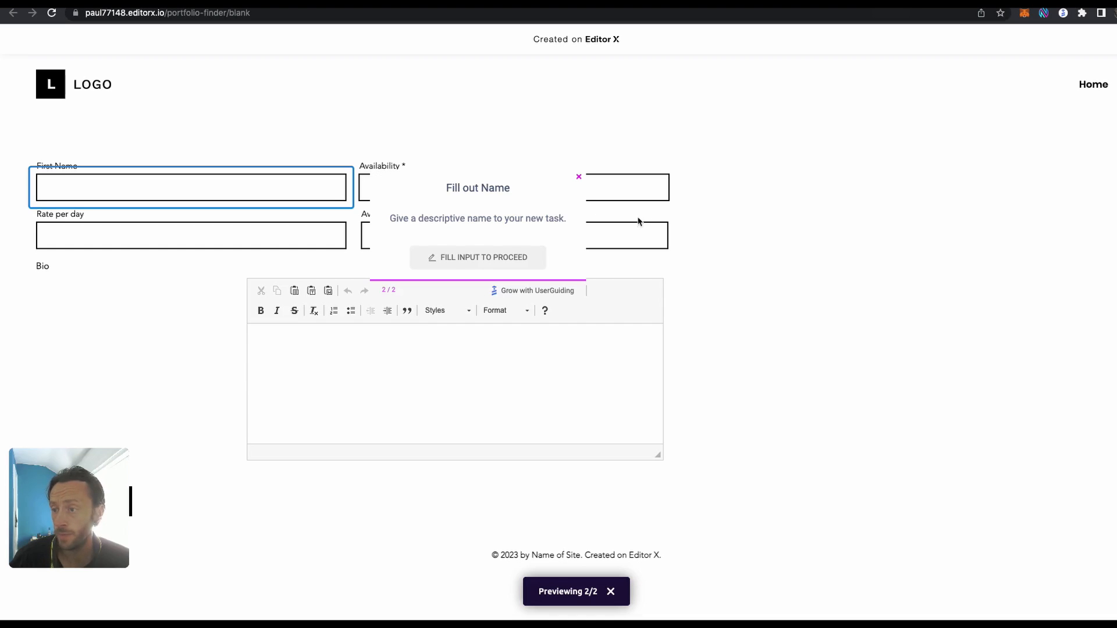
{"action": "type", "text": "gfgfgfgfg"}
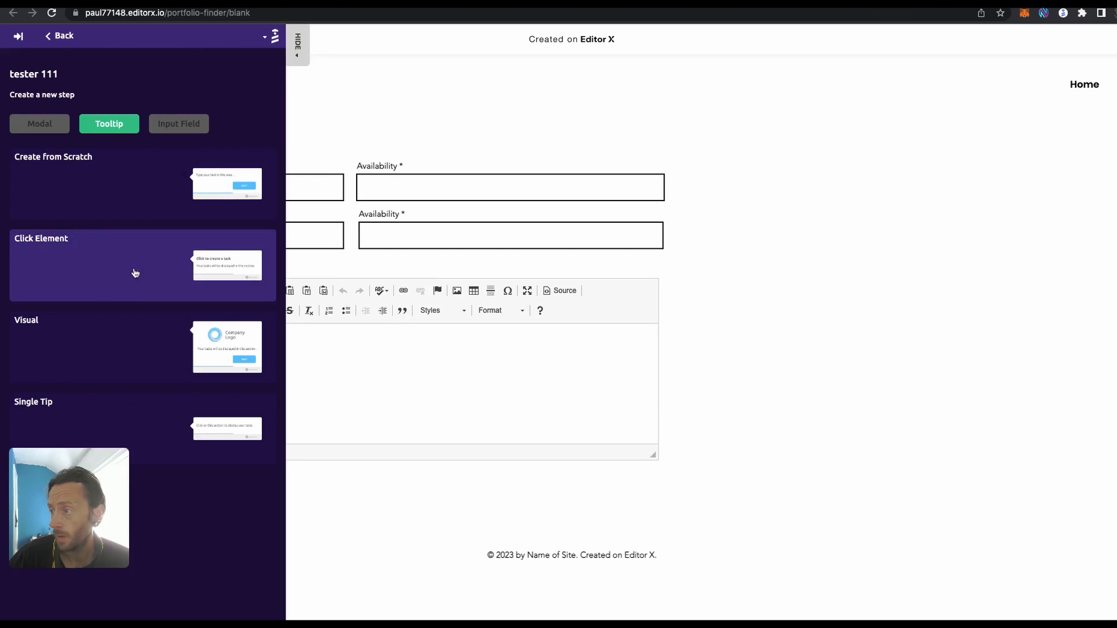
{"action": "mouse_move", "coordinate": [150, 254]}
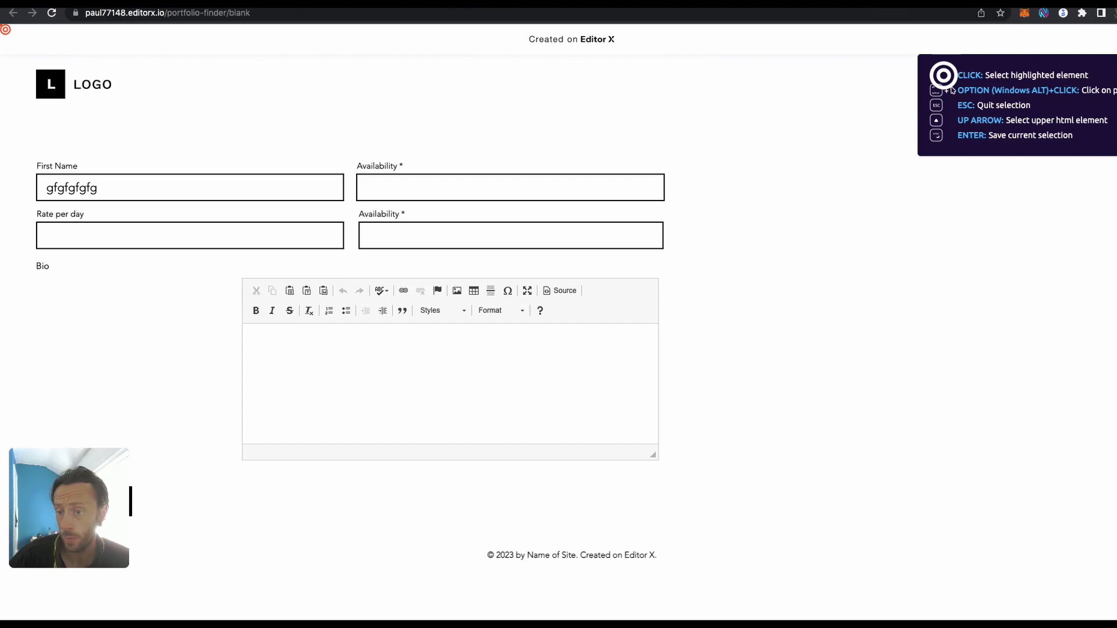
Attach the new image tooltip to the lower Availability field and preview the guide.
{"action": "left_click", "coordinate": [508, 235]}
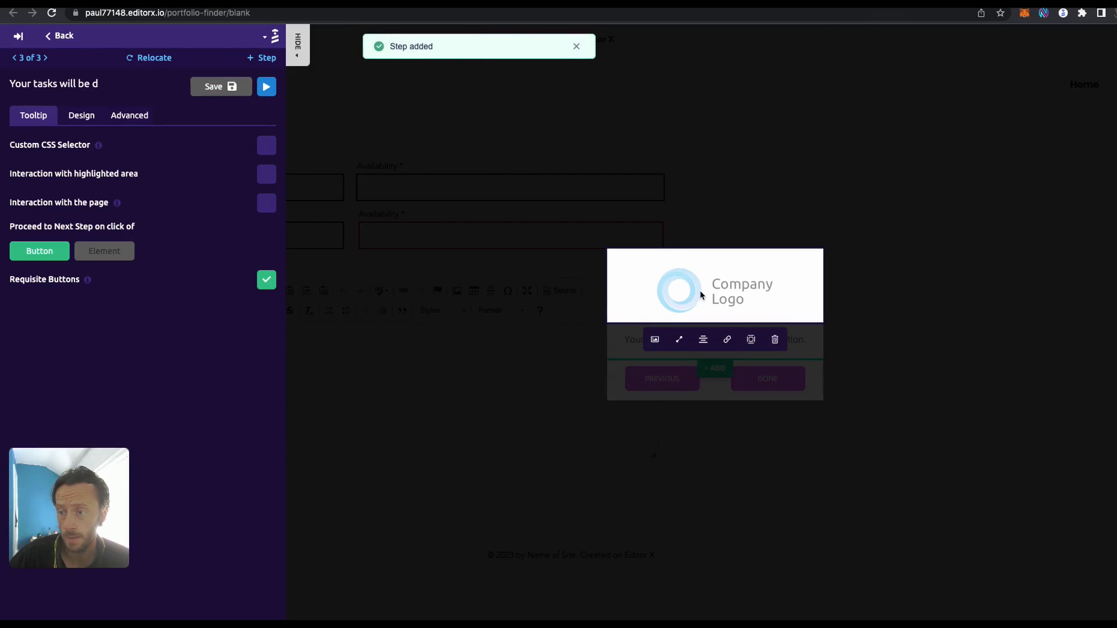
{"action": "left_click", "coordinate": [654, 339]}
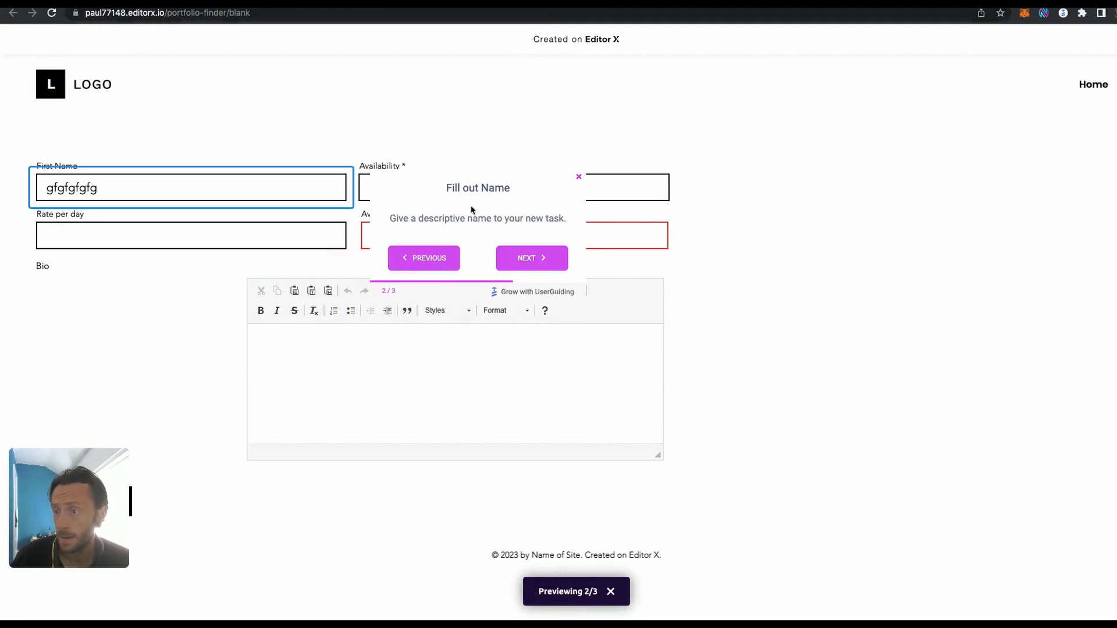
Step the preview back to step 1, forward through Fill out Name and availability, then finish it.
{"action": "left_click", "coordinate": [424, 258]}
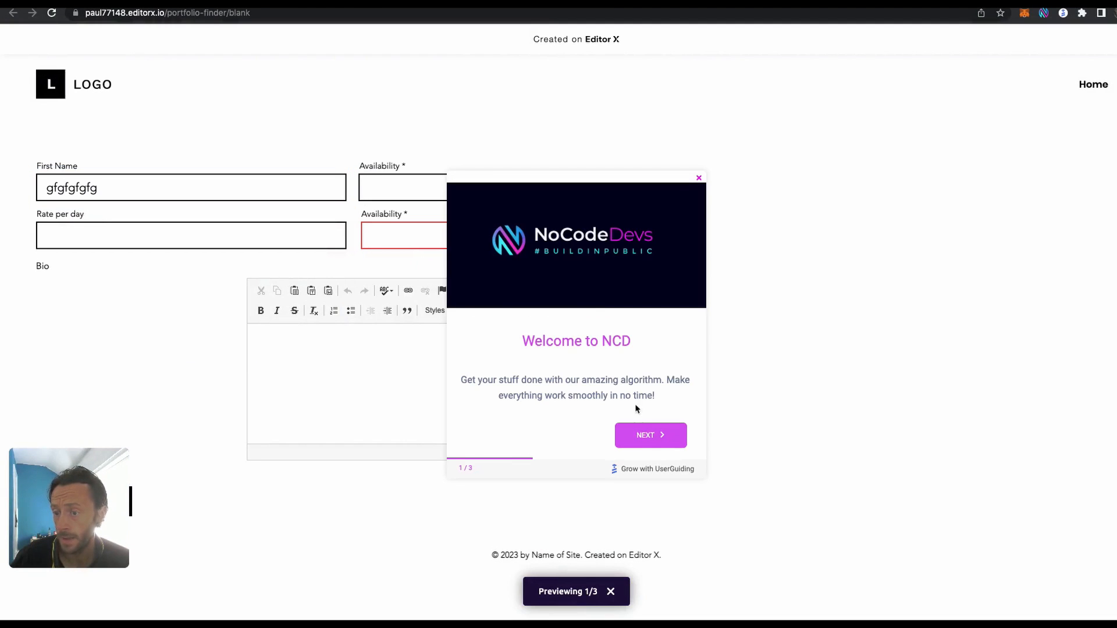
{"action": "left_click", "coordinate": [649, 435]}
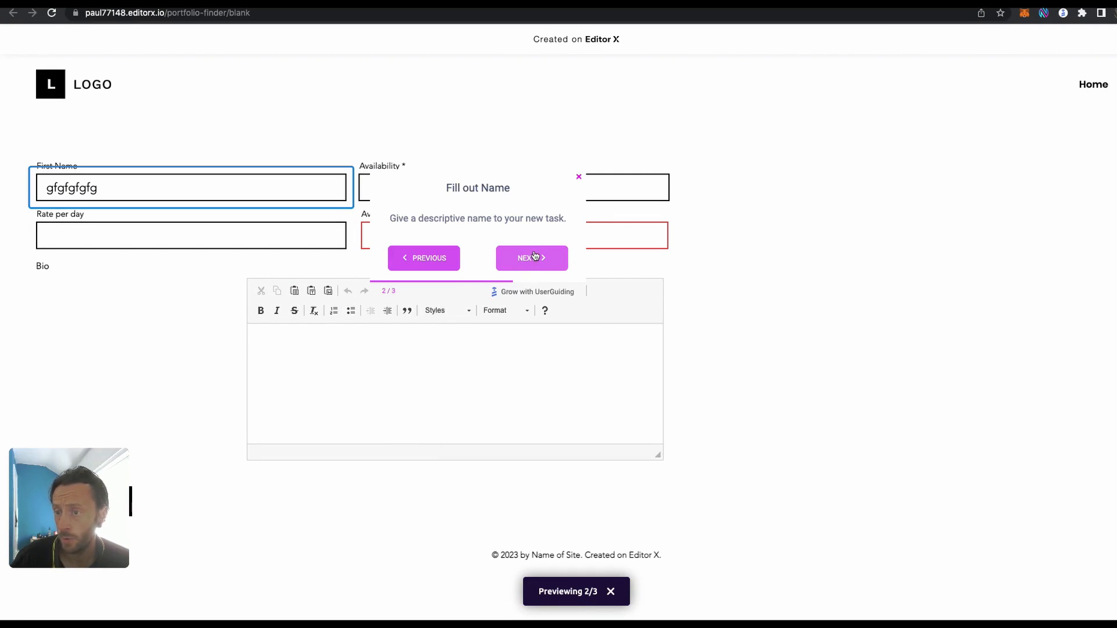
{"action": "left_click", "coordinate": [532, 258]}
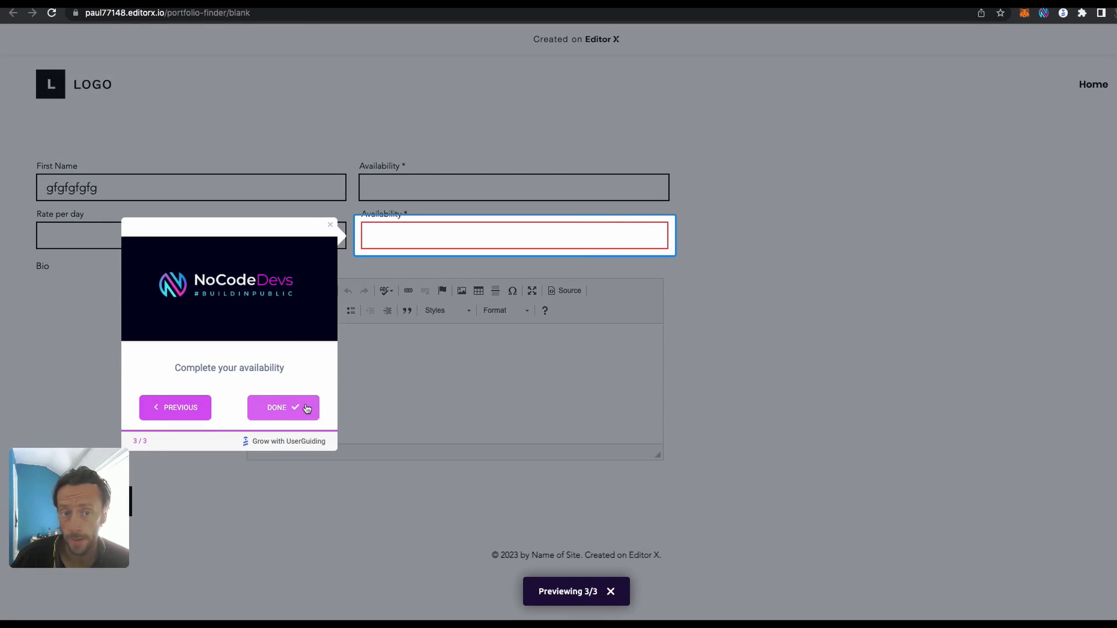
{"action": "left_click", "coordinate": [283, 407]}
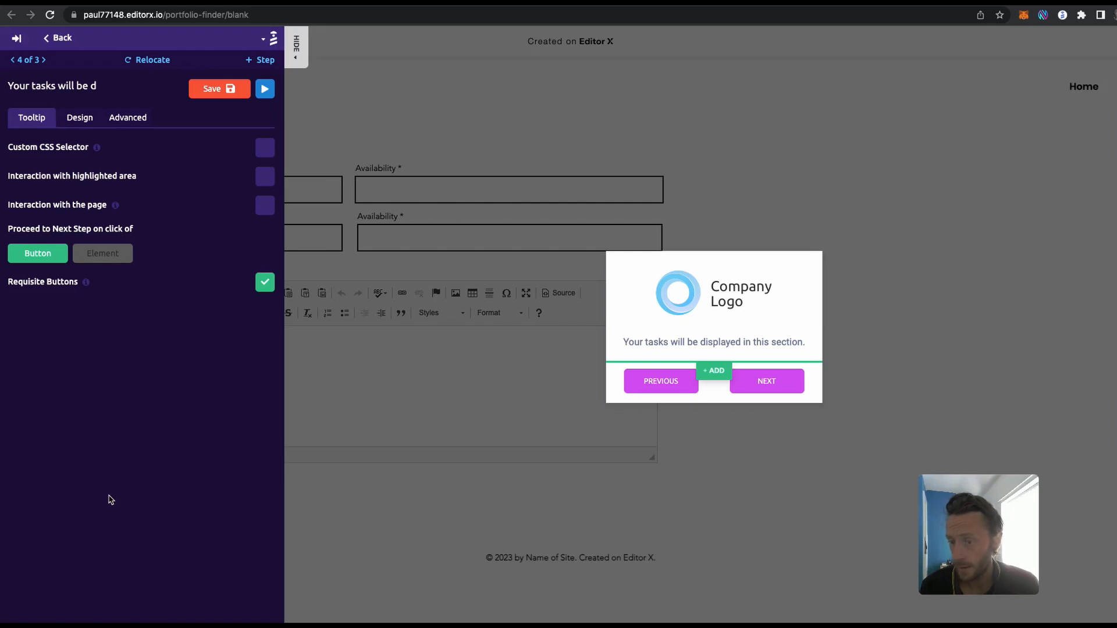
Replace the step's placeholder logo with the uploaded NoCodeDevs image.
{"action": "left_click", "coordinate": [677, 292]}
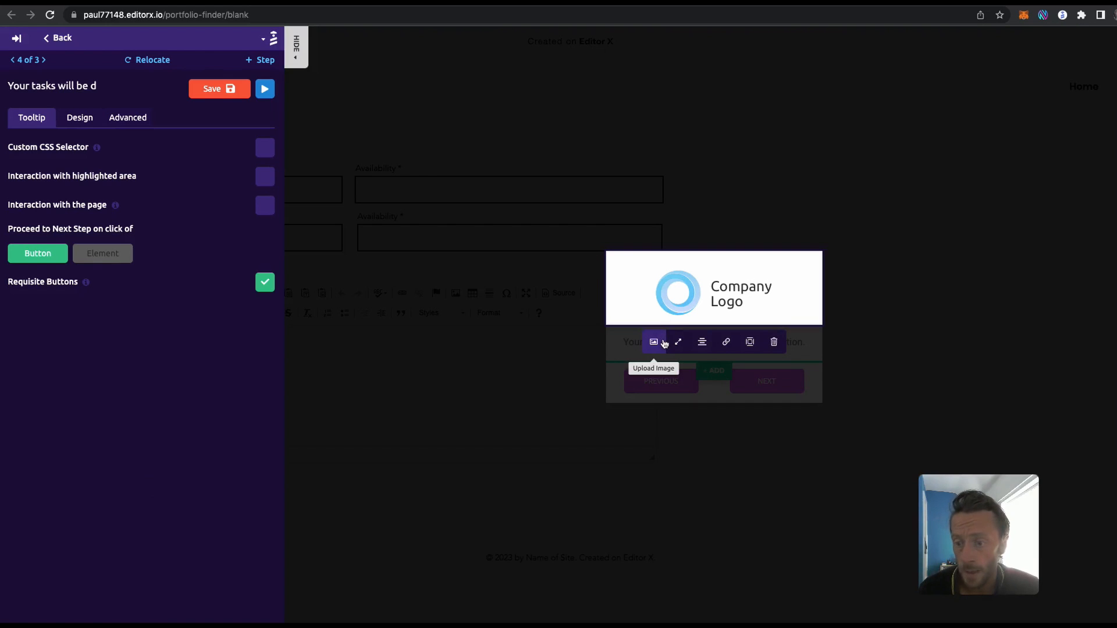
{"action": "left_click", "coordinate": [652, 342]}
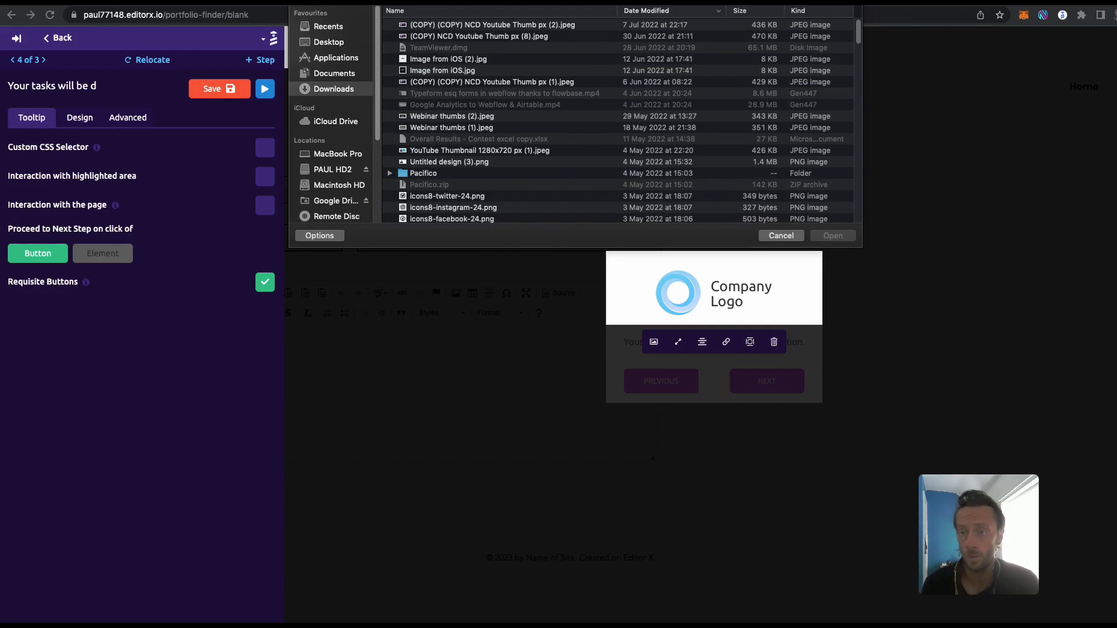
{"action": "left_click", "coordinate": [779, 237]}
{"action": "type", "text": "You"}
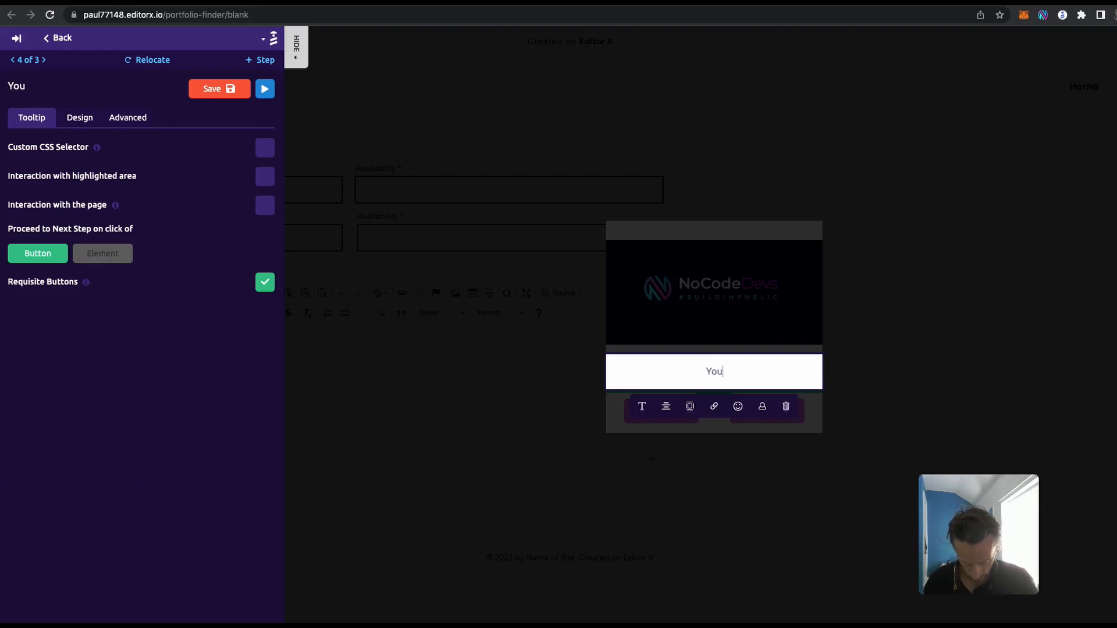
Write the message 'You have completed the form' and add a video component to the step.
{"action": "type", "text": "have completed t"}
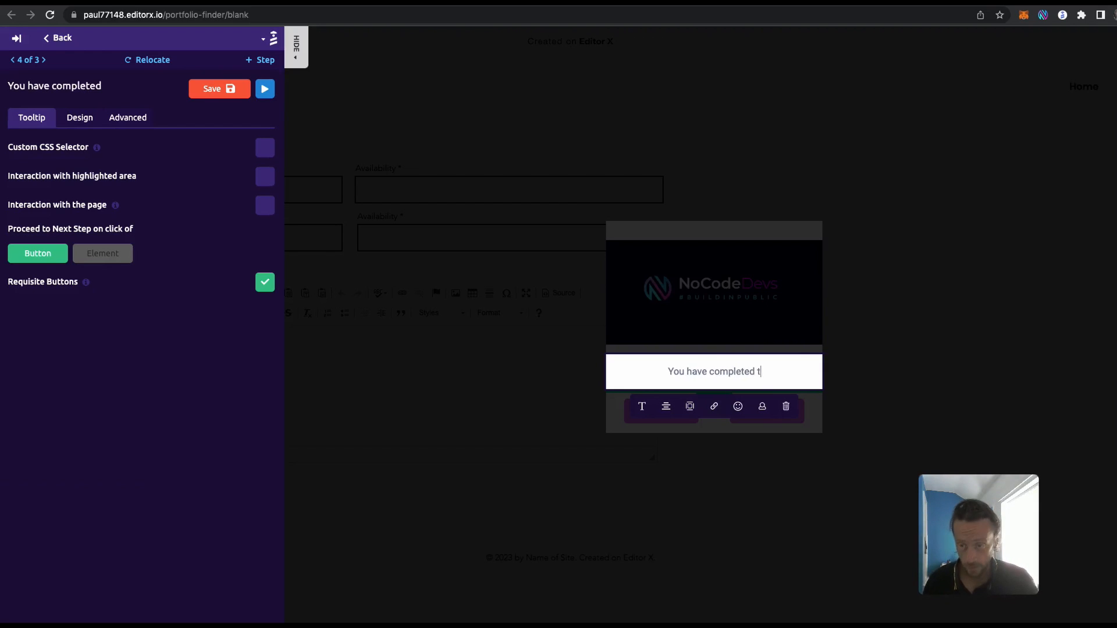
{"action": "type", "text": "he form"}
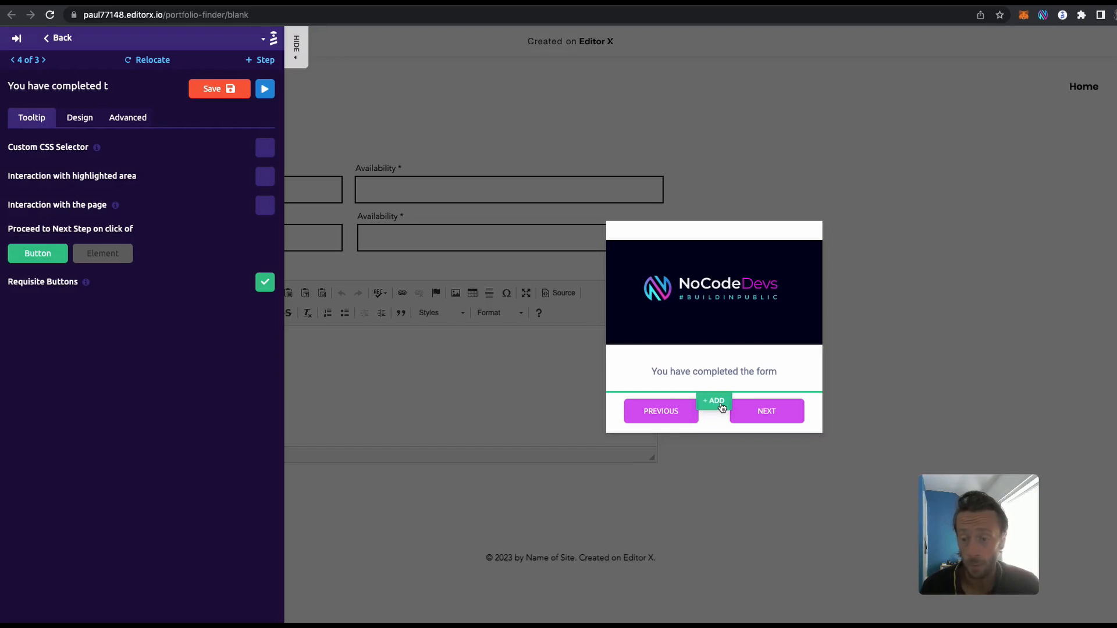
{"action": "left_click", "coordinate": [713, 401]}
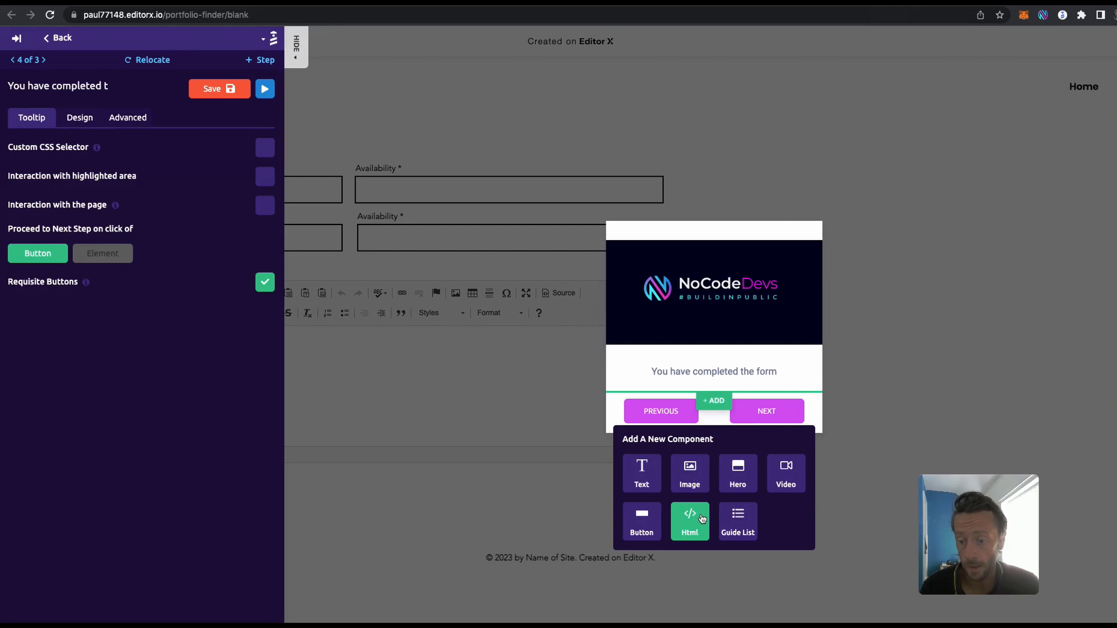
{"action": "mouse_move", "coordinate": [786, 474]}
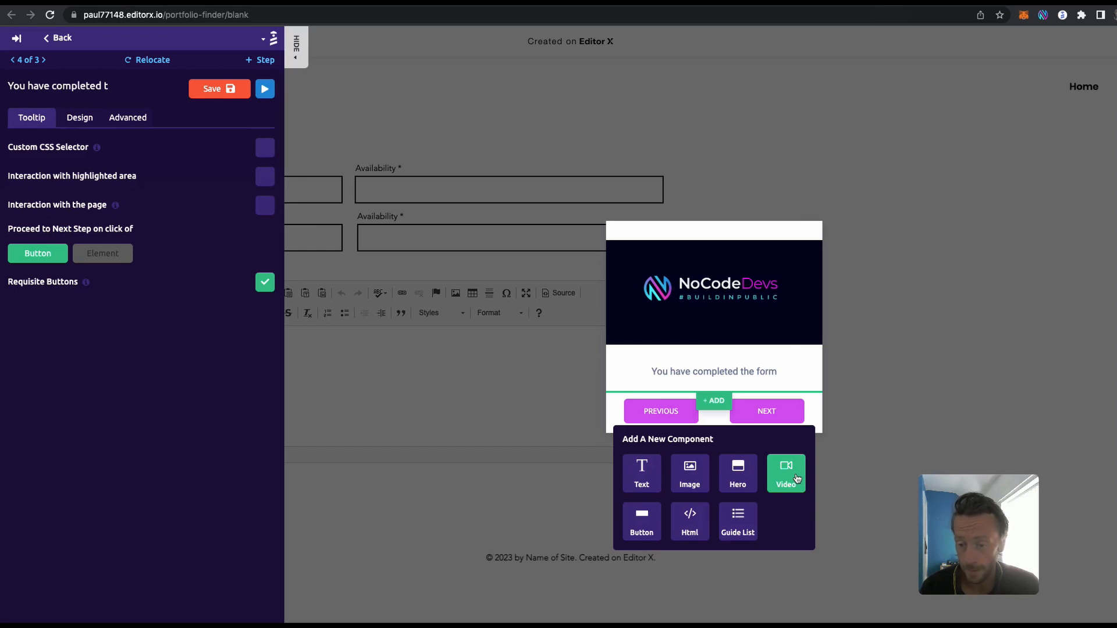
{"action": "left_click", "coordinate": [786, 473]}
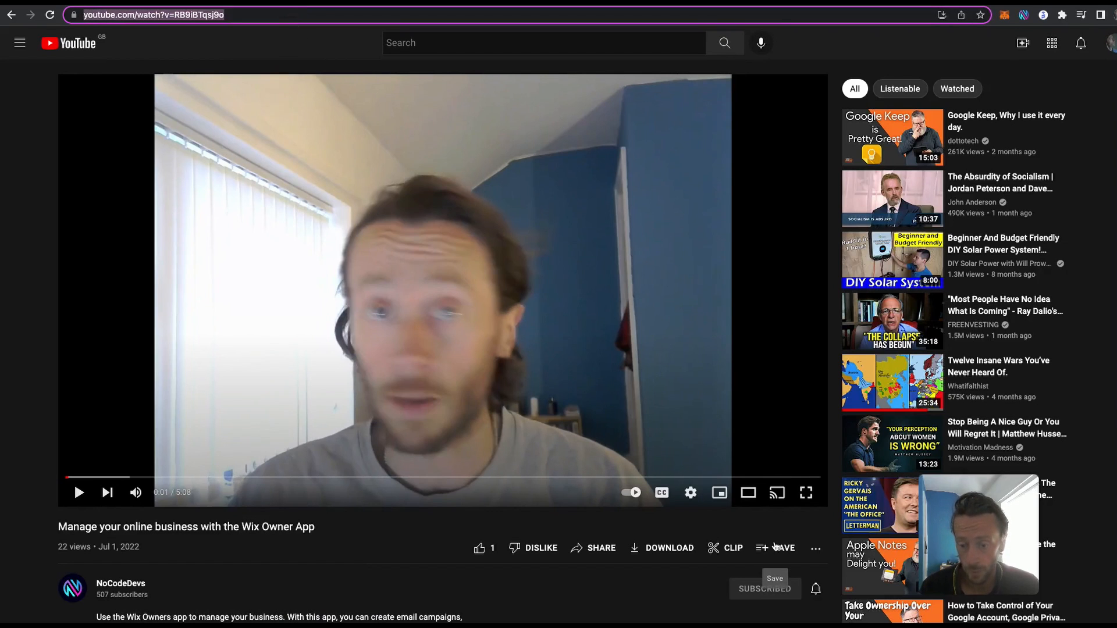
Copy the Wix Owner App video's youtu.be share link from its sharing options.
{"action": "scroll", "scroll_direction": "down", "scroll_amount": 3}
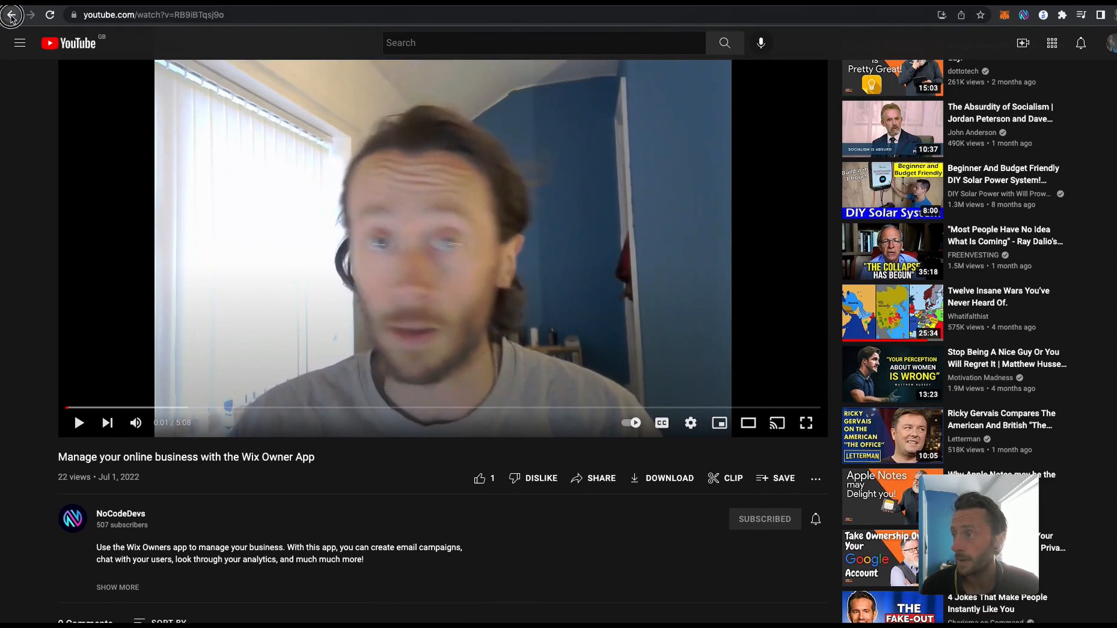
{"action": "left_click", "coordinate": [600, 479]}
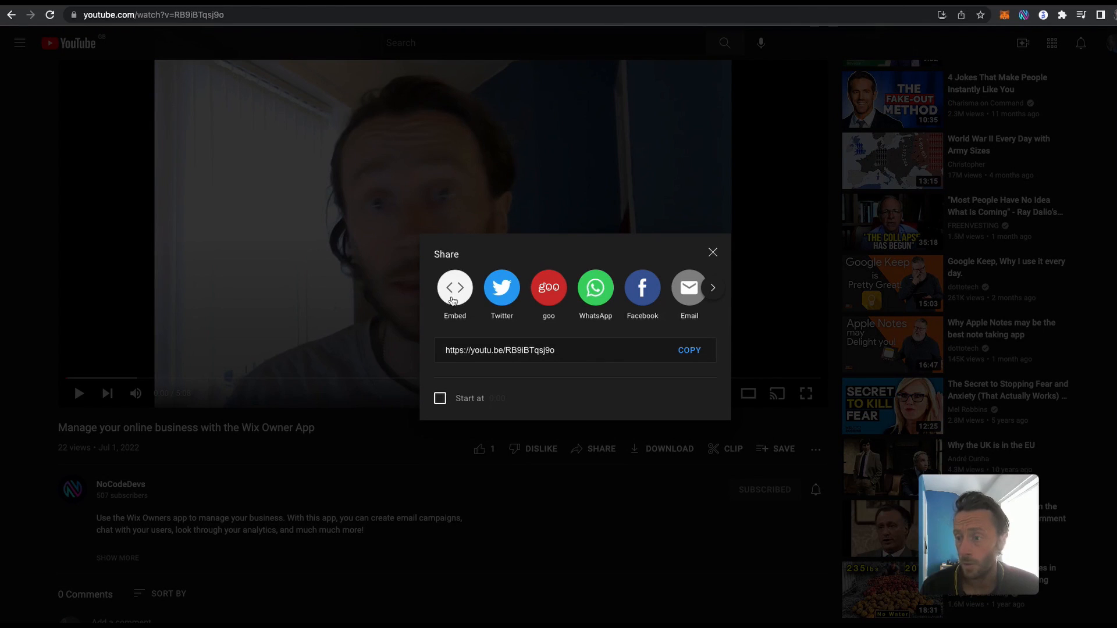
{"action": "mouse_move", "coordinate": [689, 350]}
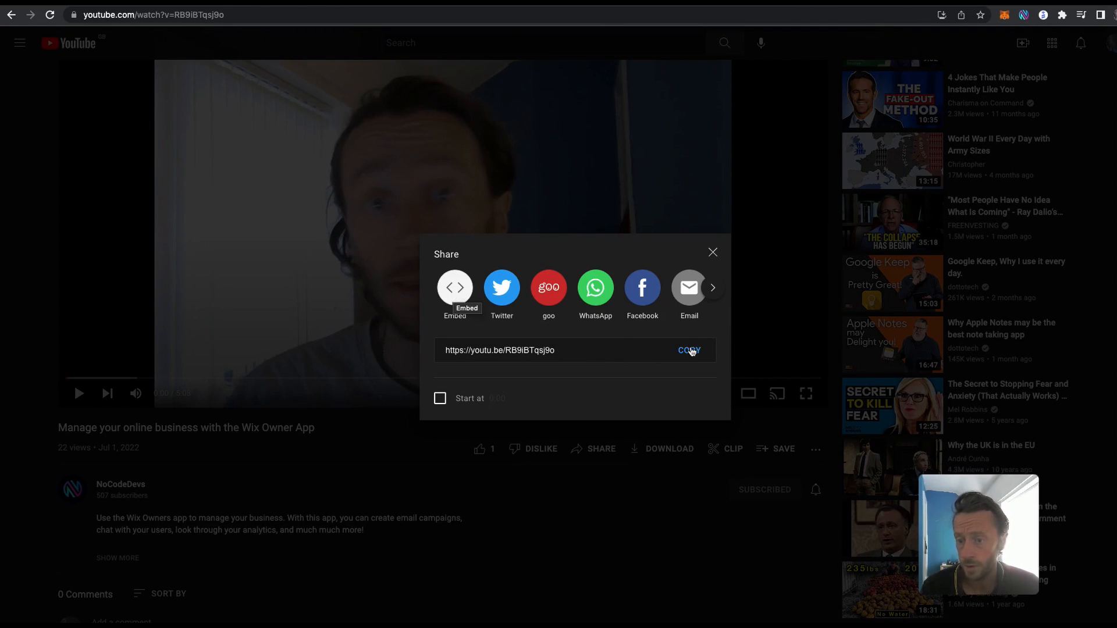
{"action": "left_click", "coordinate": [455, 288]}
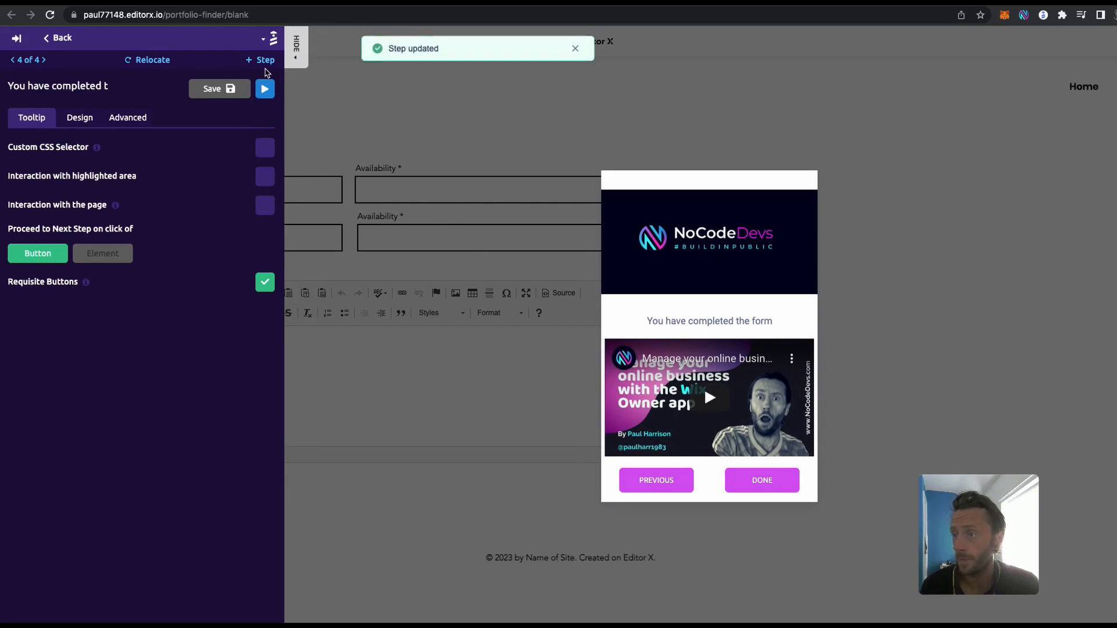
Preview the current step on the form page, close it and return to the step list.
{"action": "left_click", "coordinate": [264, 88]}
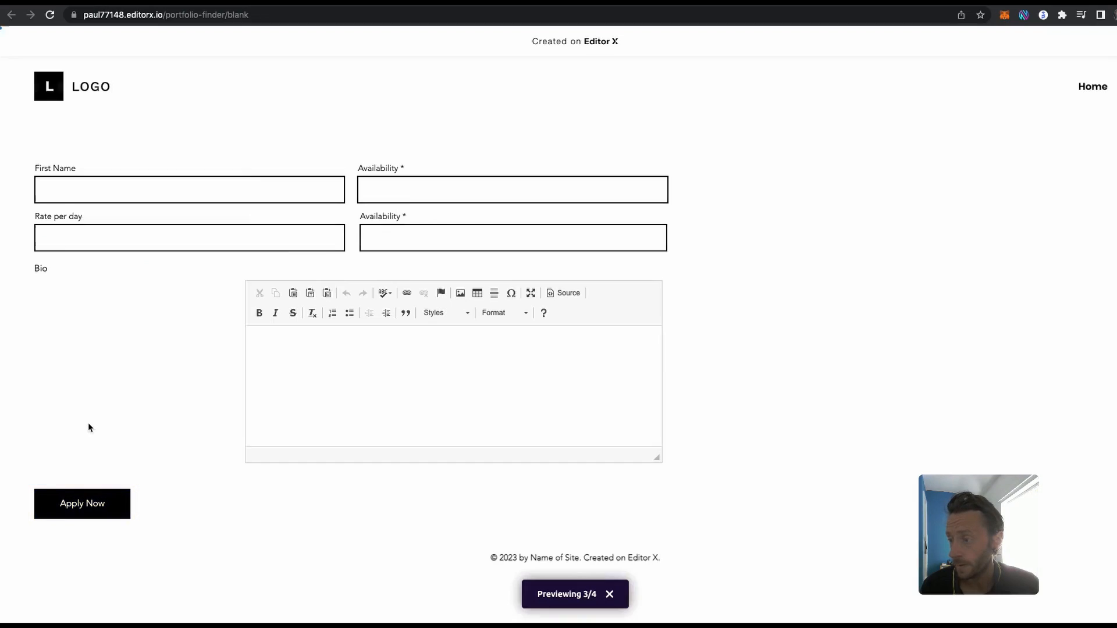
{"action": "left_click", "coordinate": [188, 188]}
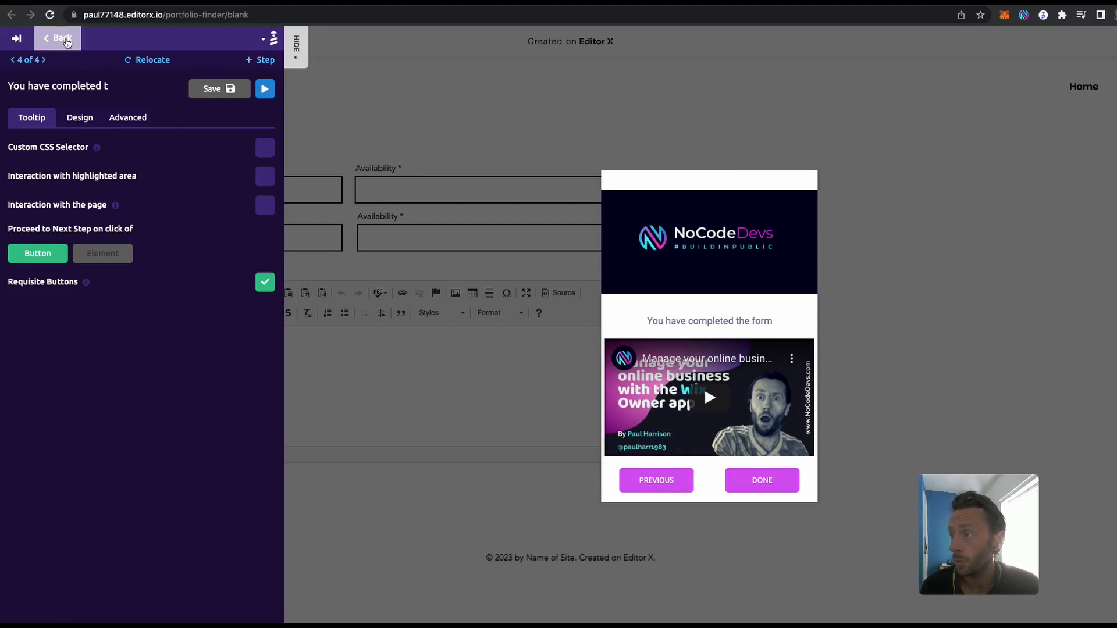
{"action": "left_click", "coordinate": [58, 38]}
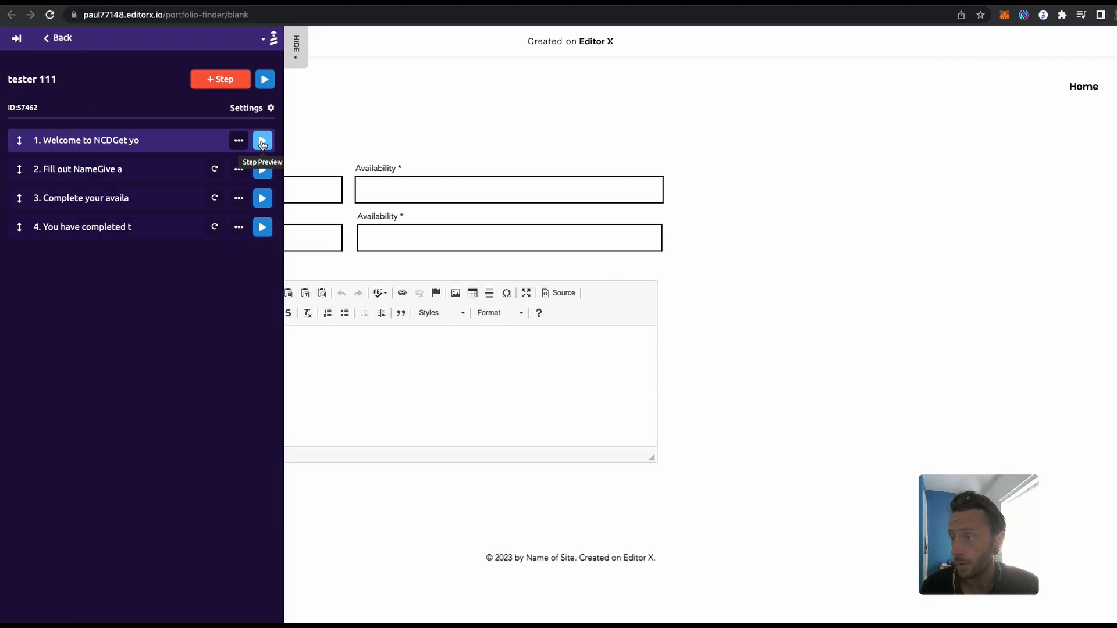
Play the guide from step 1 through Fill out Name, availability and form completion to Done.
{"action": "left_click", "coordinate": [262, 141]}
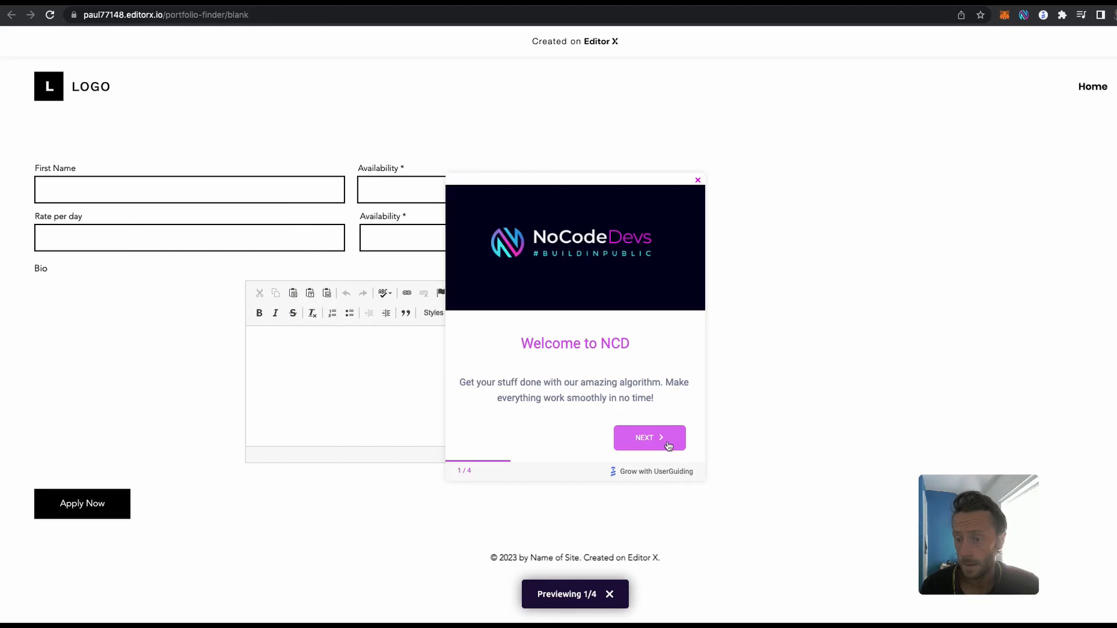
{"action": "left_click", "coordinate": [648, 437]}
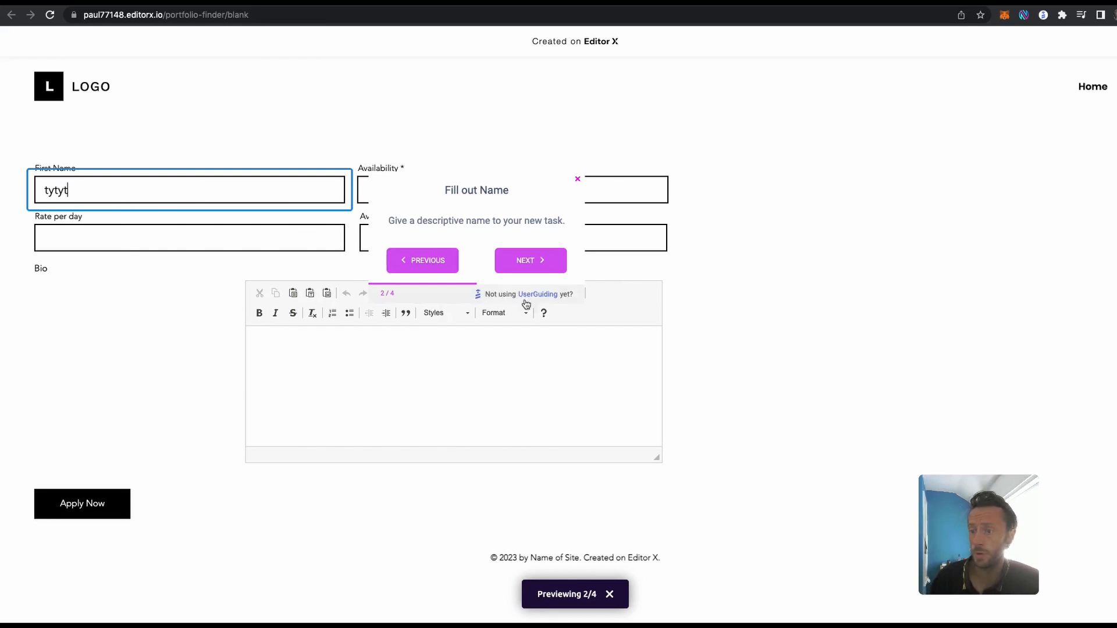
{"action": "left_click", "coordinate": [531, 259]}
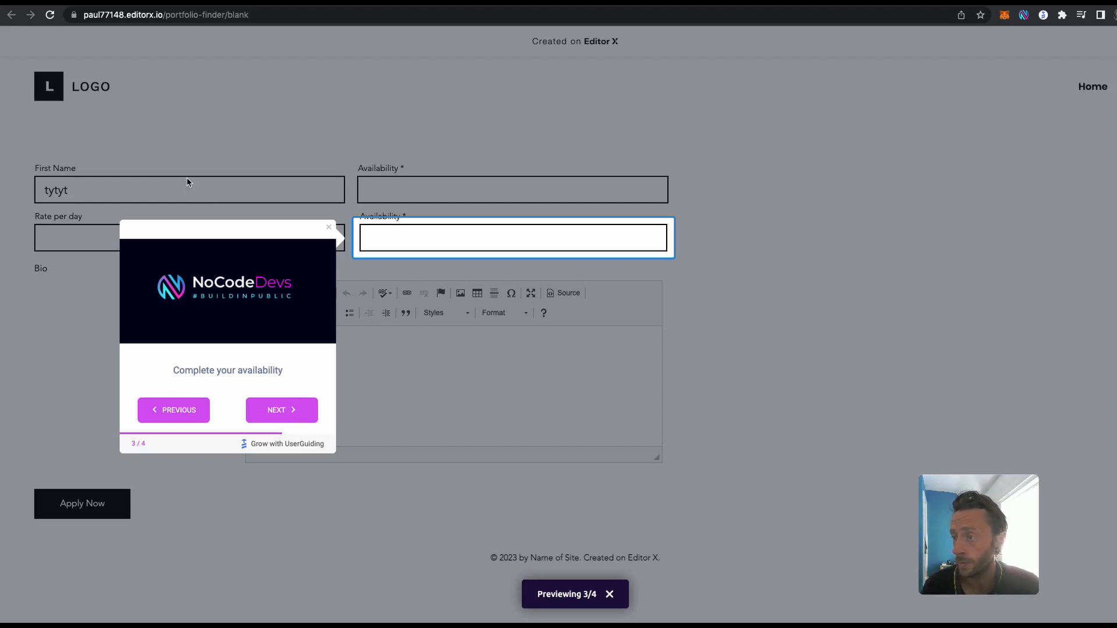
{"action": "left_click", "coordinate": [281, 409]}
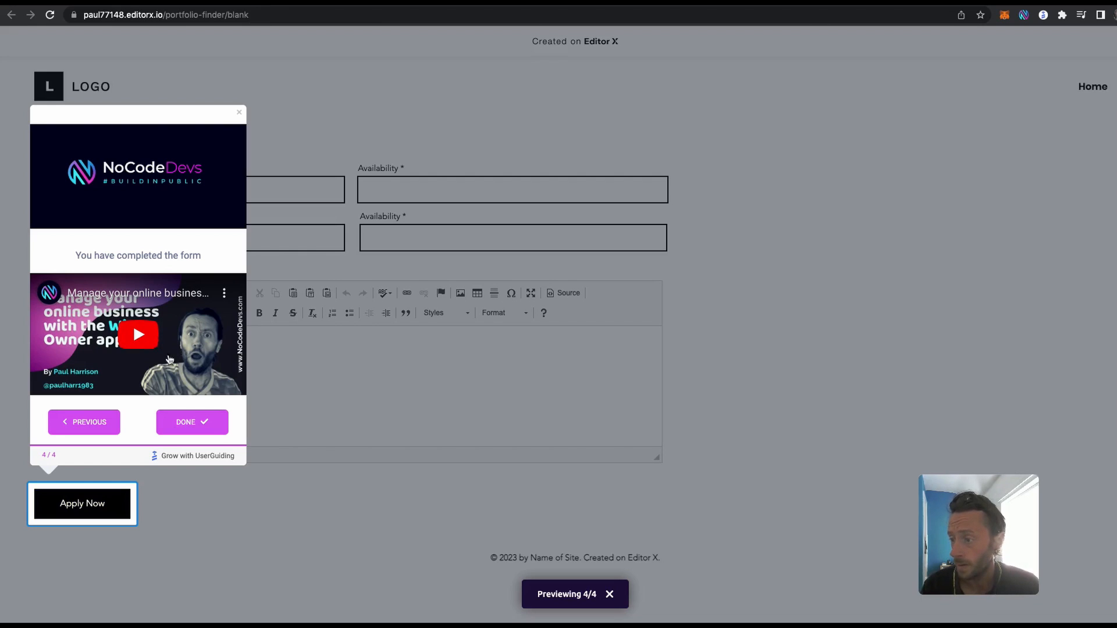
{"action": "left_click", "coordinate": [192, 421]}
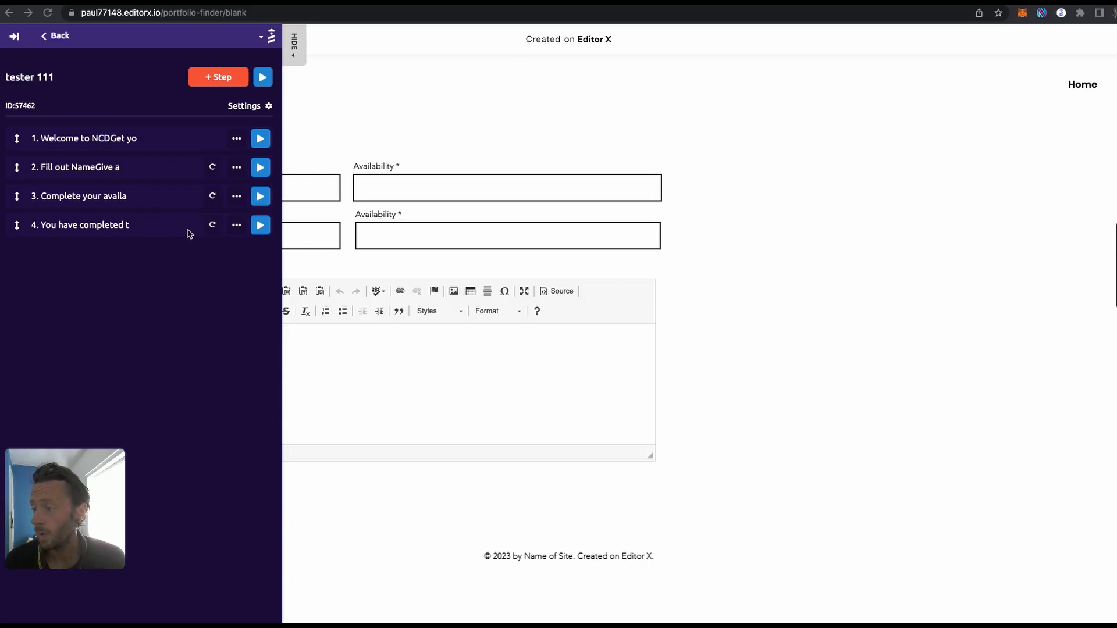
Add the Survey Modal template as the guide's fifth step.
{"action": "left_click", "coordinate": [219, 77]}
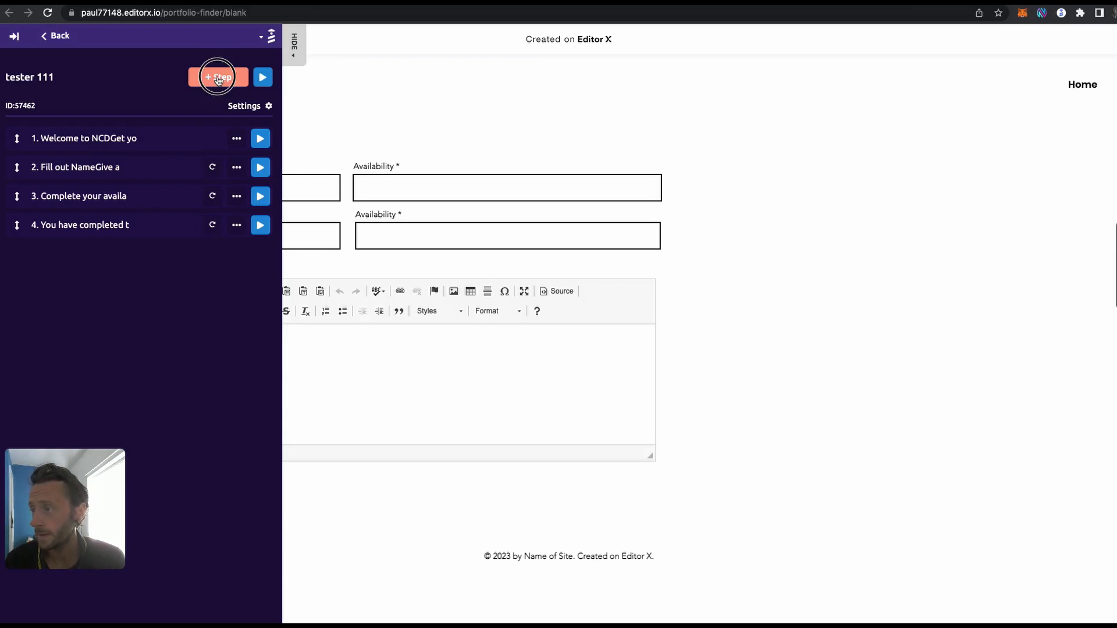
{"action": "left_click", "coordinate": [218, 77]}
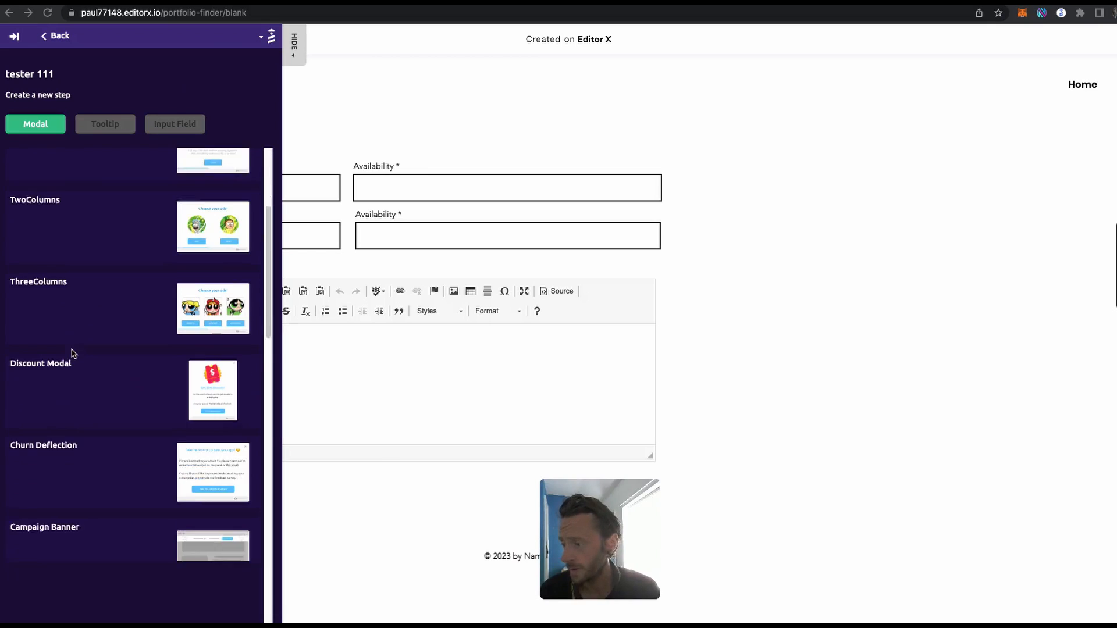
{"action": "scroll", "scroll_direction": "down", "scroll_amount": 3}
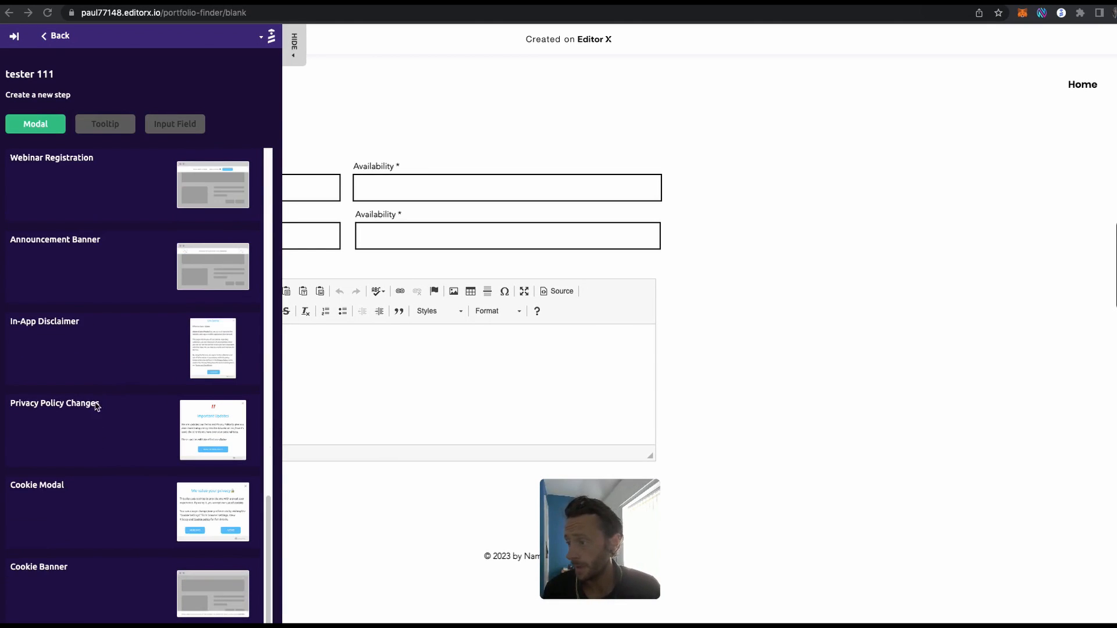
{"action": "scroll", "scroll_direction": "up", "scroll_amount": 3}
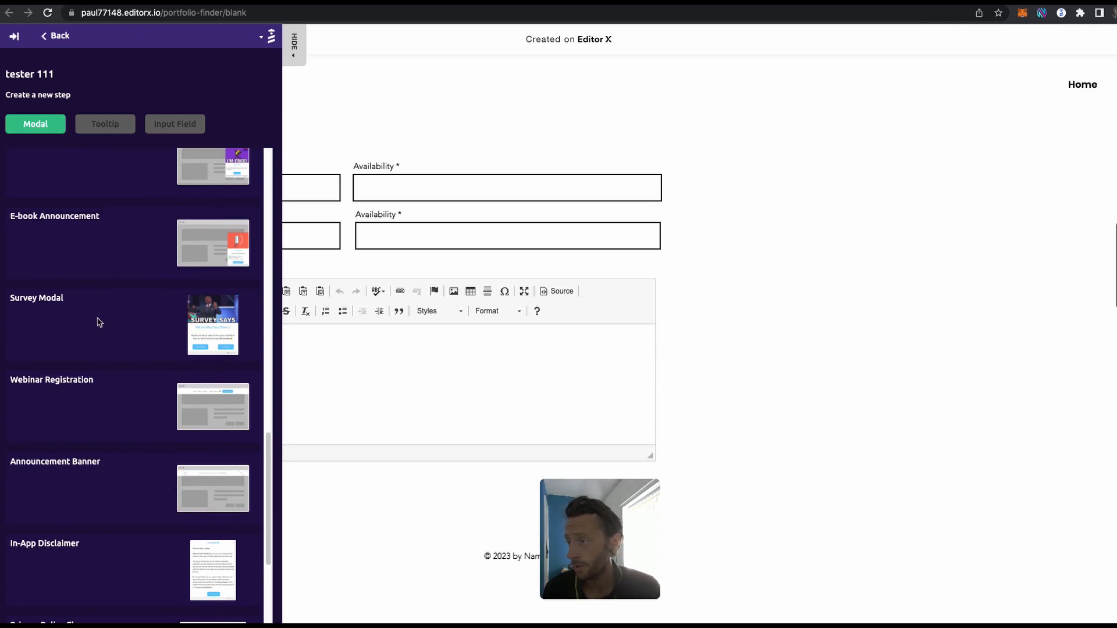
{"action": "left_click", "coordinate": [114, 325]}
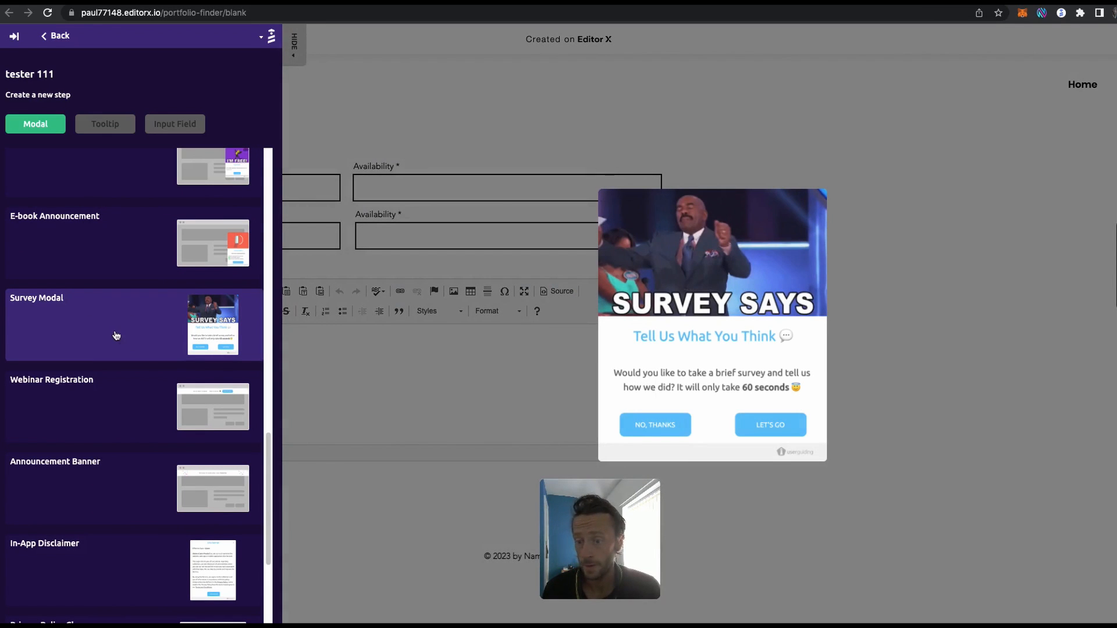
{"action": "left_click", "coordinate": [116, 335]}
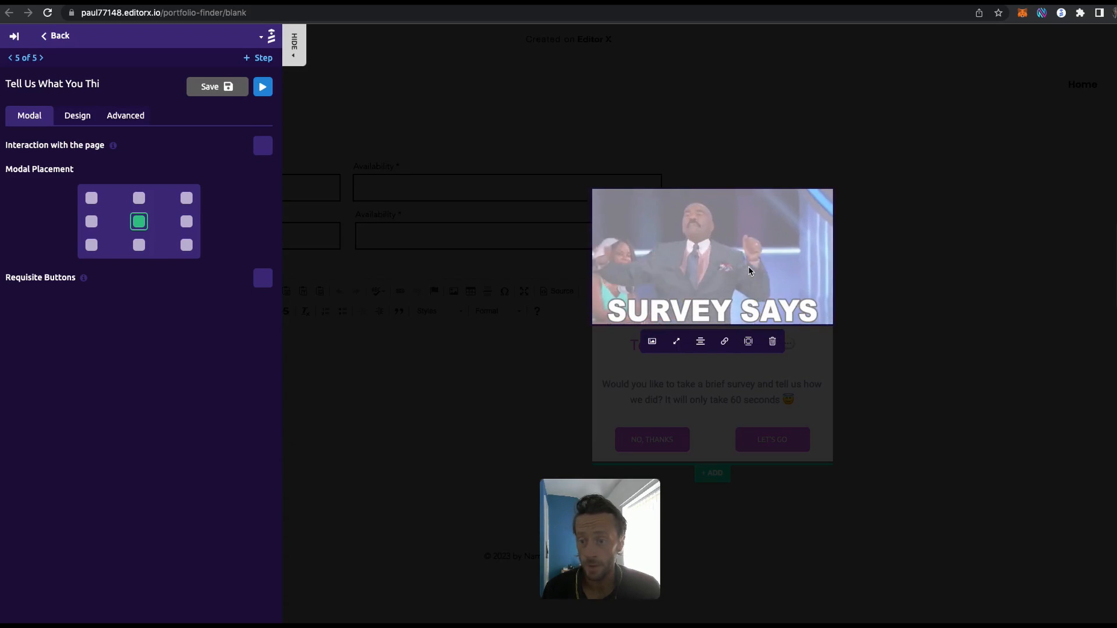
Adjust the modal's 'Tell Us What You Think' title and save the step as 5 of 5.
{"action": "left_click", "coordinate": [711, 344]}
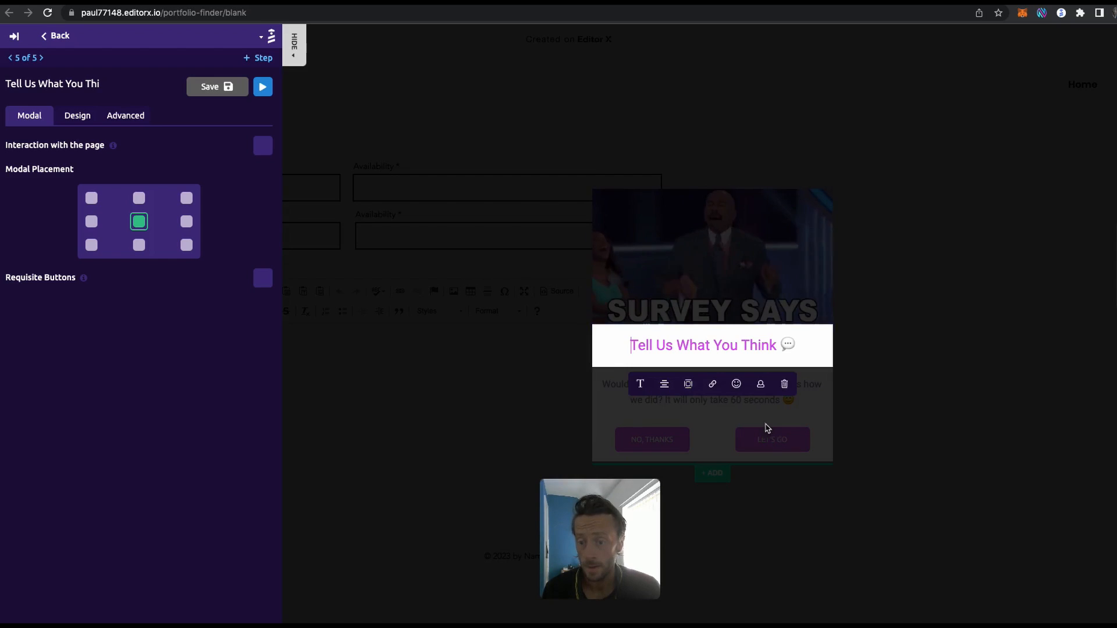
{"action": "left_click", "coordinate": [211, 86]}
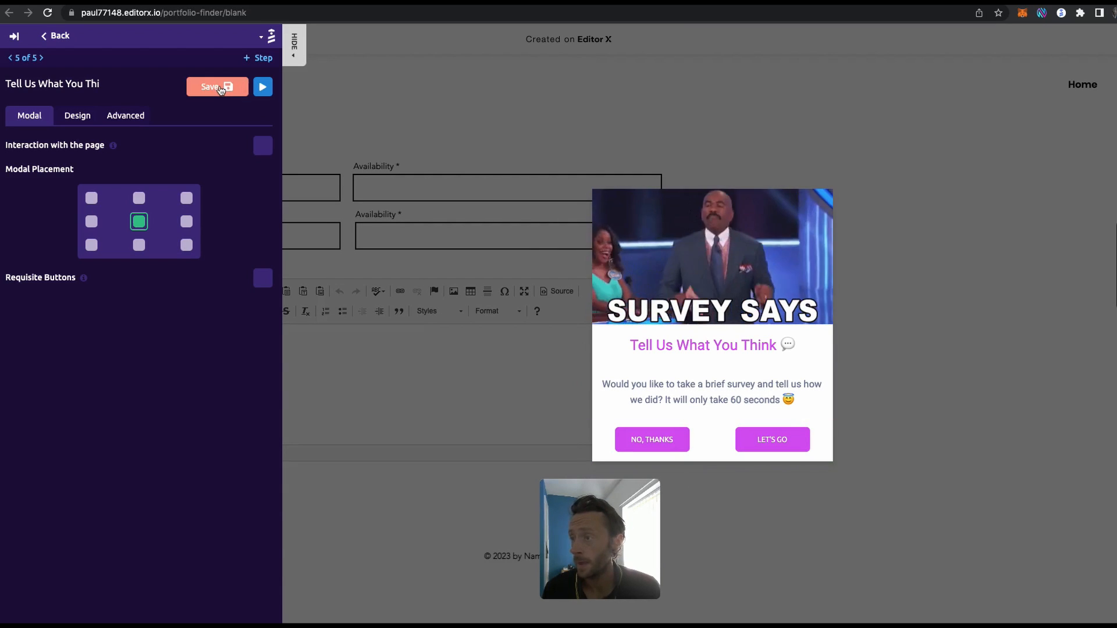
{"action": "left_click", "coordinate": [216, 86]}
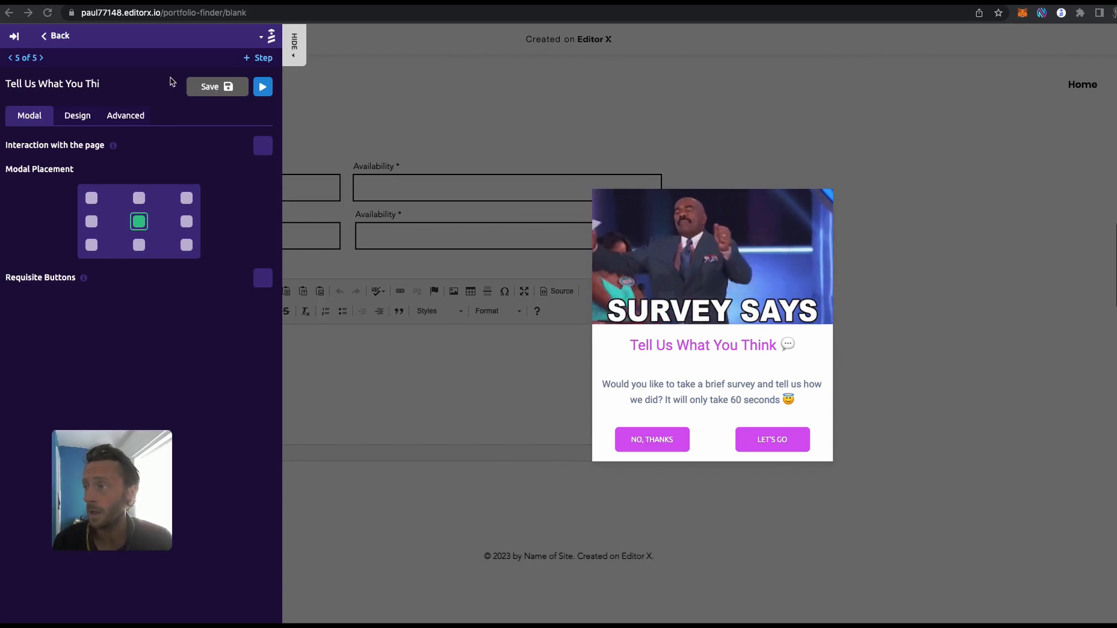
{"action": "mouse_move", "coordinate": [757, 26]}
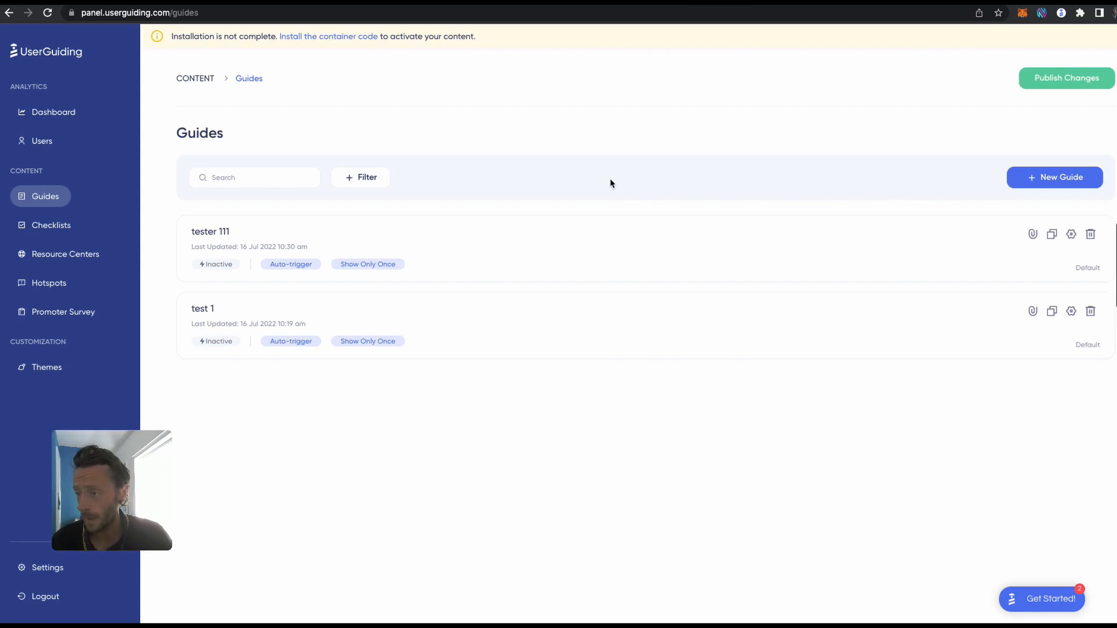
{"action": "mouse_move", "coordinate": [855, 263]}
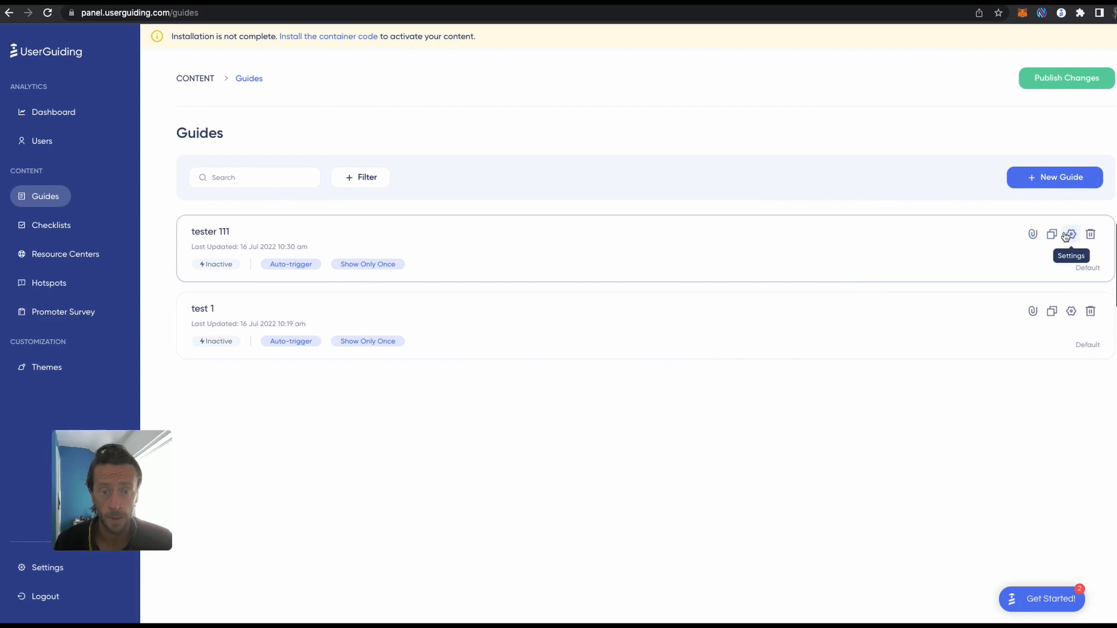
{"action": "left_click", "coordinate": [1070, 234]}
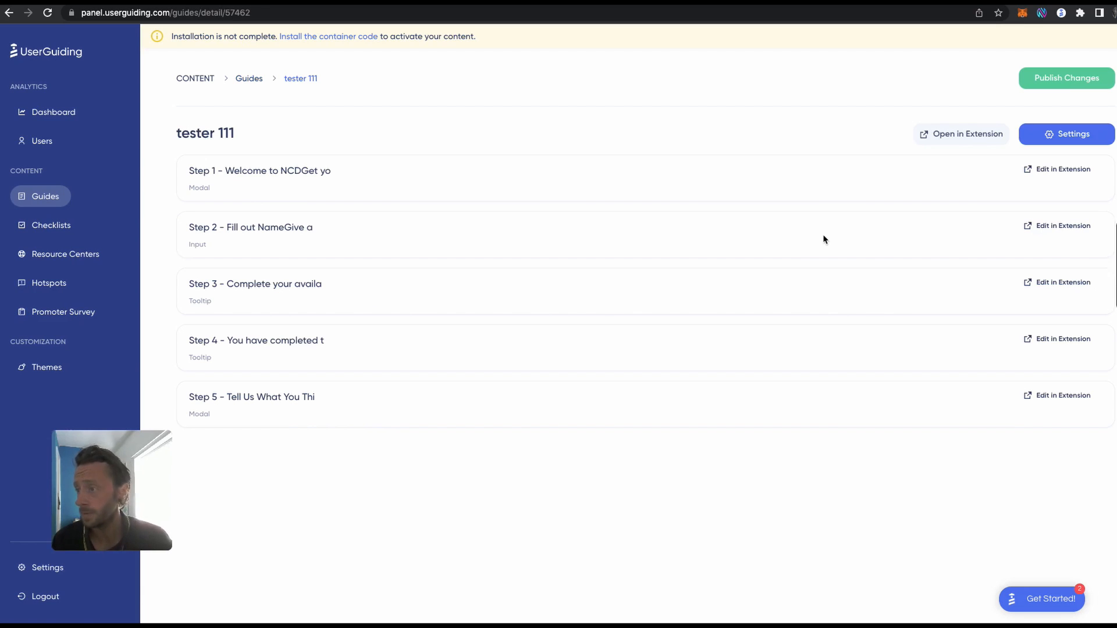
{"action": "left_click", "coordinate": [1067, 133]}
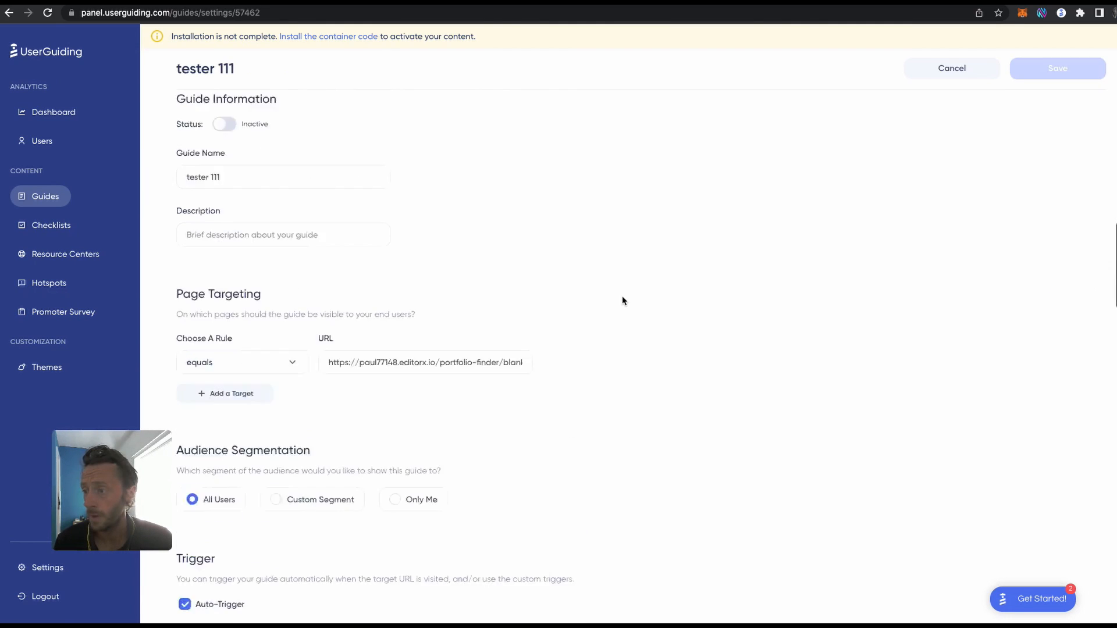
{"action": "scroll", "scroll_direction": "down", "scroll_amount": 3}
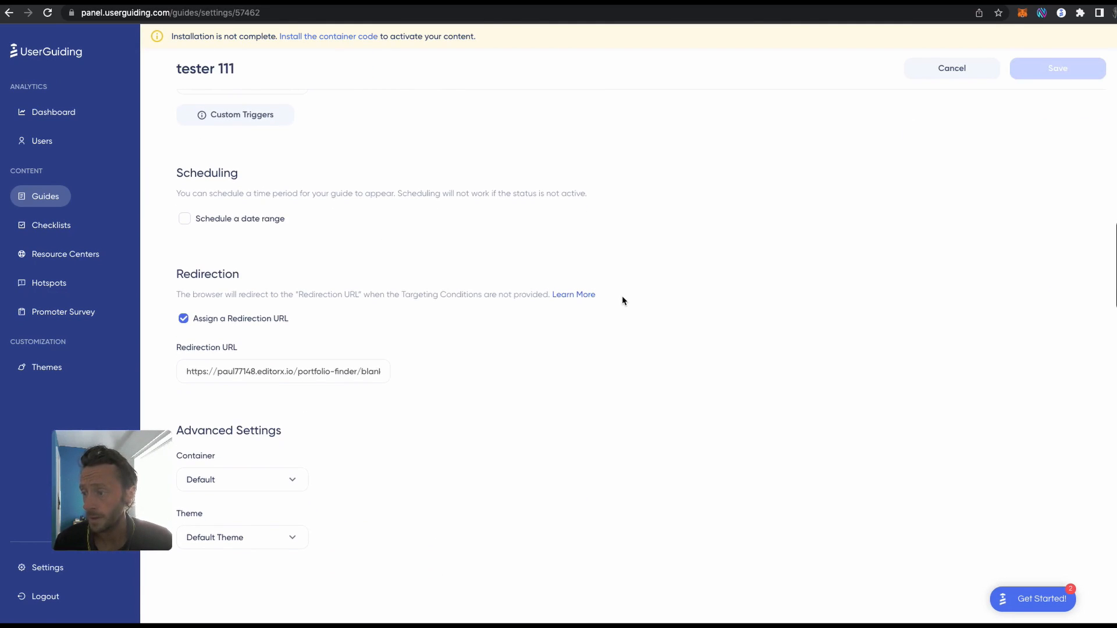
{"action": "mouse_move", "coordinate": [264, 355]}
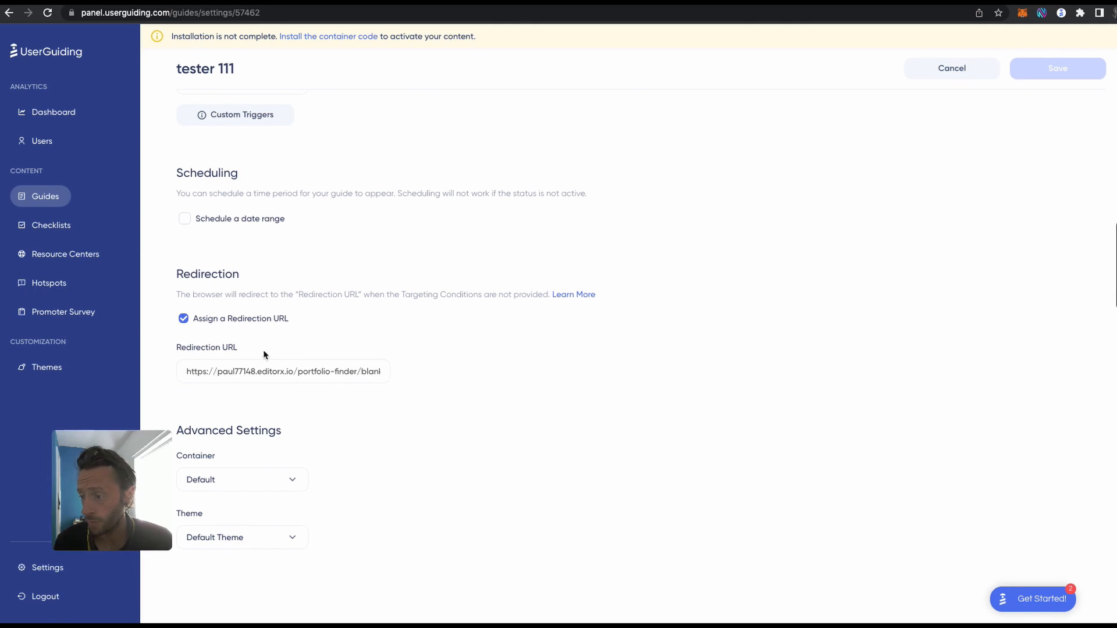
{"action": "scroll", "scroll_direction": "up", "scroll_amount": 3}
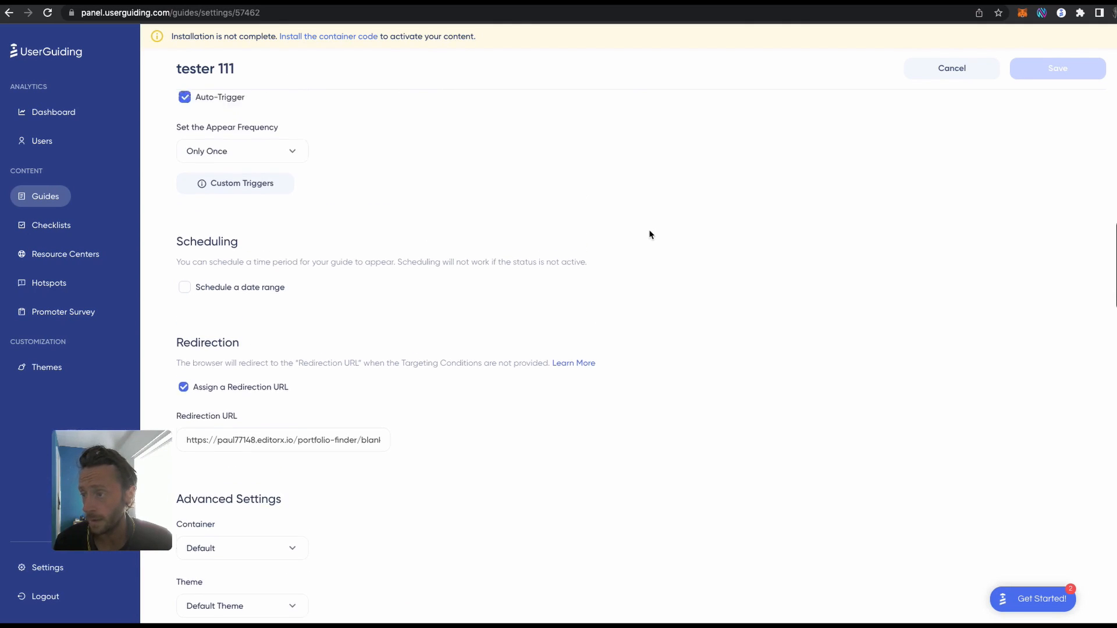
{"action": "scroll", "scroll_direction": "up", "scroll_amount": 3}
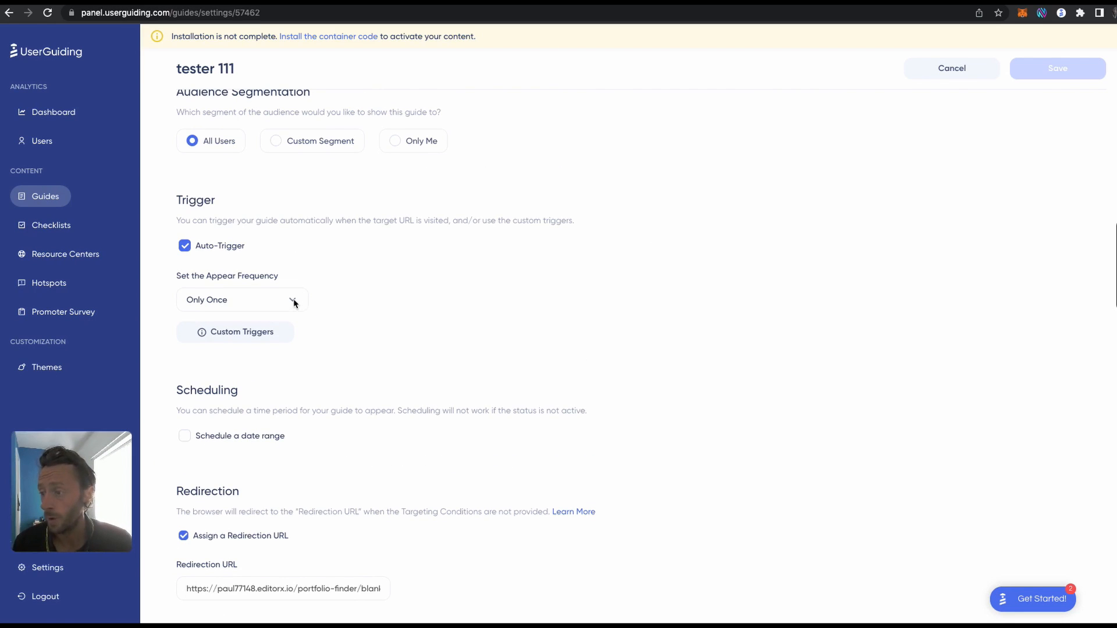
{"action": "mouse_move", "coordinate": [442, 310]}
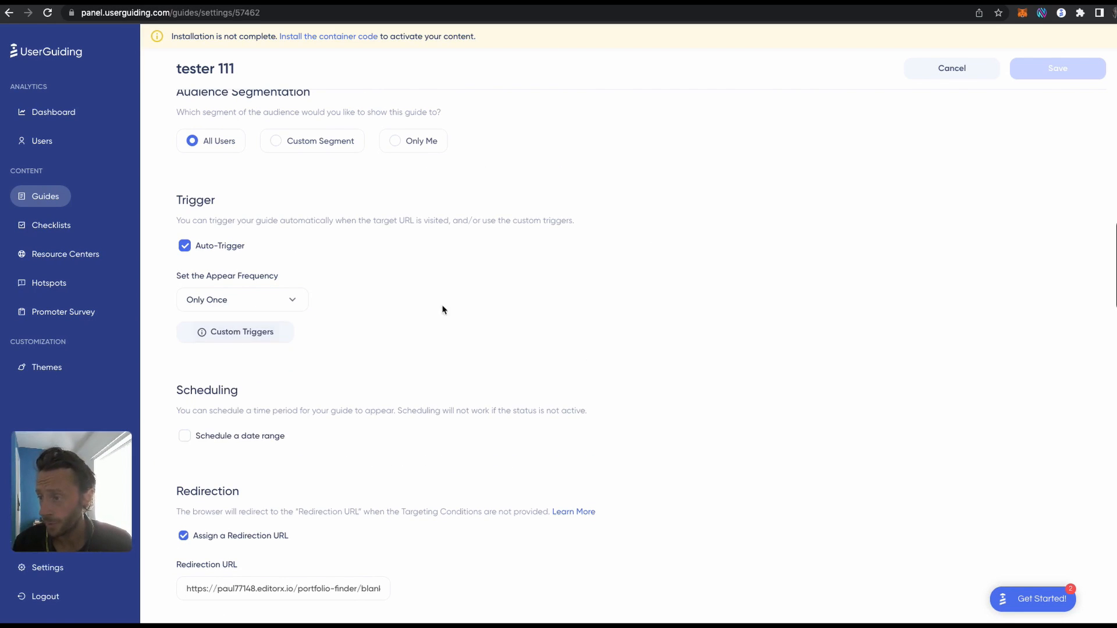
{"action": "scroll", "scroll_direction": "up", "scroll_amount": 3}
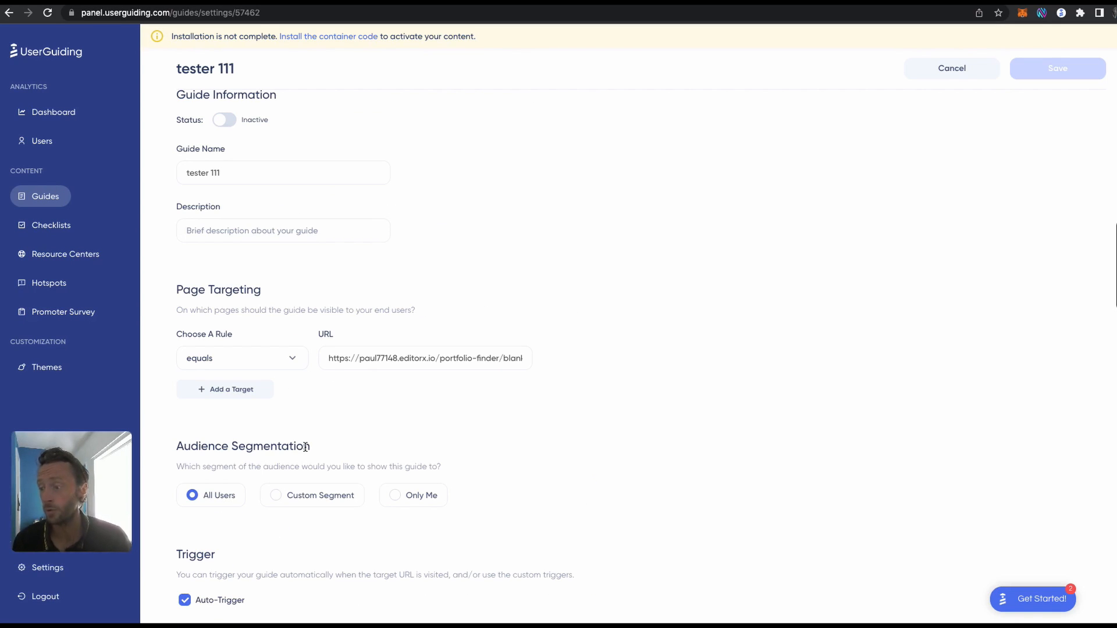
{"action": "scroll", "scroll_direction": "up", "scroll_amount": 3}
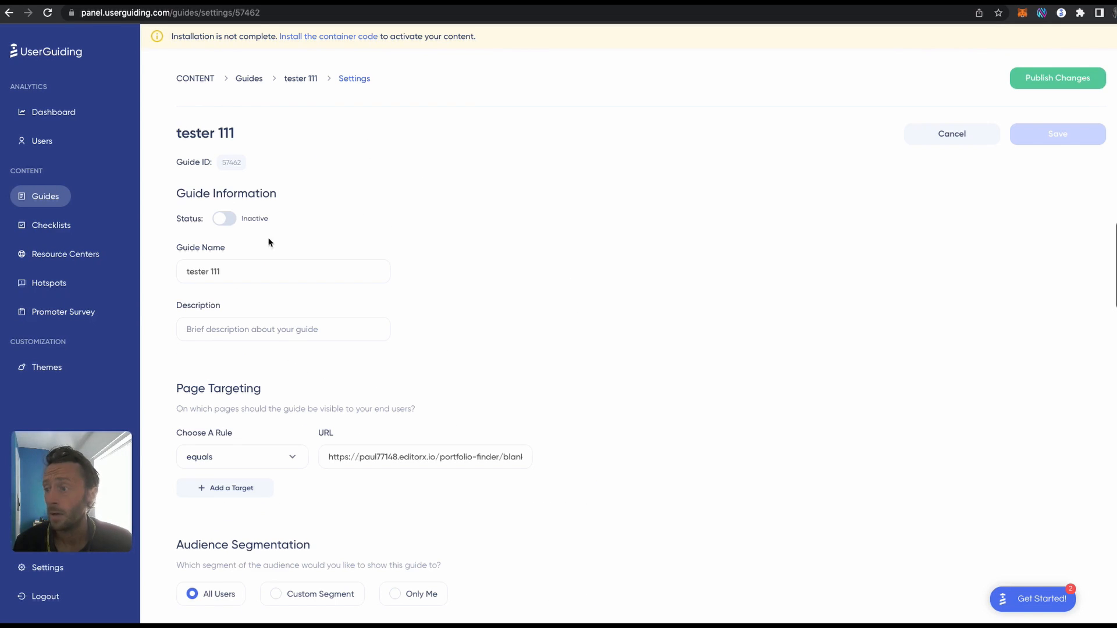
{"action": "mouse_move", "coordinate": [1071, 120]}
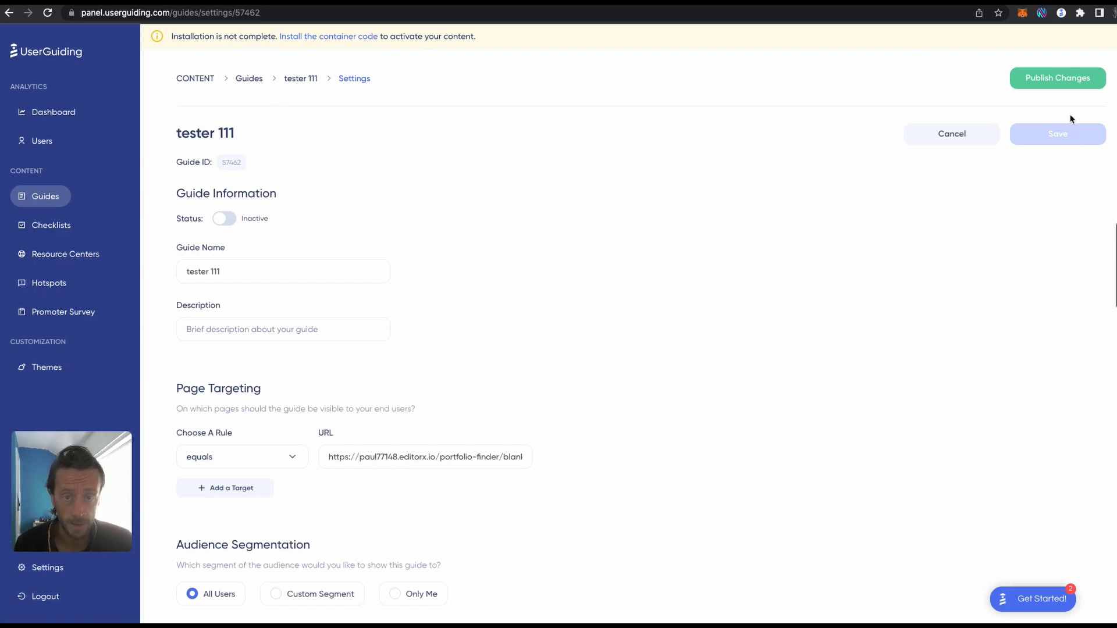
{"action": "mouse_move", "coordinate": [321, 90]}
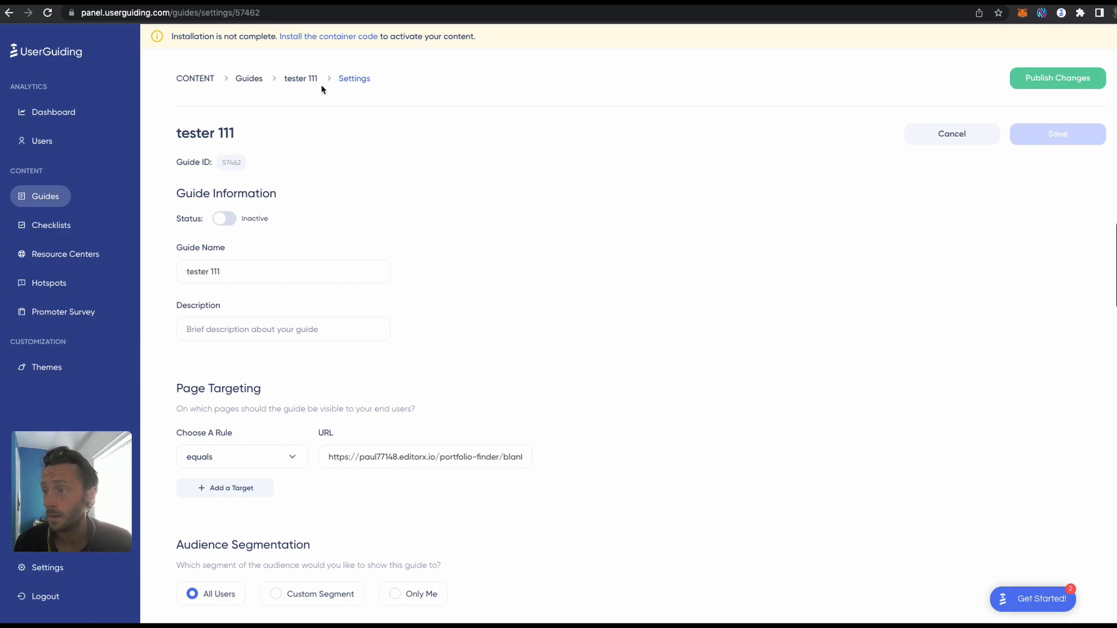
Return to the tester 111 overview and choose manual container-code installation.
{"action": "left_click", "coordinate": [300, 78]}
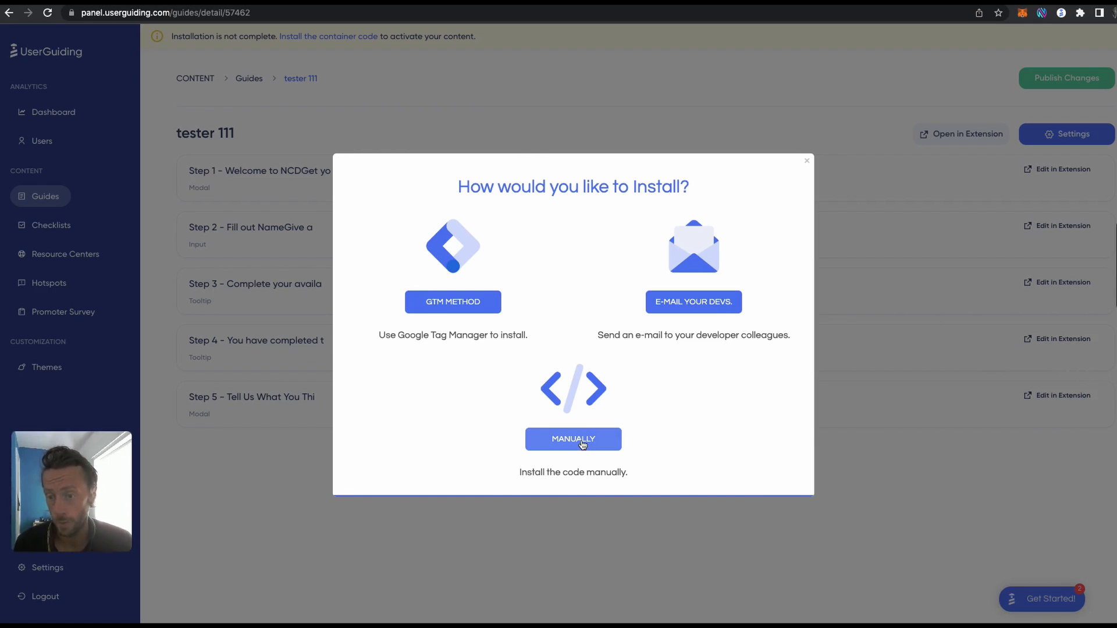
{"action": "mouse_move", "coordinate": [697, 287]}
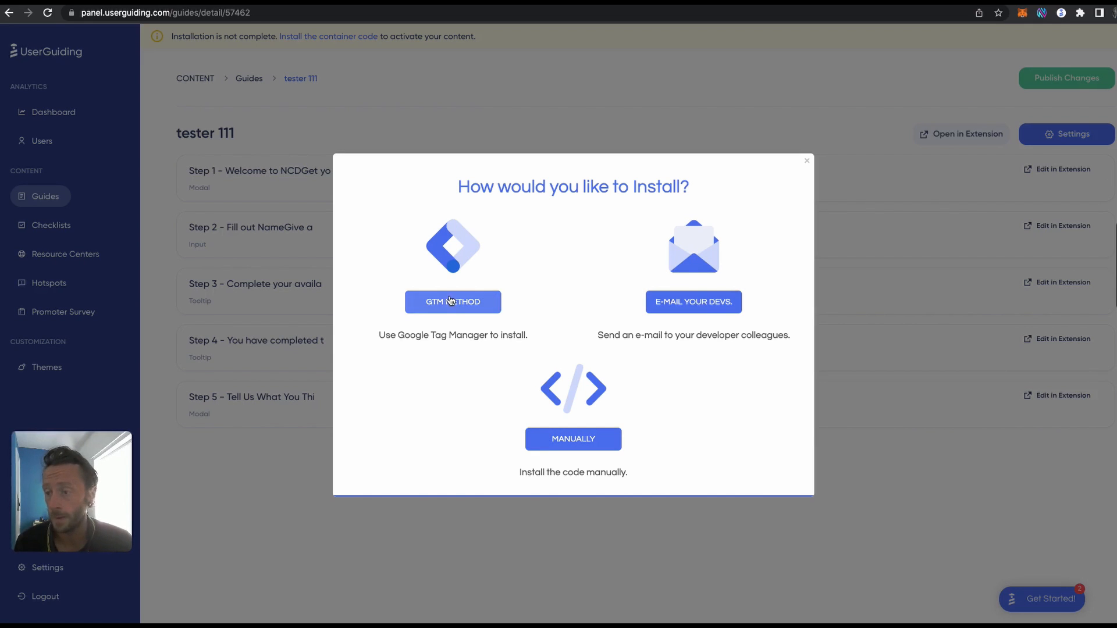
{"action": "mouse_move", "coordinate": [574, 439]}
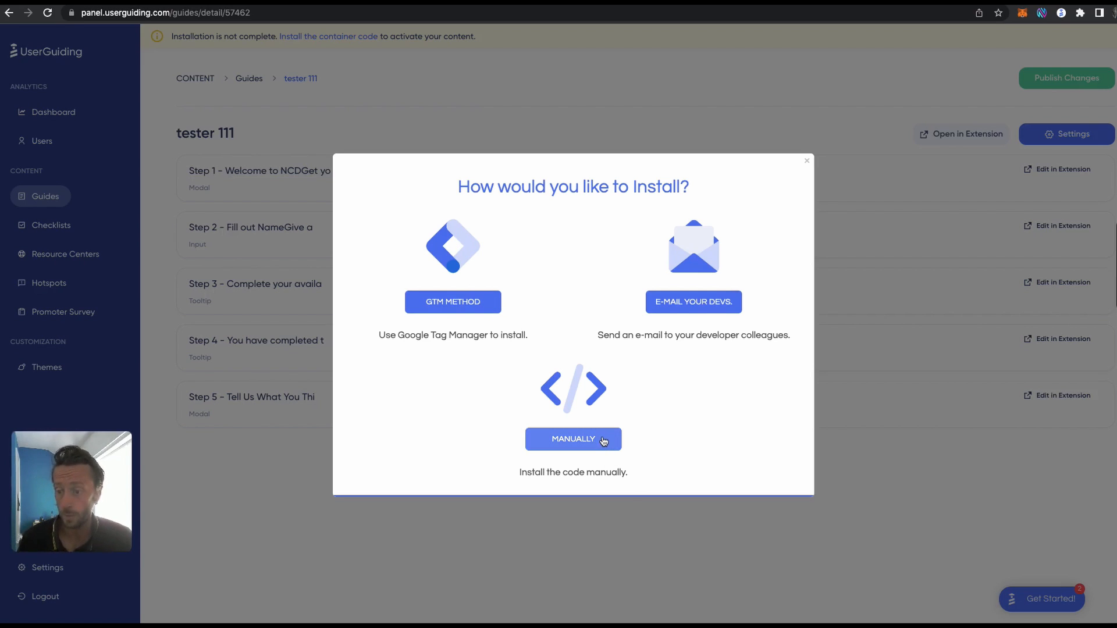
{"action": "left_click", "coordinate": [573, 438]}
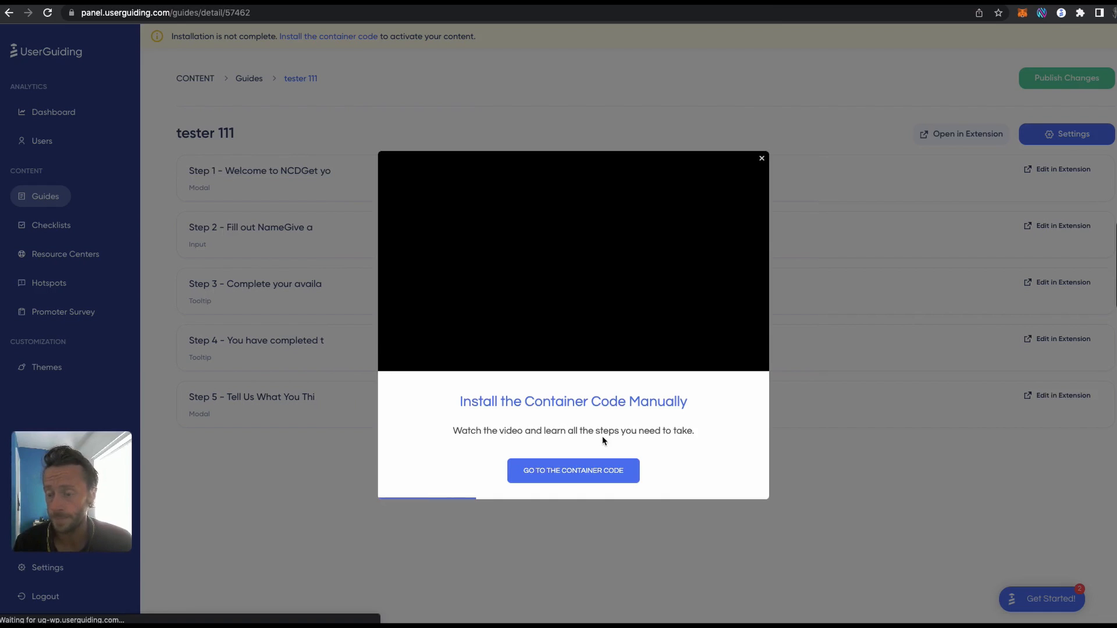
{"action": "left_click", "coordinate": [760, 157]}
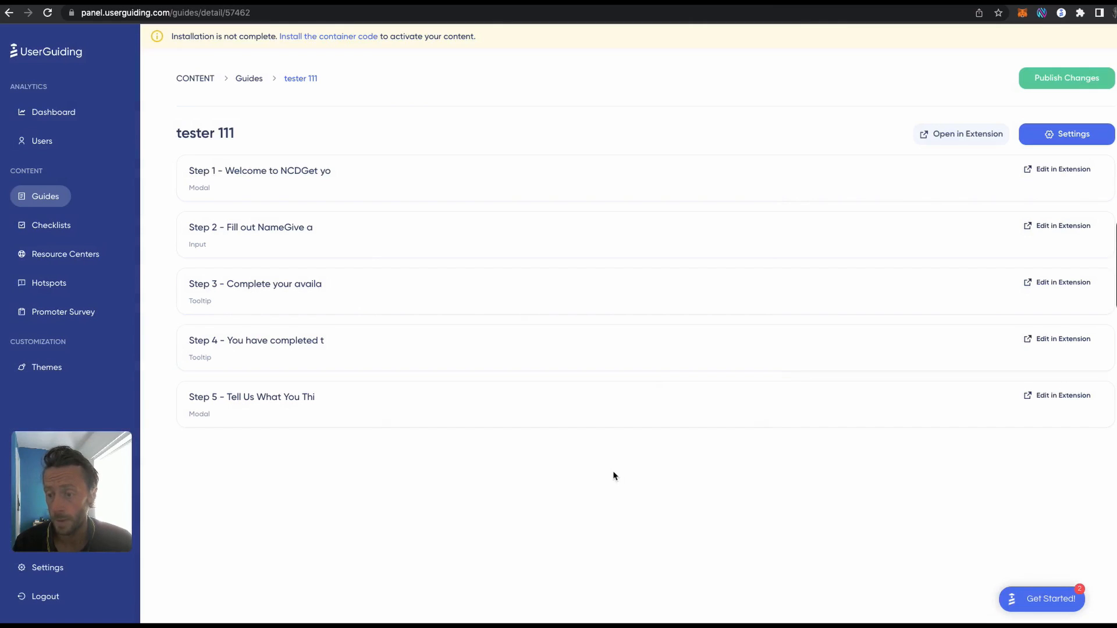
In Settings' Containers list, show the Default container's code snippet.
{"action": "left_click", "coordinate": [48, 567]}
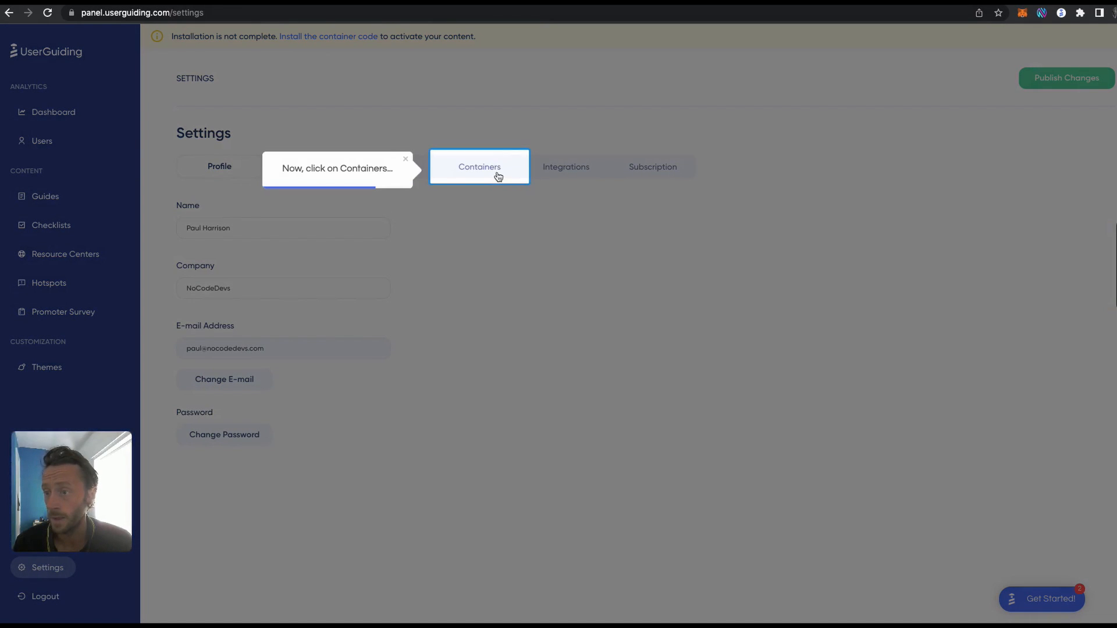
{"action": "left_click", "coordinate": [478, 167]}
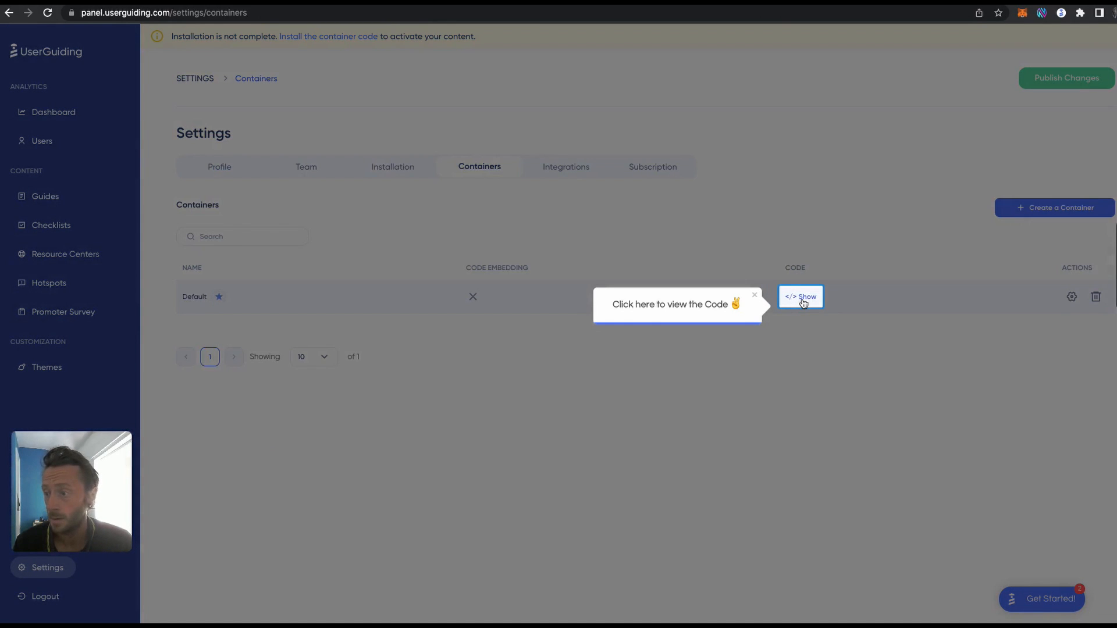
{"action": "left_click", "coordinate": [800, 297]}
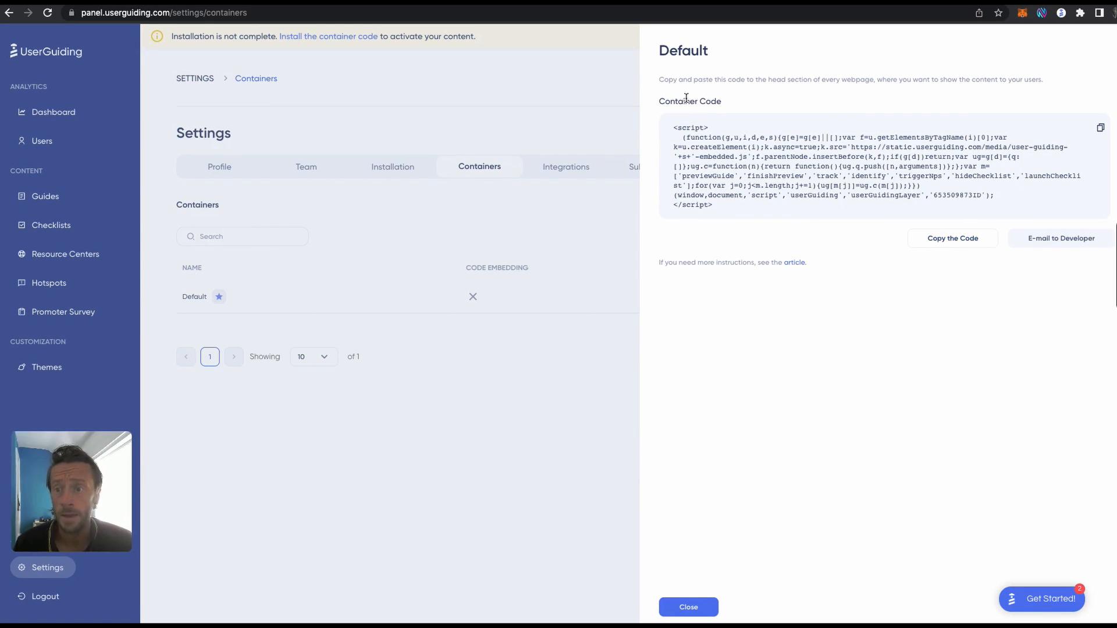
{"action": "mouse_move", "coordinate": [862, 89]}
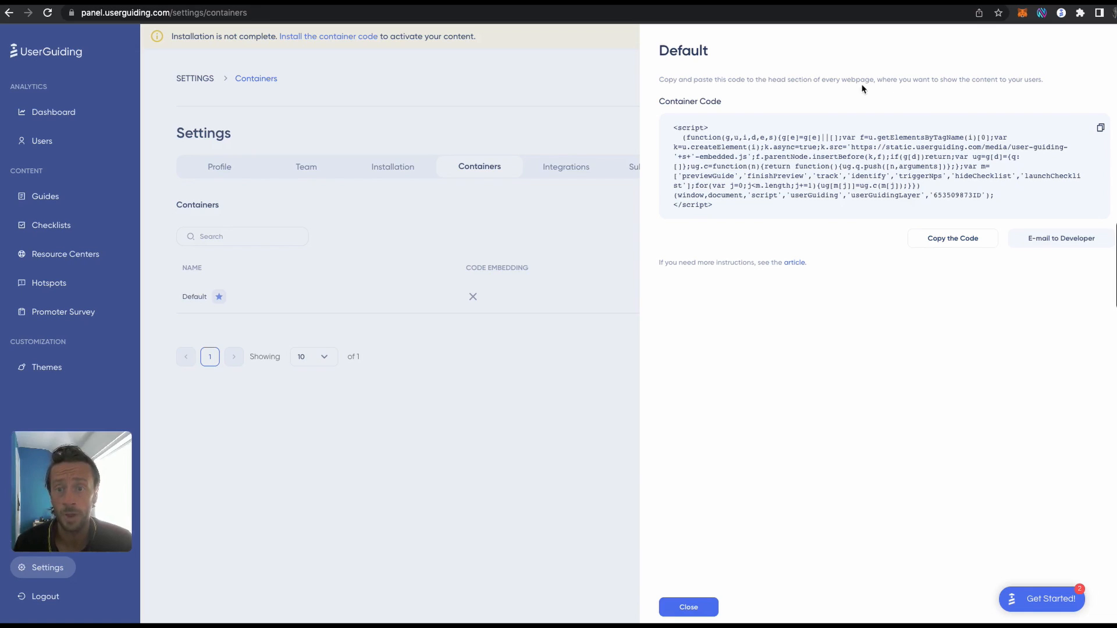
{"action": "mouse_move", "coordinate": [1036, 93]}
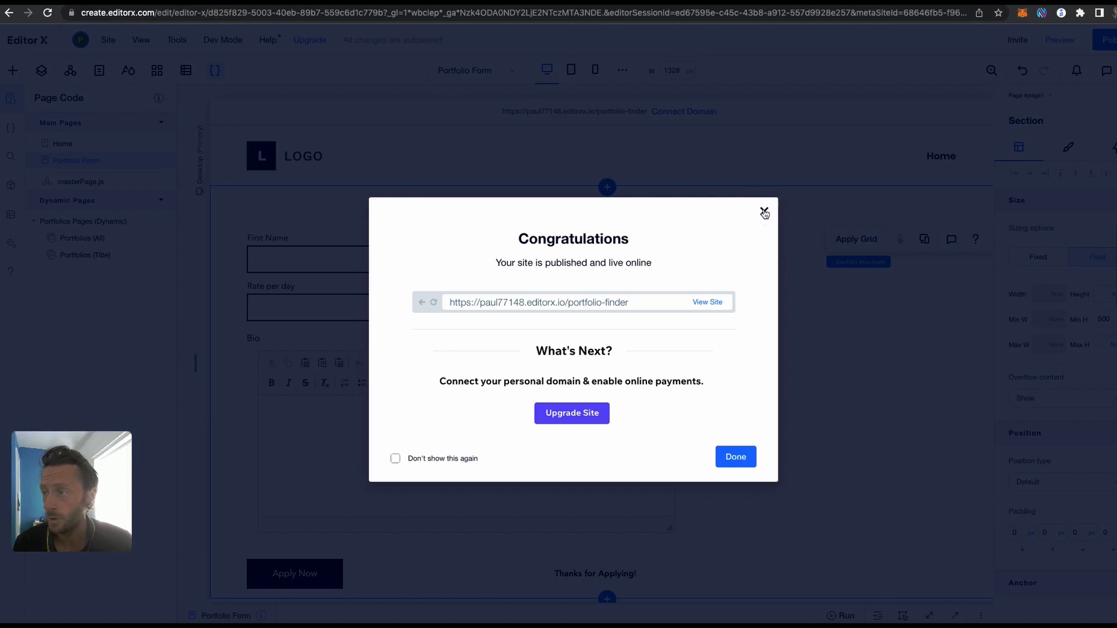
Dismiss the site-published Congratulations notice.
{"action": "left_click", "coordinate": [706, 302]}
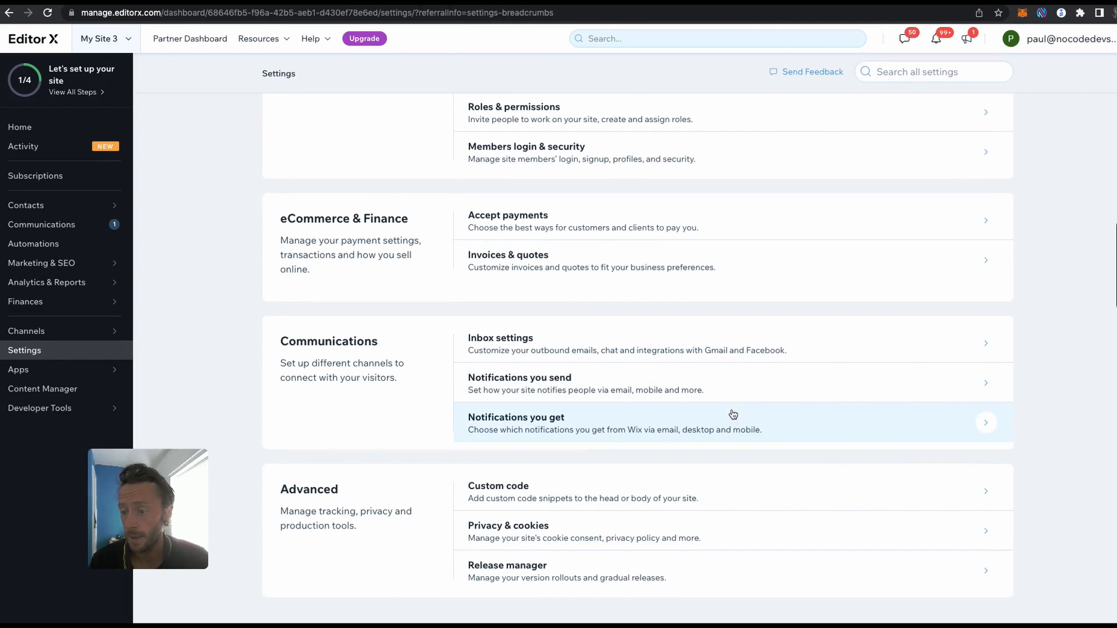
{"action": "mouse_move", "coordinate": [668, 491]}
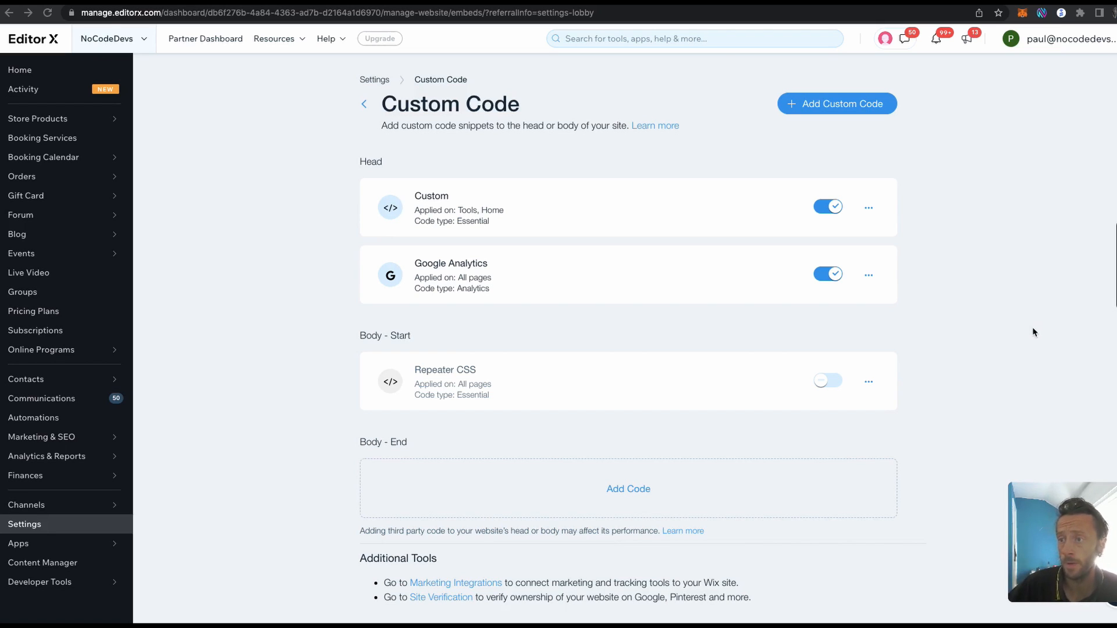
{"action": "mouse_move", "coordinate": [734, 105]}
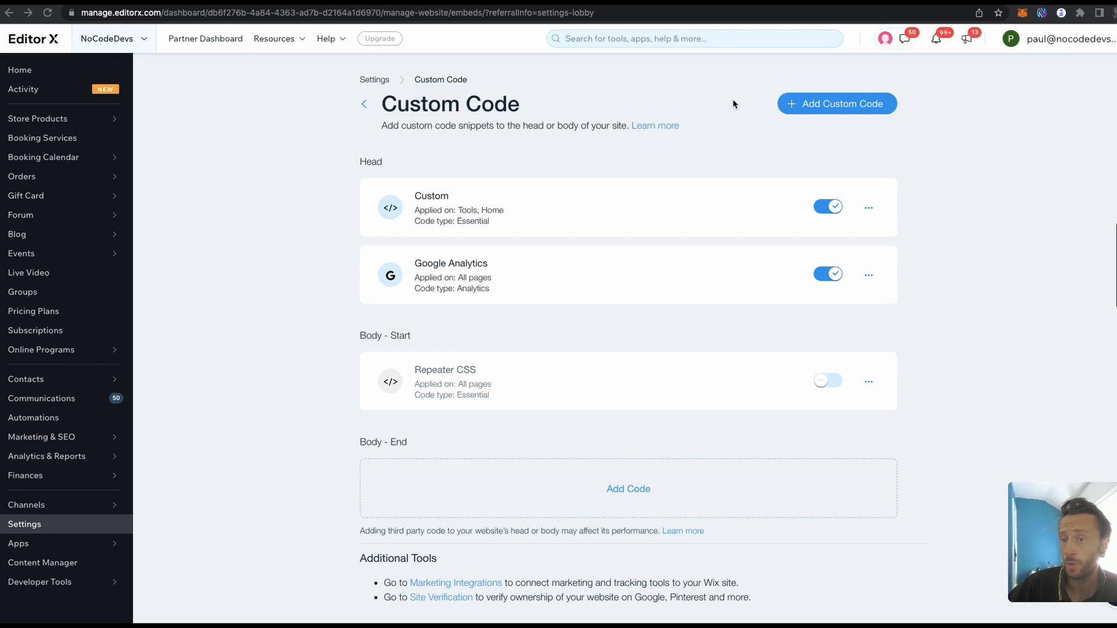
{"action": "mouse_move", "coordinate": [131, 426]}
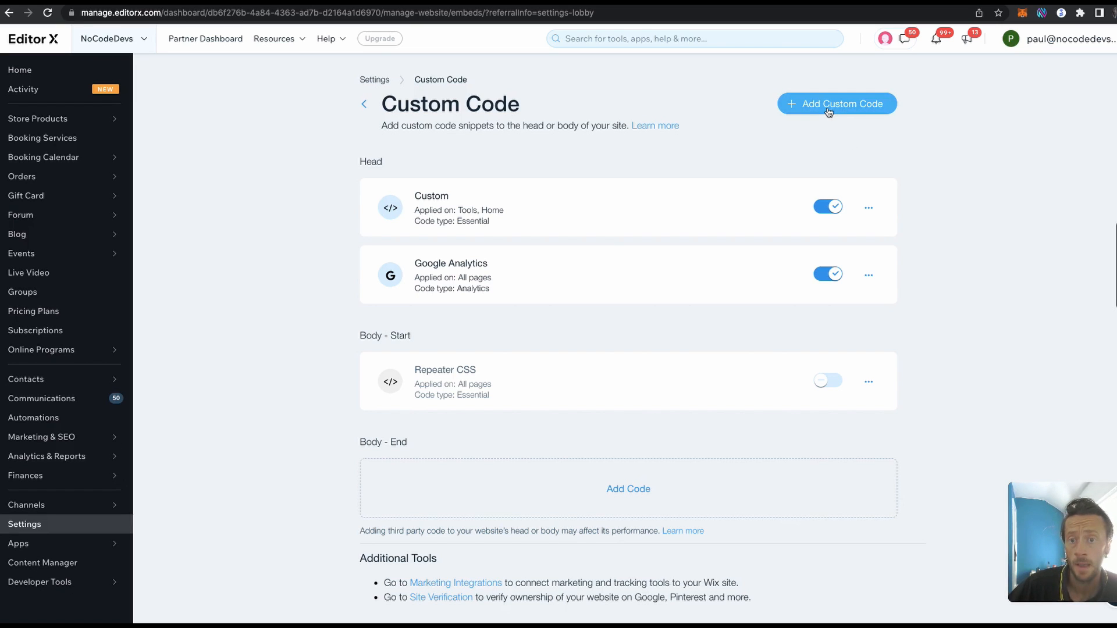
Start a new custom code snippet for all pages, loaded once, placed in the head.
{"action": "left_click", "coordinate": [837, 103]}
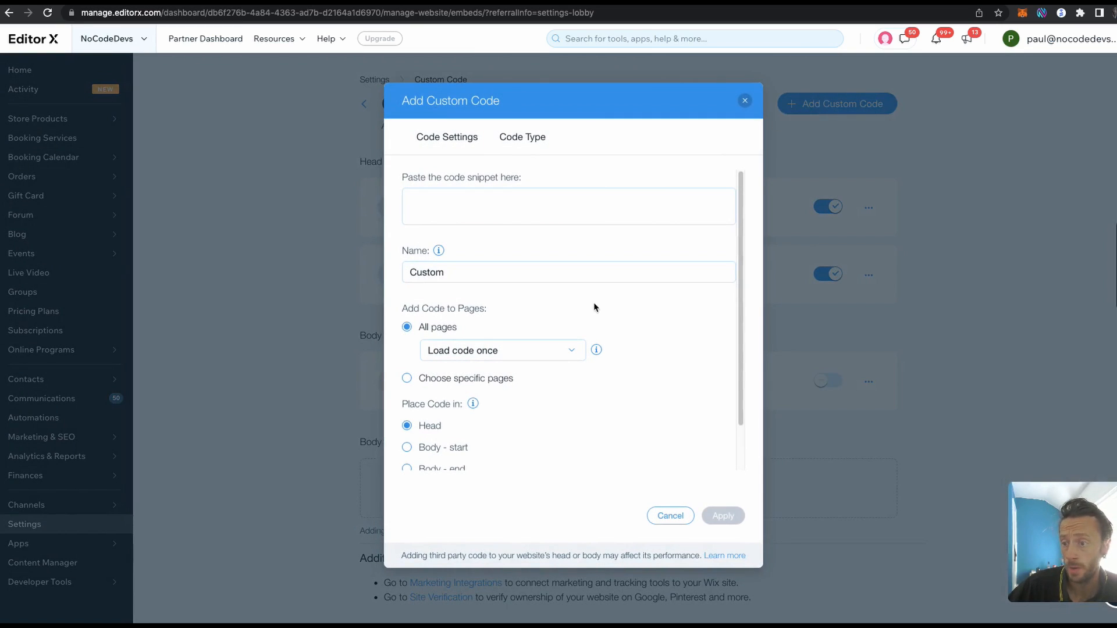
{"action": "left_click", "coordinate": [529, 271]}
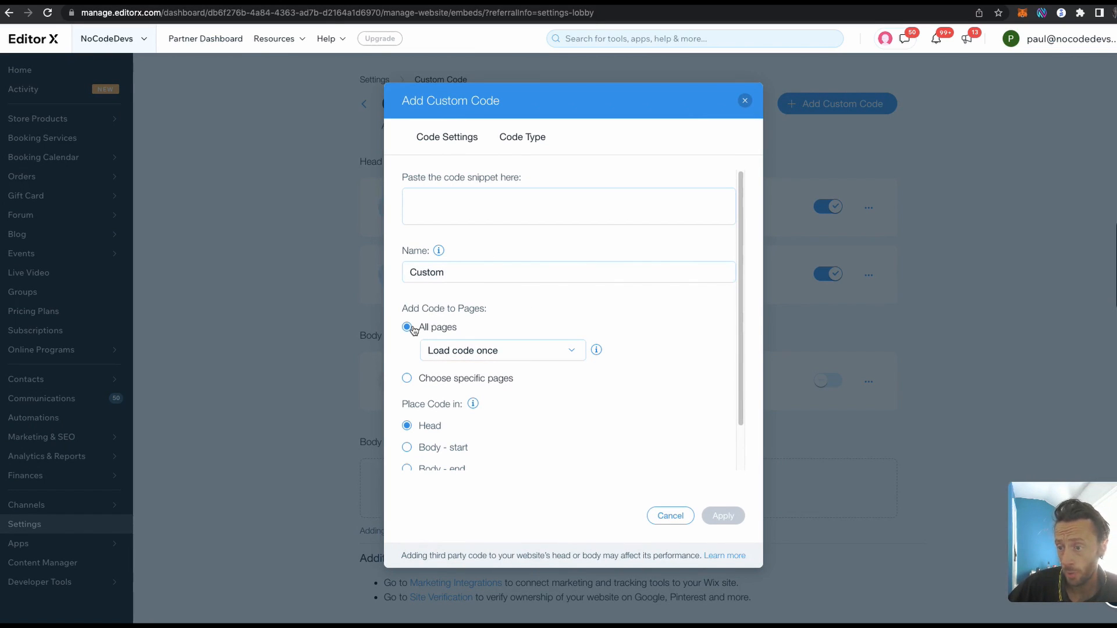
{"action": "mouse_move", "coordinate": [484, 385]}
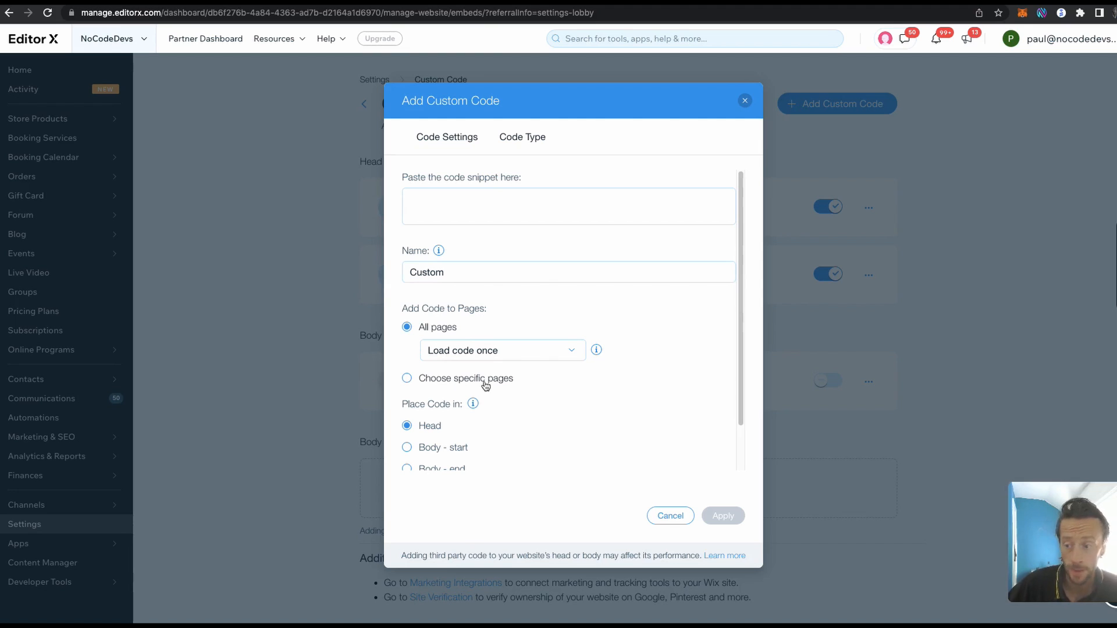
{"action": "scroll", "scroll_direction": "down", "scroll_amount": 3}
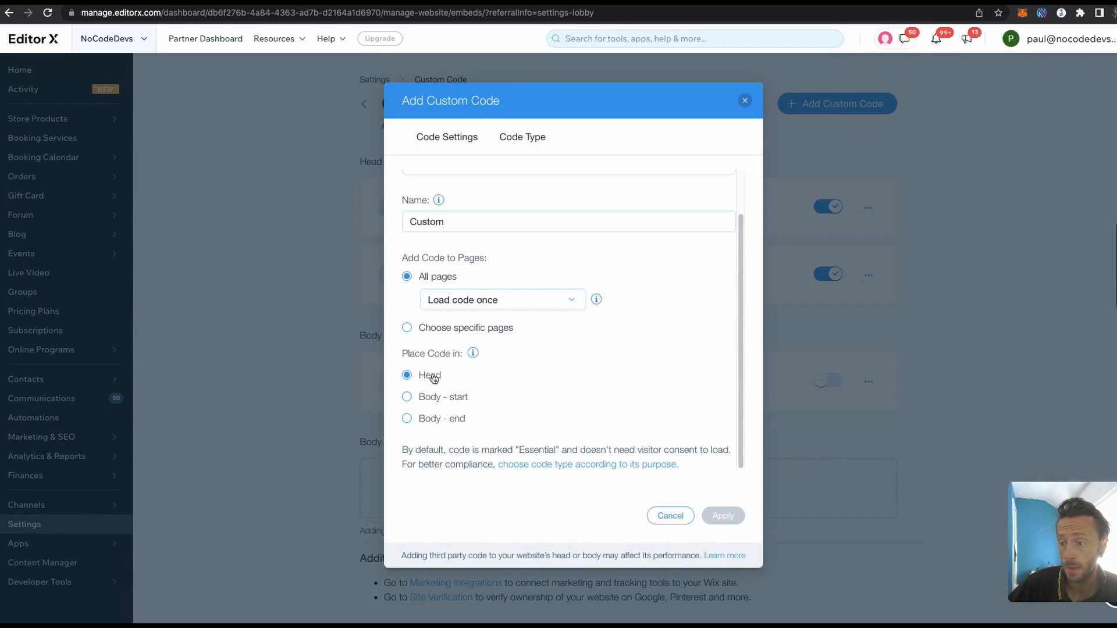
{"action": "mouse_move", "coordinate": [463, 381]}
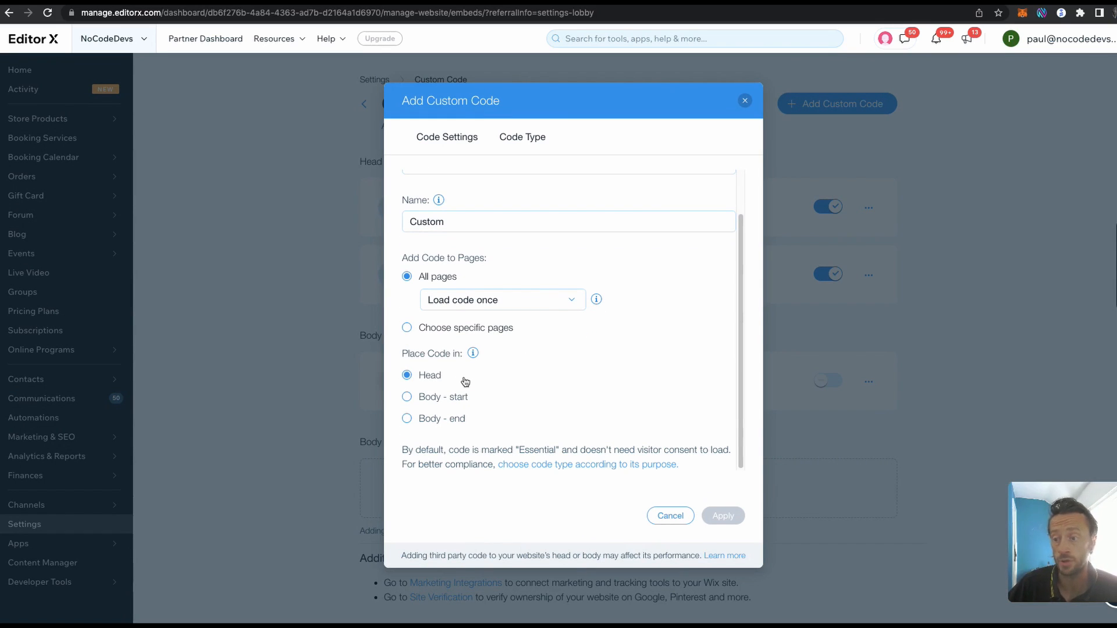